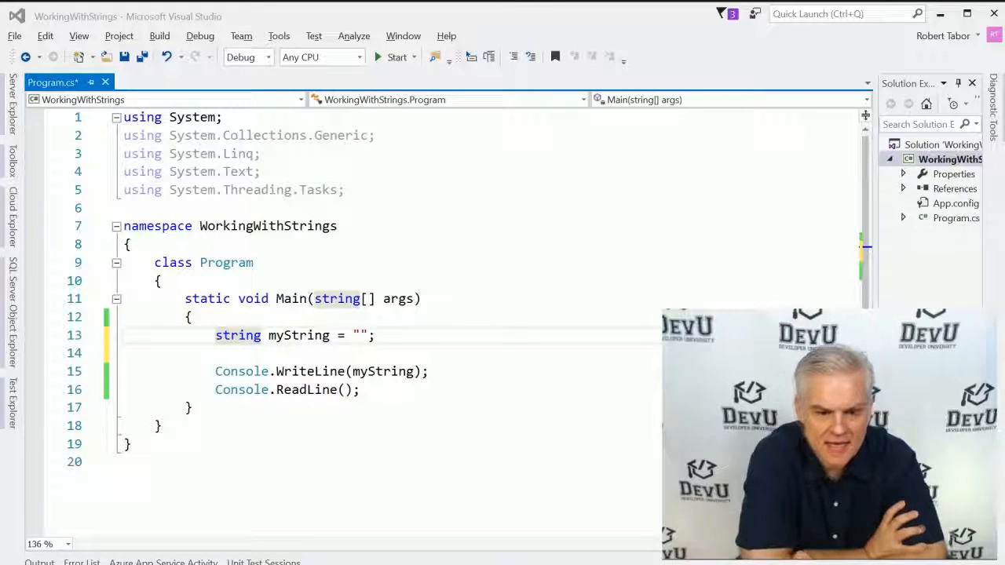
# - Try backslash and slash characters inside the string literal, then clear them out
pyautogui.scroll(-3)
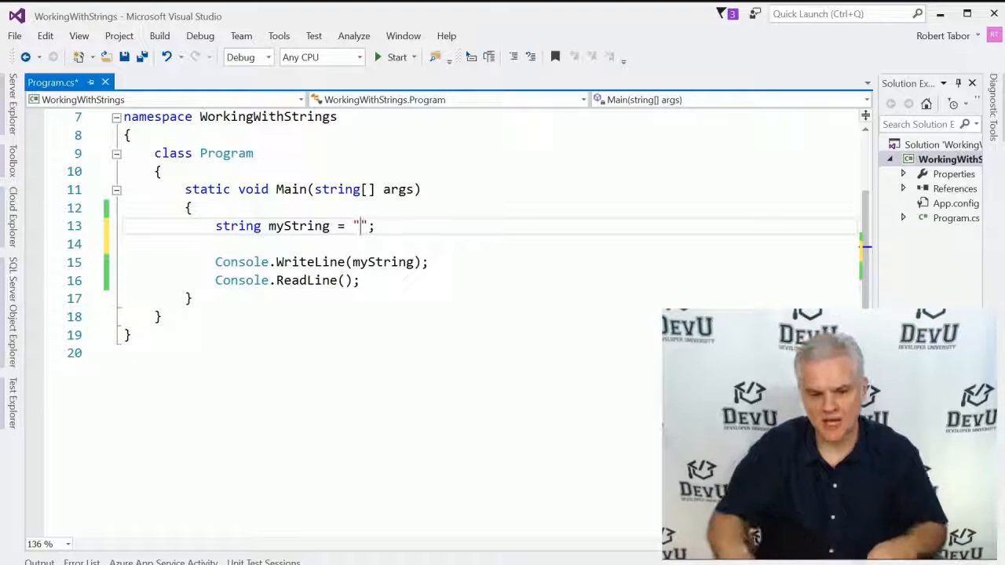
pyautogui.write('\\')
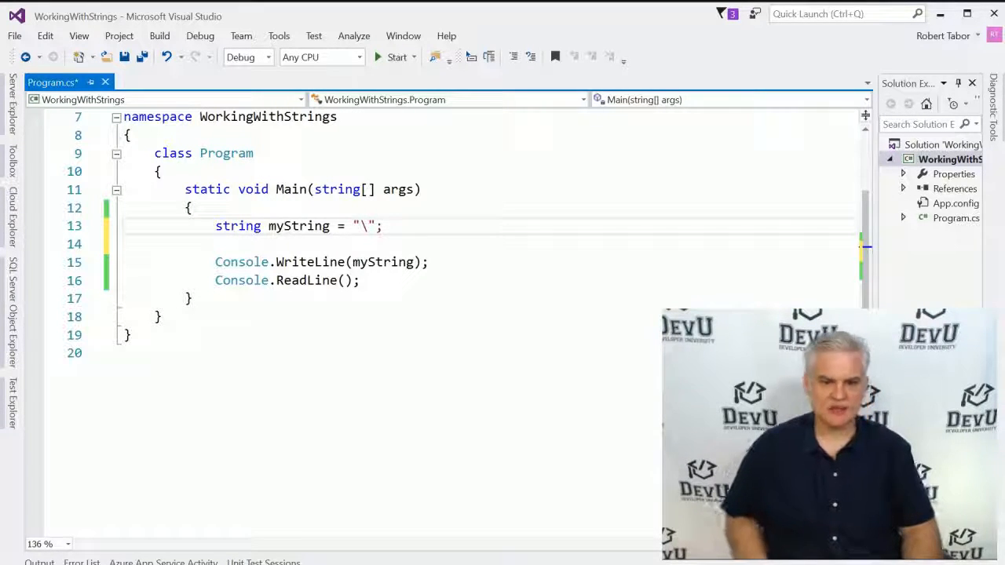
pyautogui.write('/')
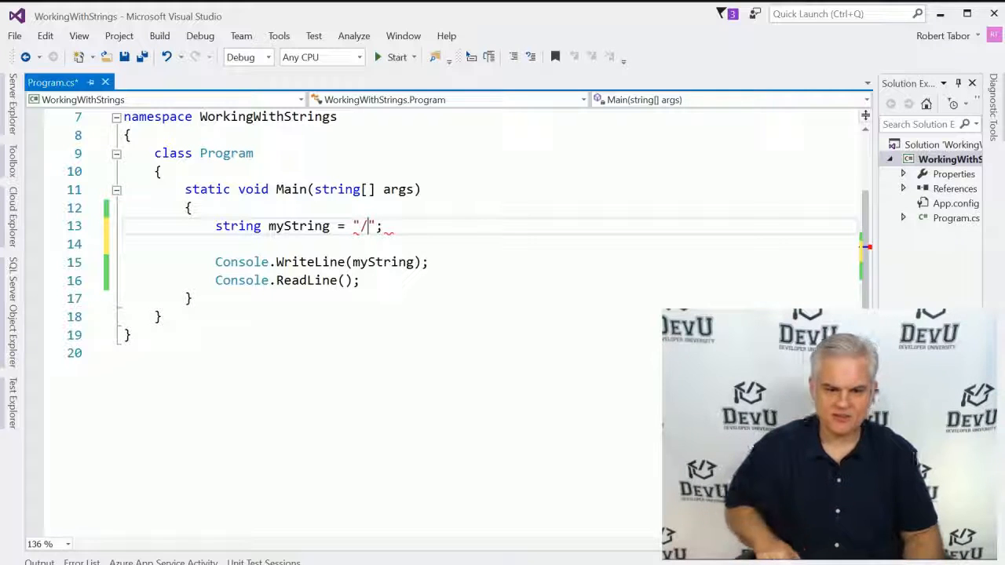
pyautogui.write('\\')
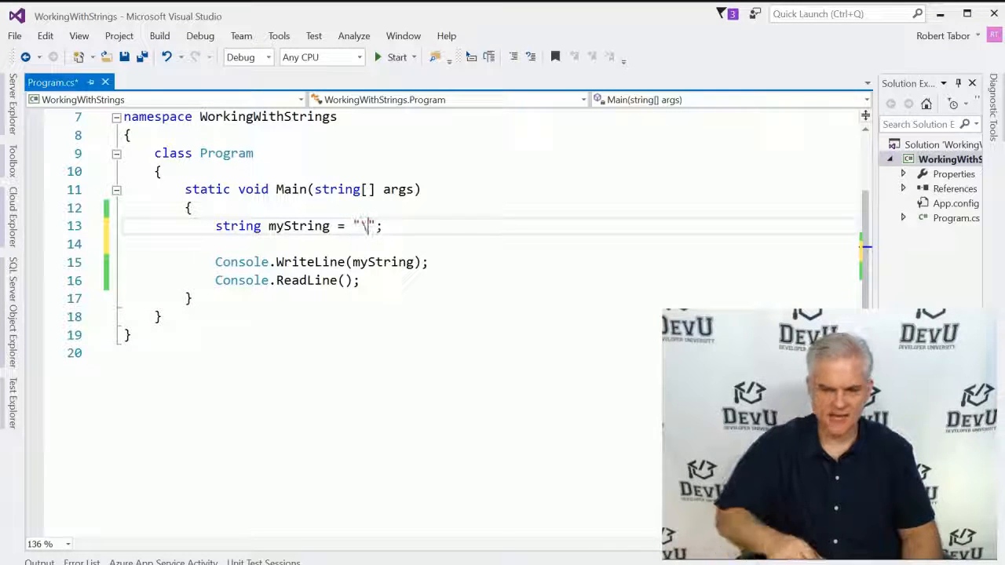
pyautogui.press('Backspace')
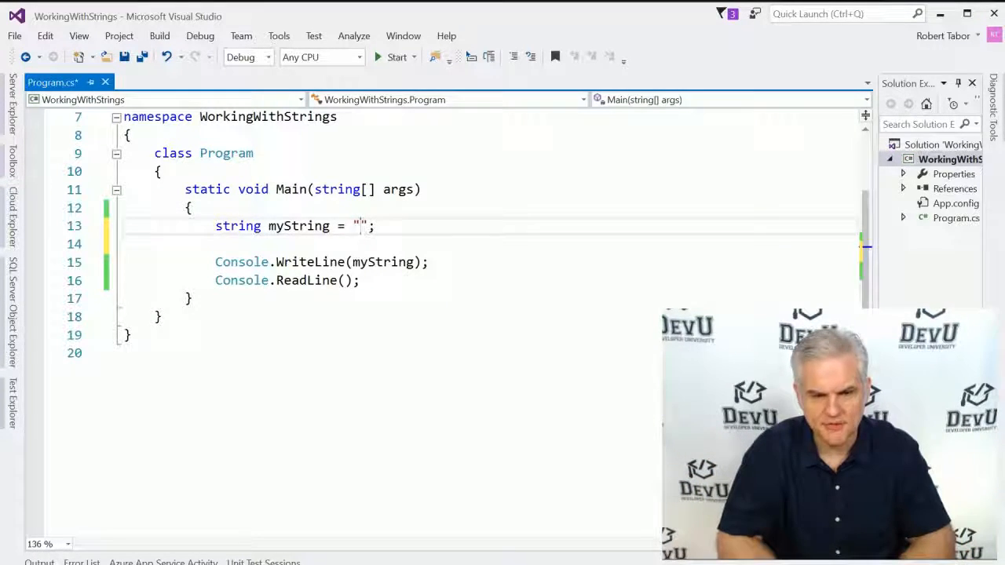
# - Set myString to My \"so-called\" life with escaped inner quotes and run it
pyautogui.write('My')
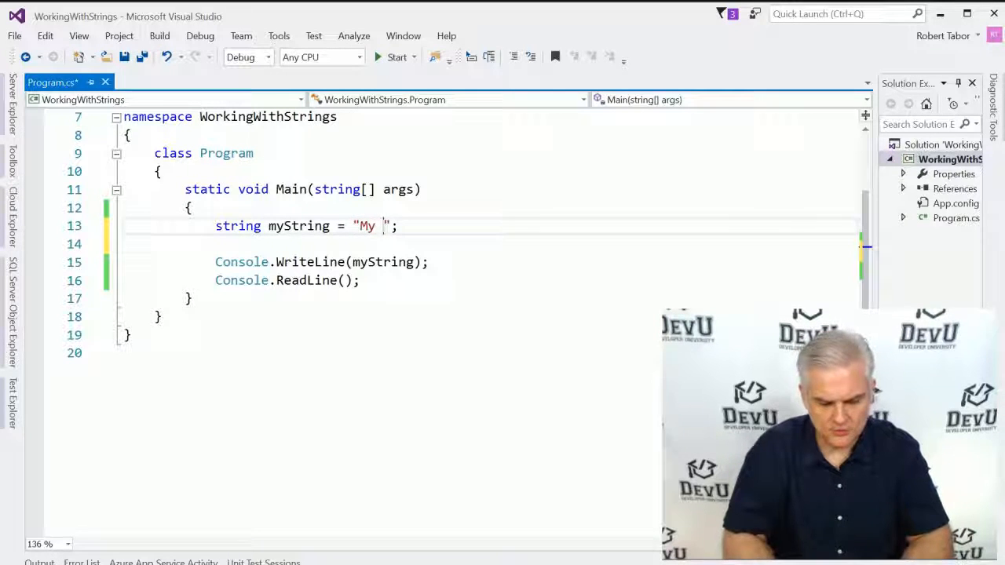
pyautogui.write('so-cal')
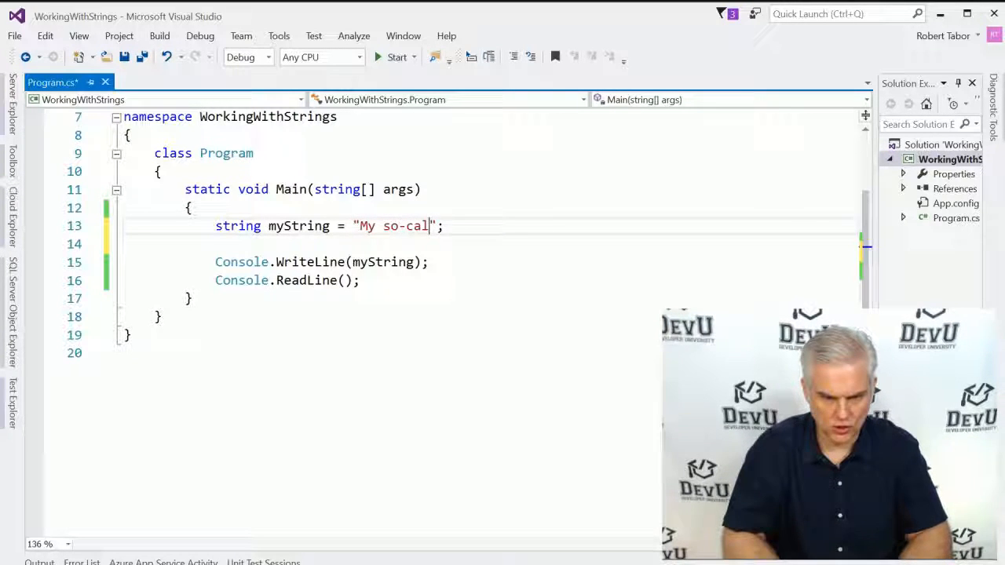
pyautogui.write('led life')
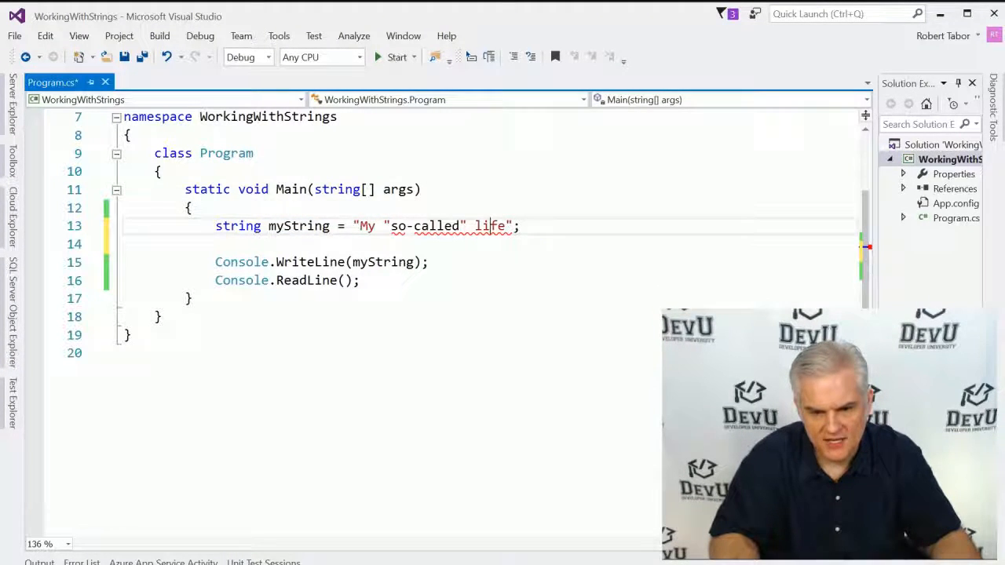
pyautogui.doubleClick(426, 227)
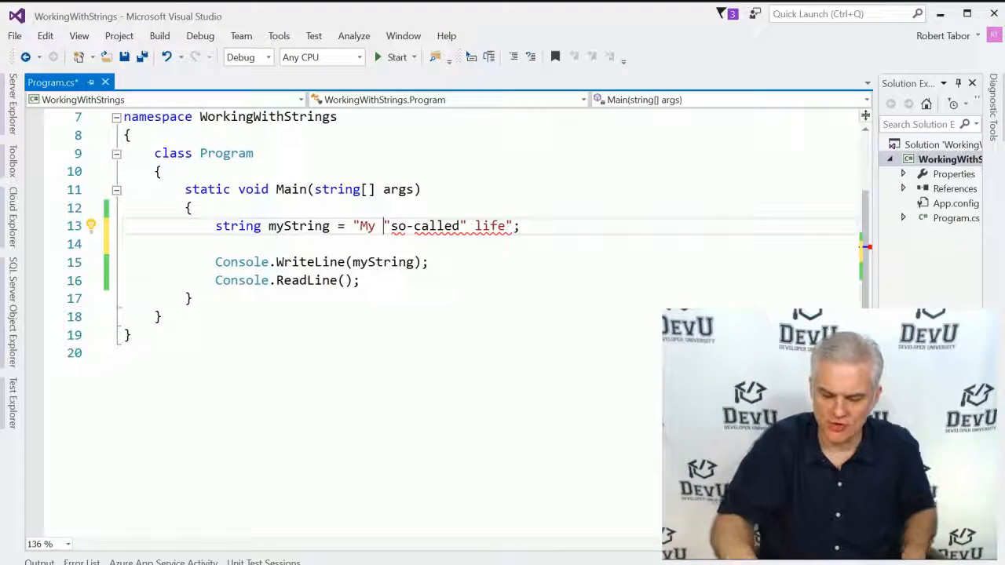
pyautogui.write('\\')
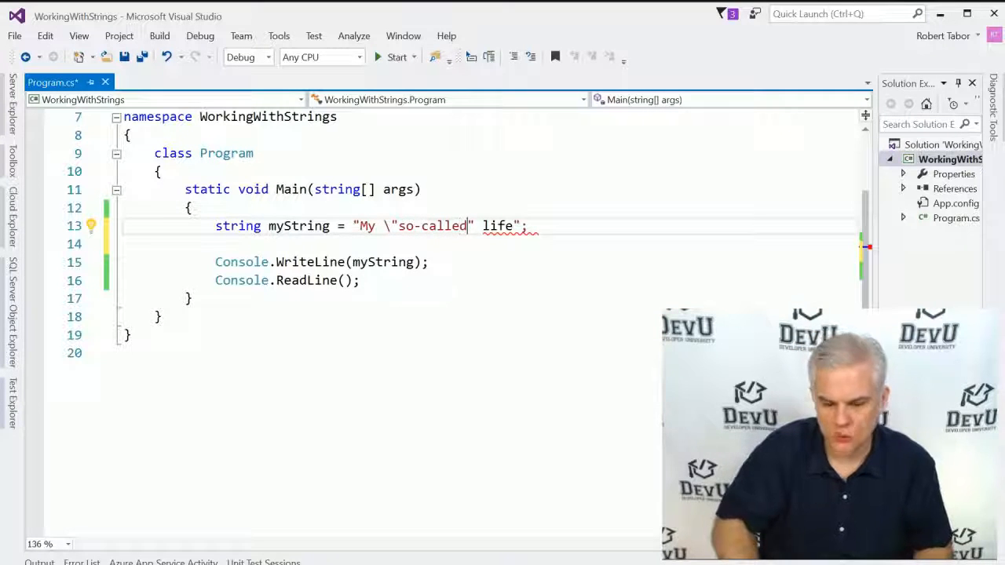
pyautogui.write('\\')
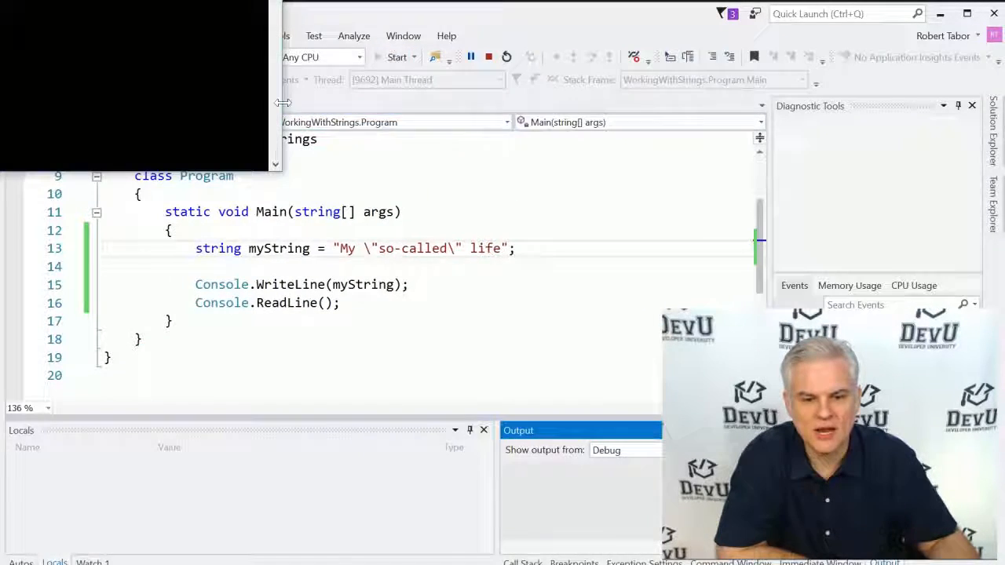
pyautogui.click(395, 56)
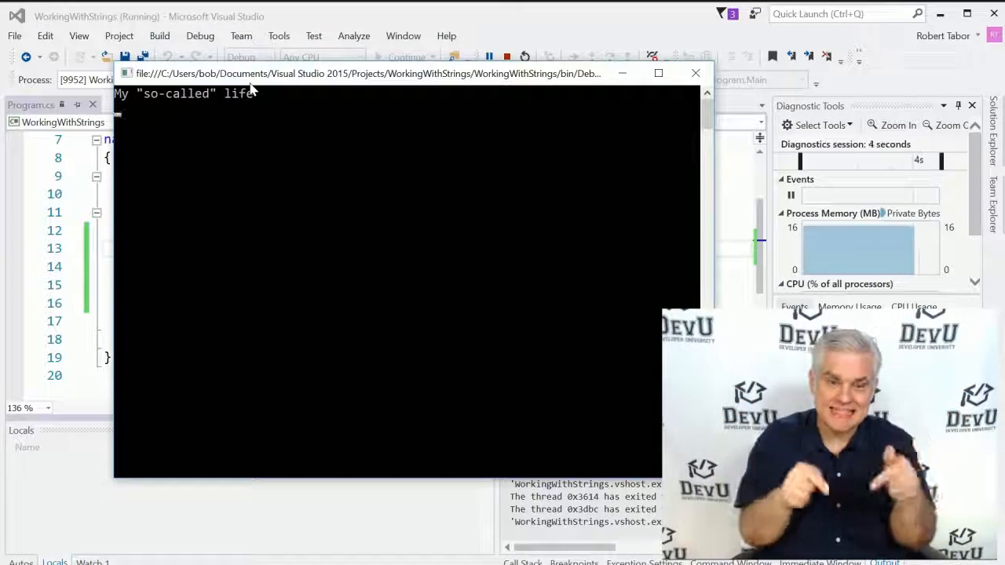
pyautogui.moveTo(396, 195)
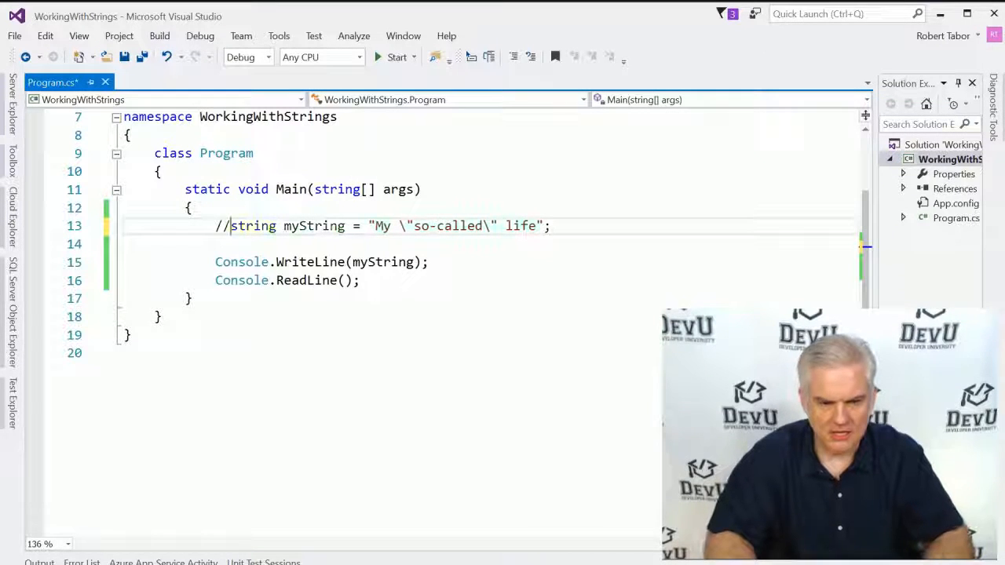
# - Assign "What if I need a\nnew line?" to myString, run it to see the line break, then select it for commenting
pyautogui.write('string myString = "What i";')
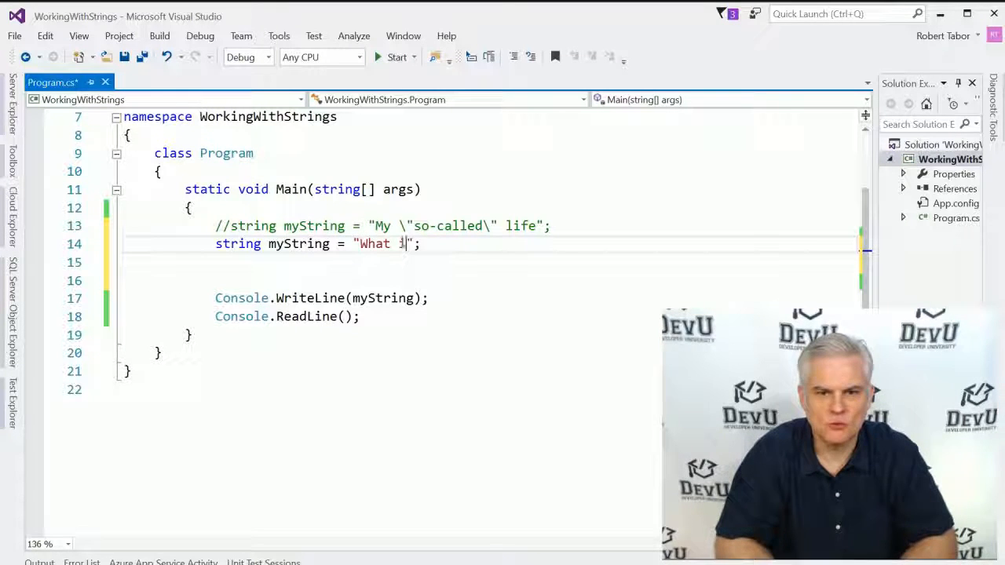
pyautogui.write('if I need a new l')
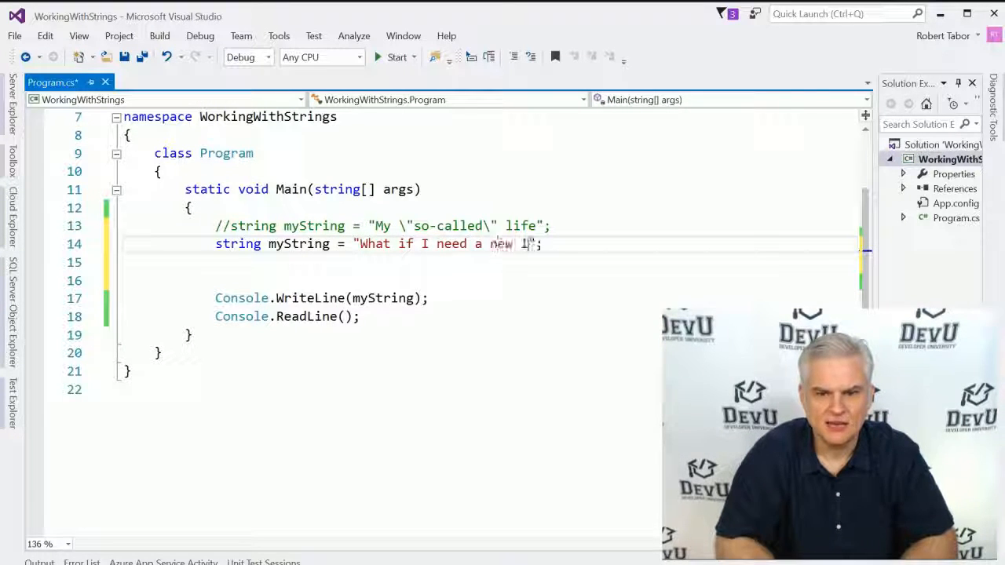
pyautogui.write('ike?')
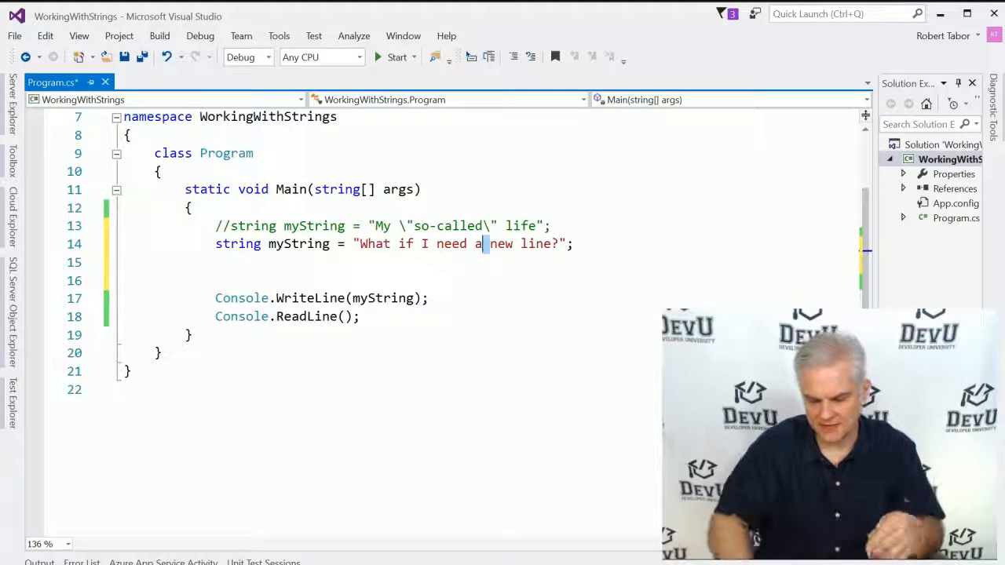
pyautogui.write('\\n')
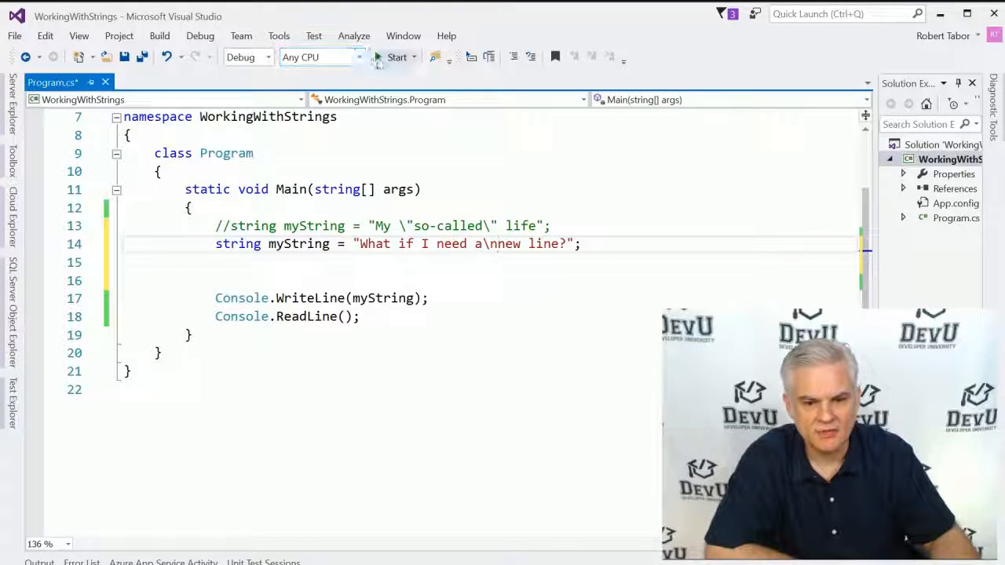
pyautogui.click(396, 56)
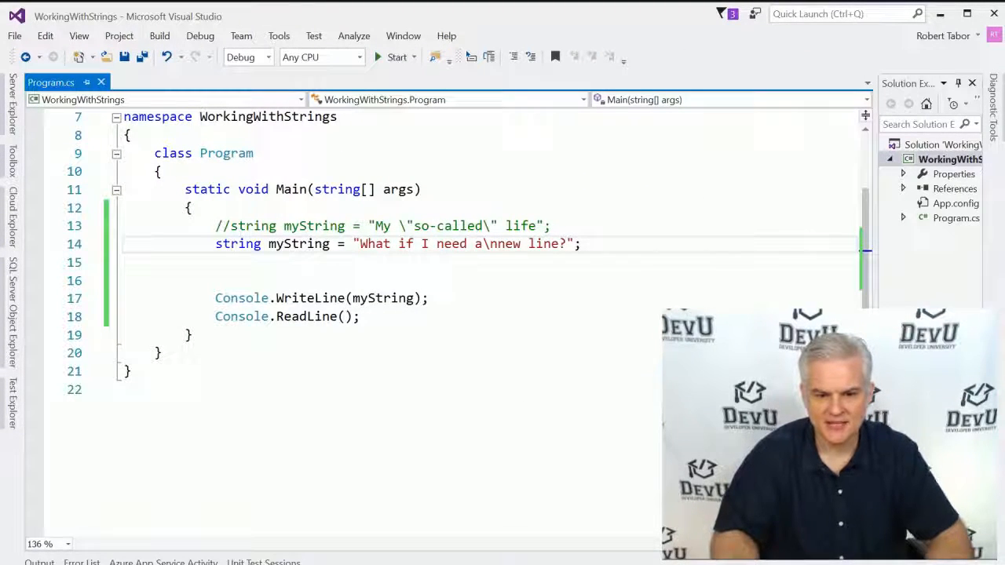
pyautogui.doubleClick(508, 244)
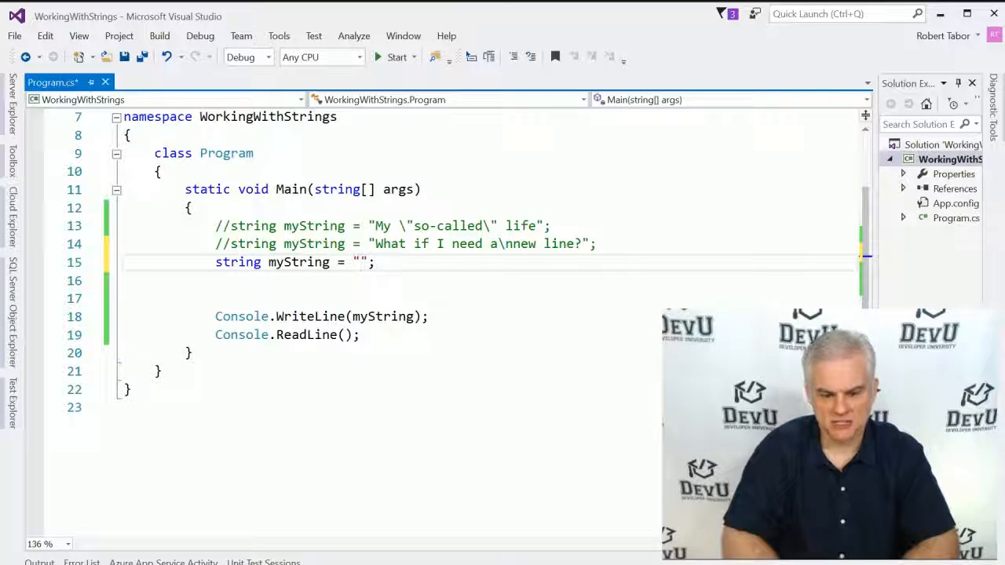
# - Set myString to "Go to your c:\\ drive" with an escaped backslash, run it, then comment the line with //
pyautogui.write('Go')
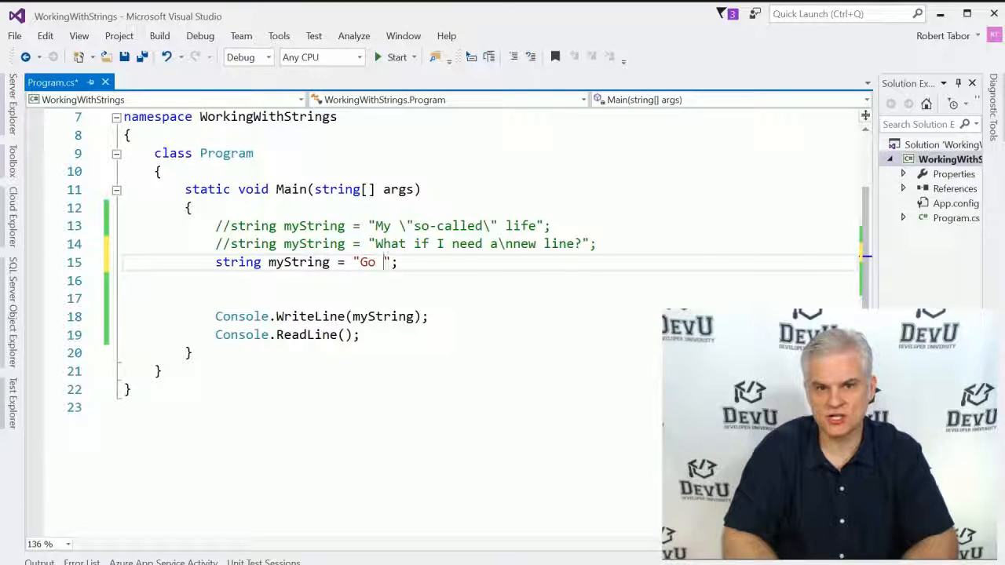
pyautogui.write('to youre')
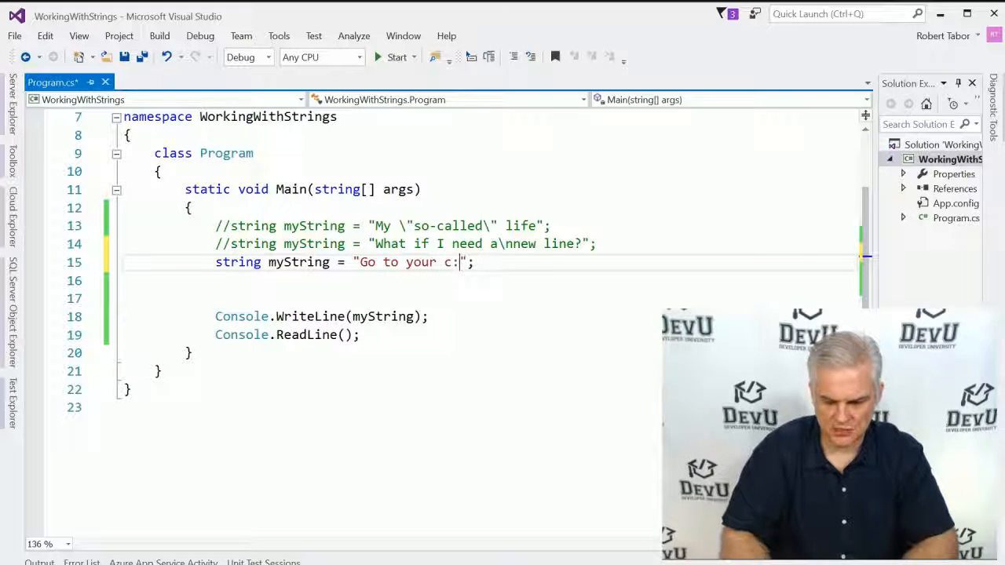
pyautogui.write('\\ drive')
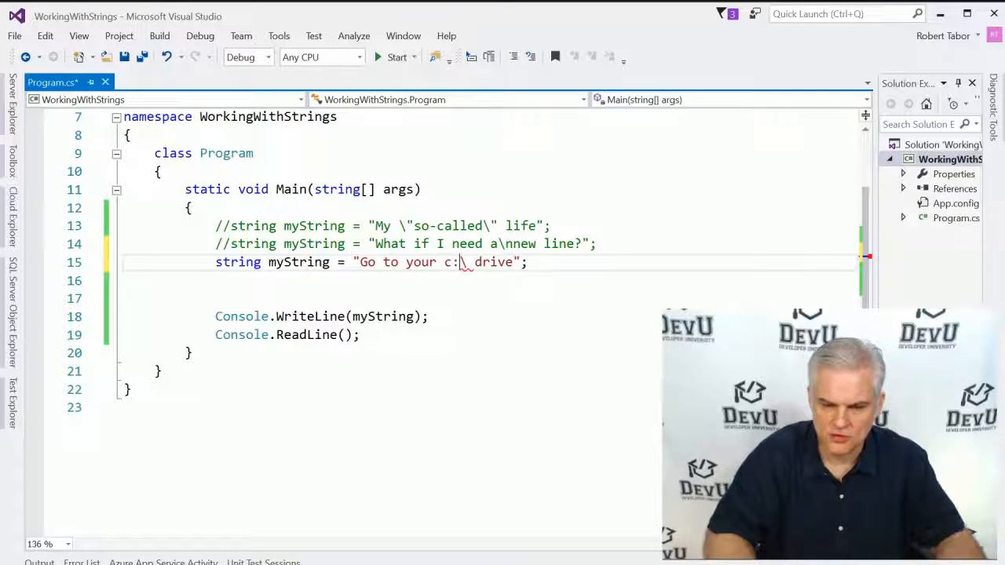
pyautogui.write('\\')
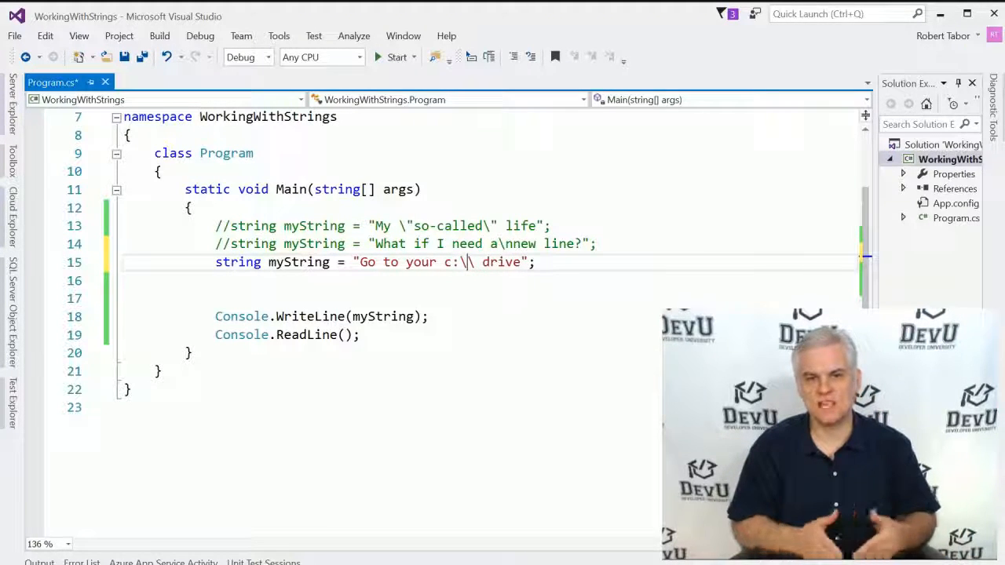
pyautogui.click(396, 57)
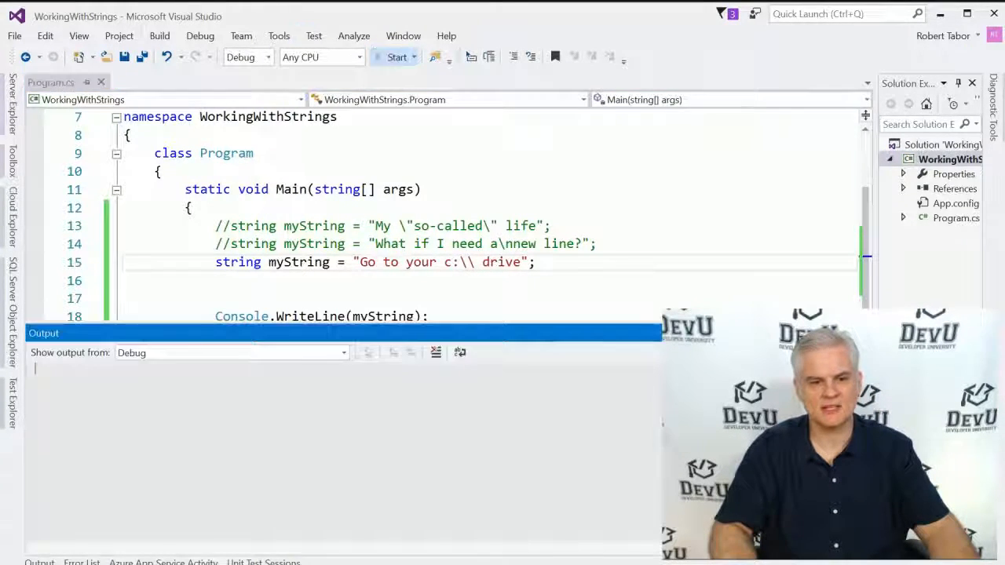
pyautogui.click(396, 56)
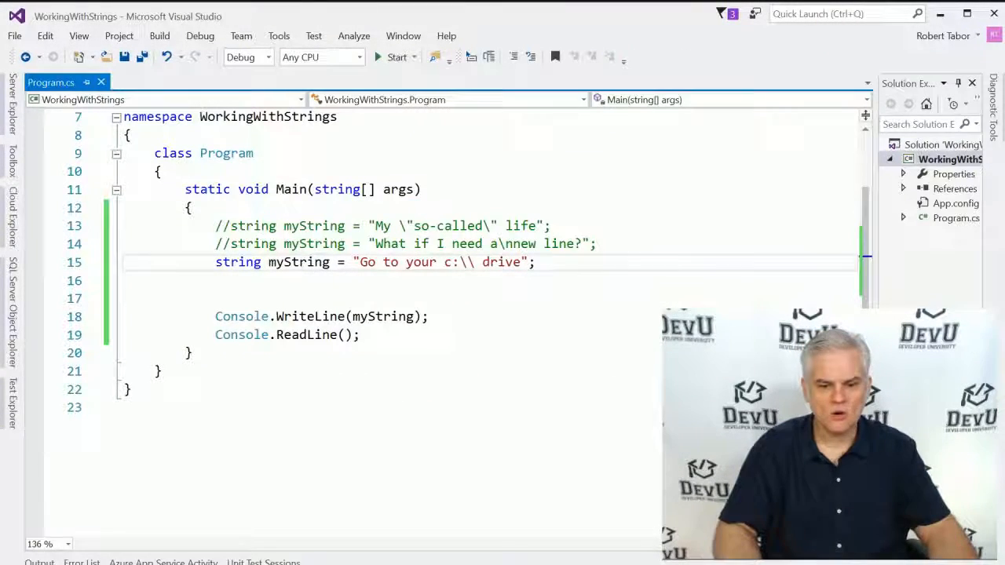
pyautogui.write('//')
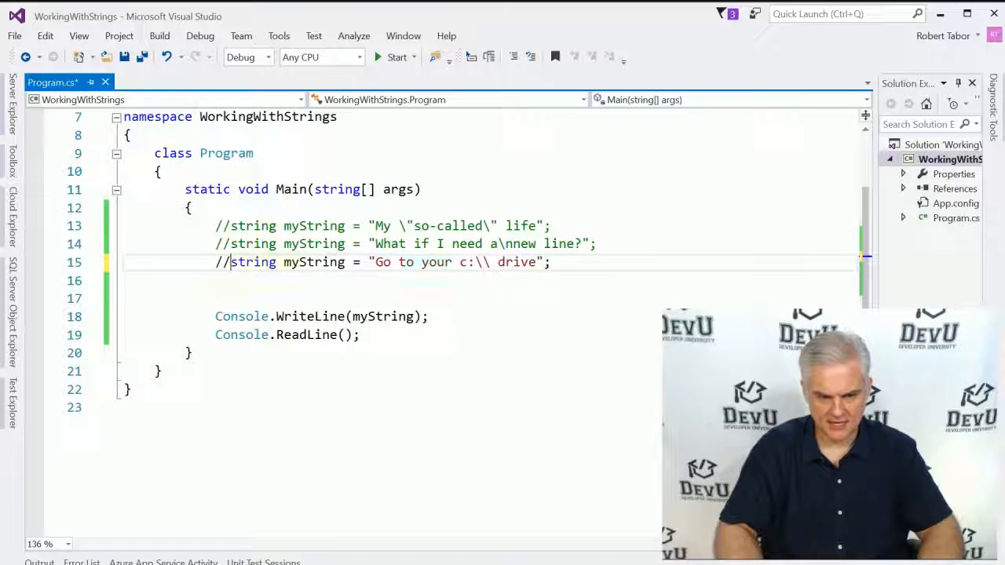
# - Write the verbatim literal @"Go to your c:\ drive", comment it out, and start a fresh empty myString line
pyautogui.write('string myString = "";')
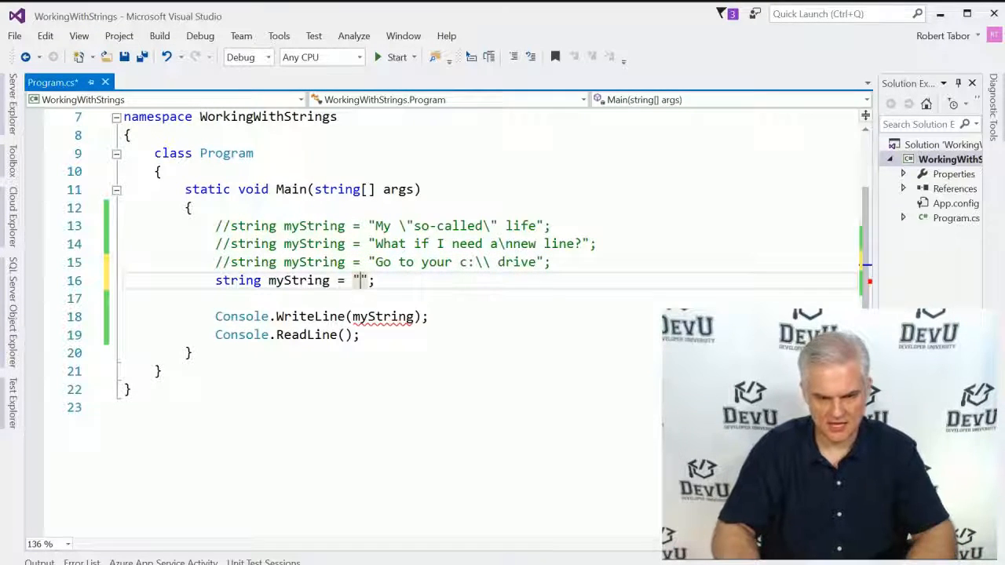
pyautogui.write('Go to your c')
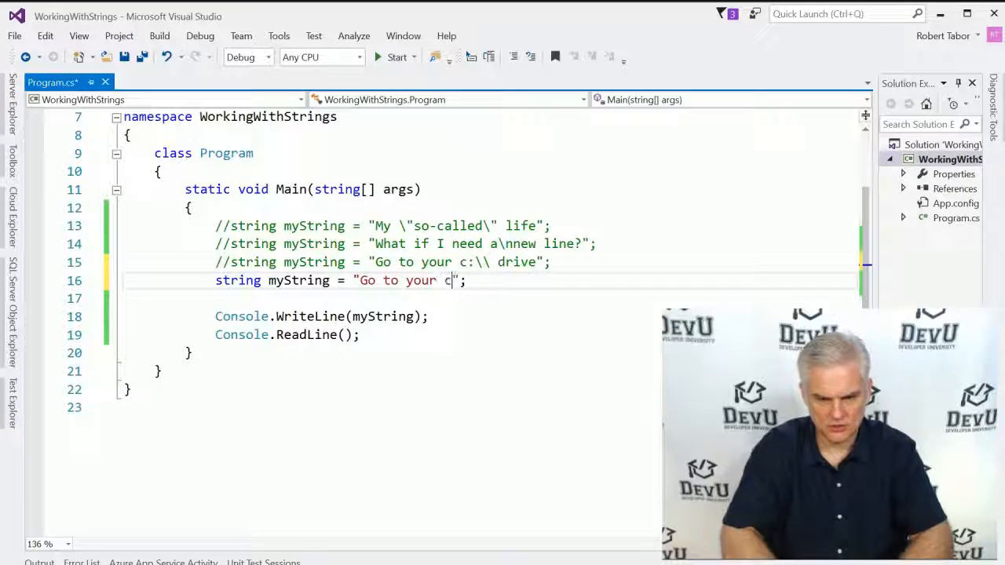
pyautogui.write(':\\ drive')
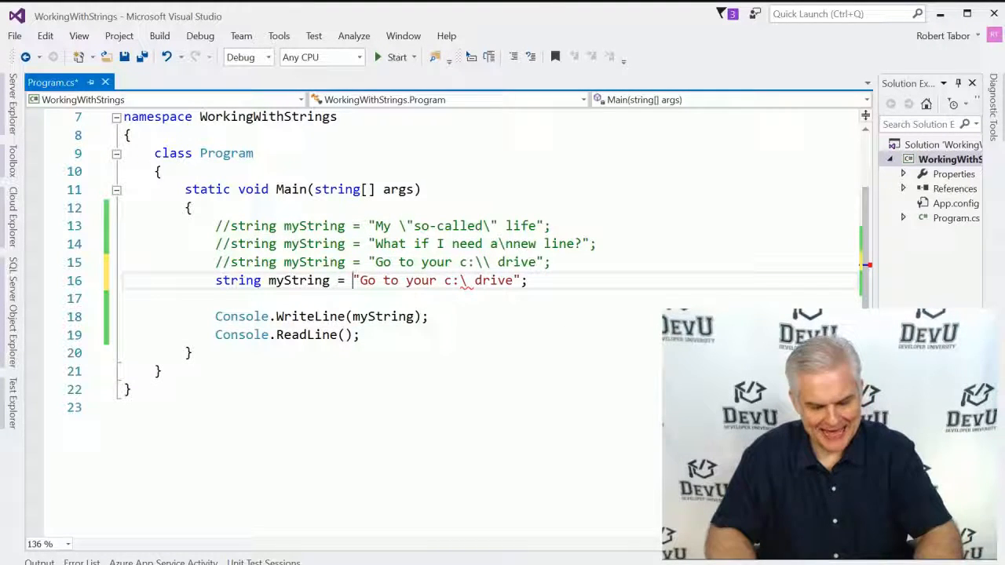
pyautogui.write('@')
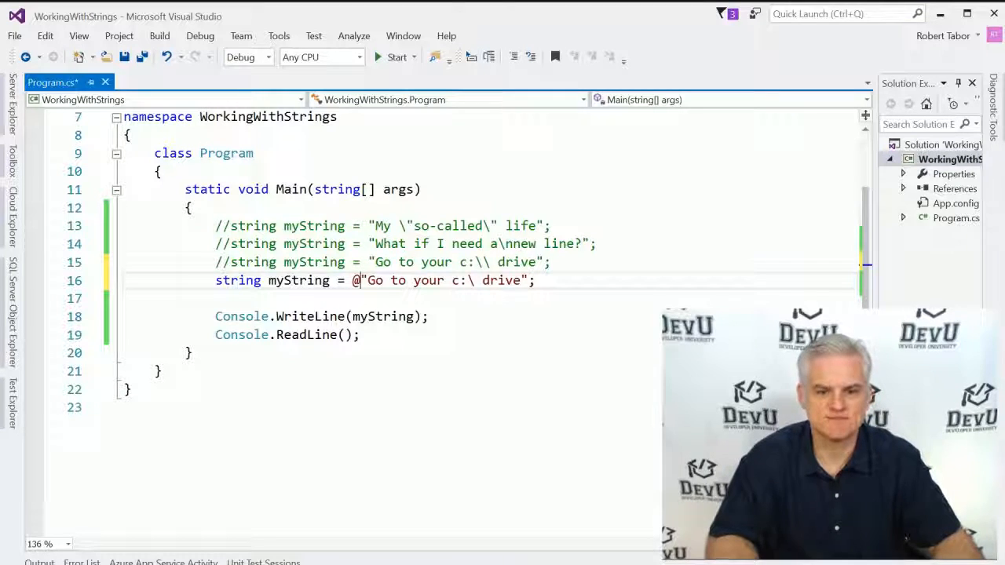
pyautogui.write('//')
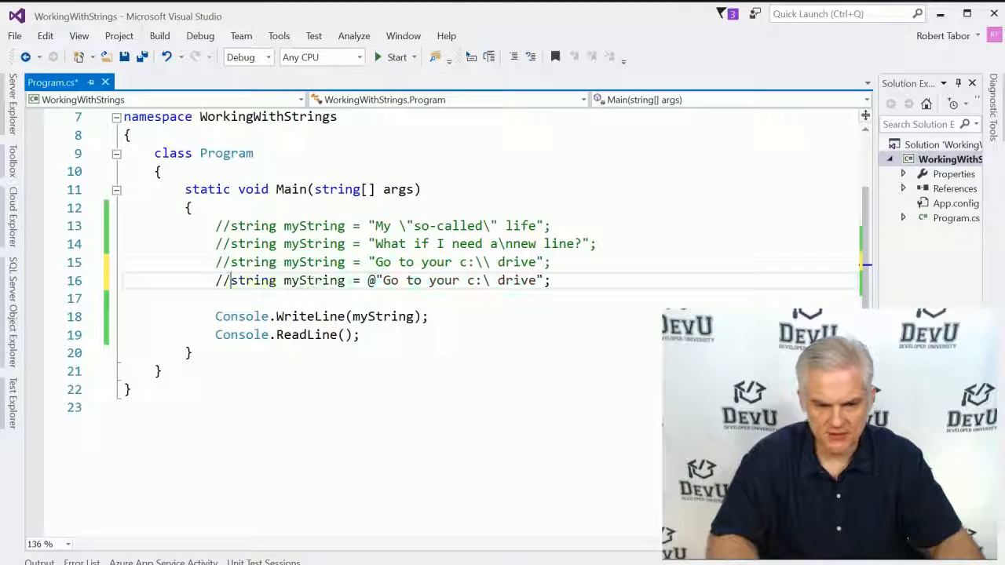
pyautogui.write('string myString = "";')
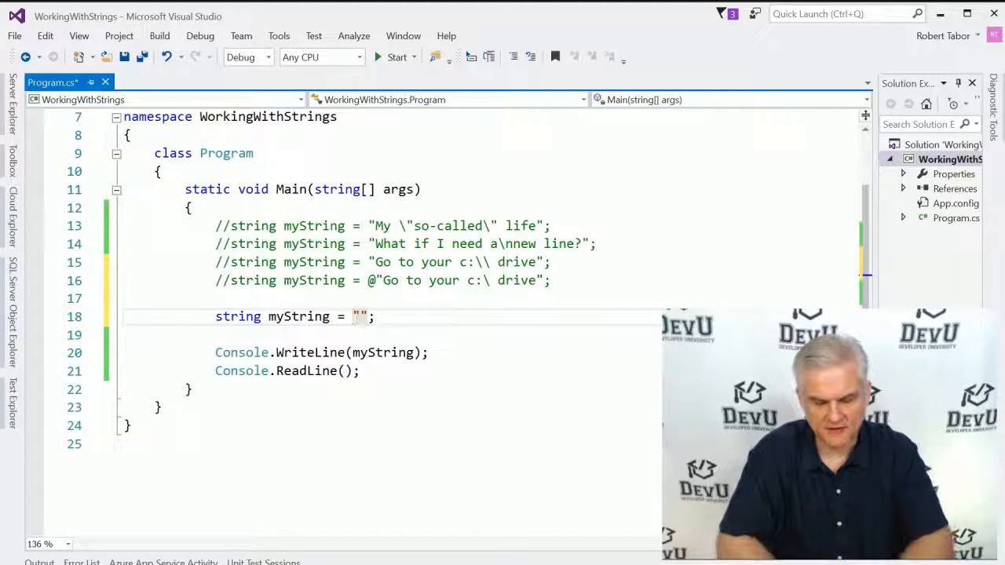
# - Assign String.Format("{0} = {1}", "First", "Second") to myString
pyautogui.write('String.Format(')
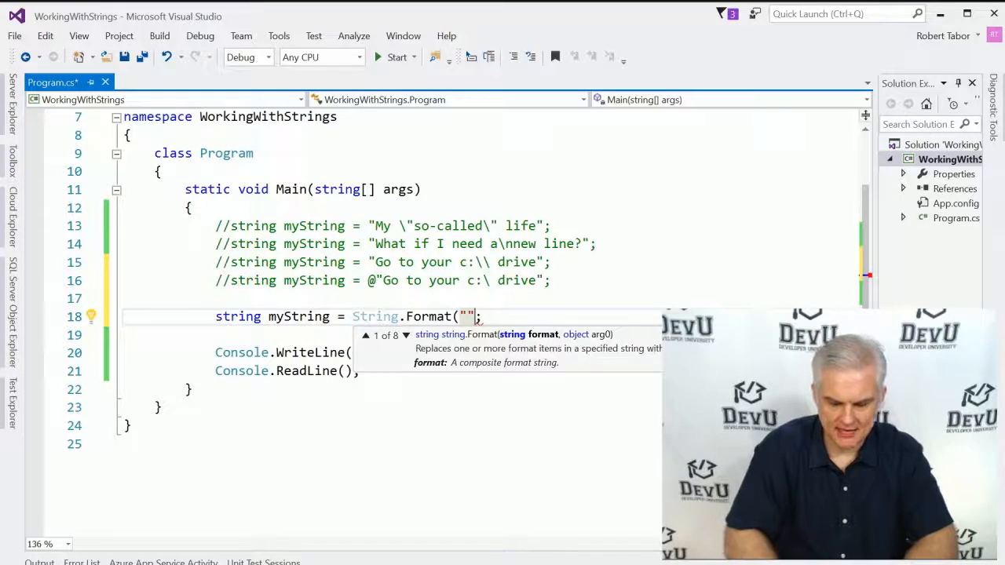
pyautogui.write('{}')
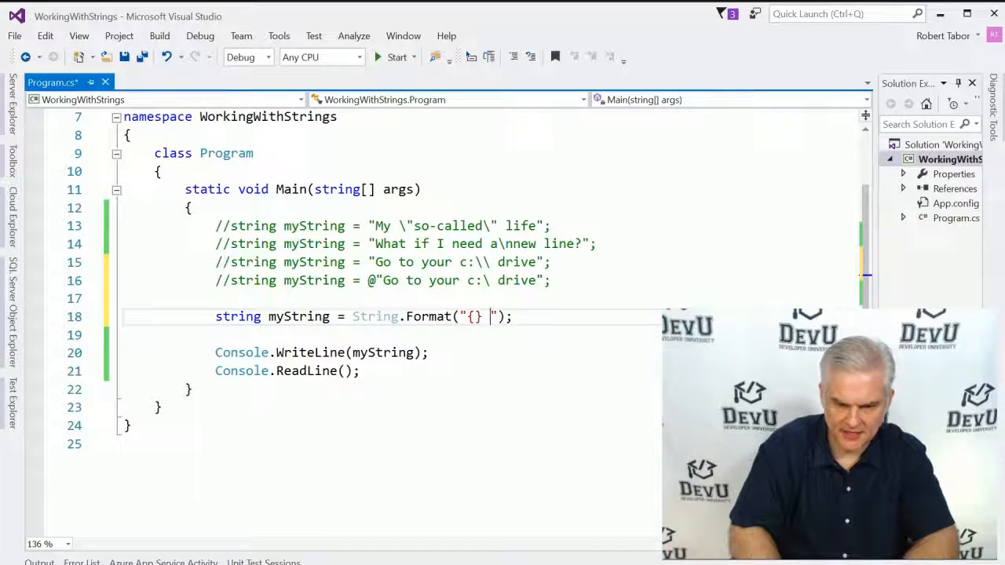
pyautogui.write('{}')
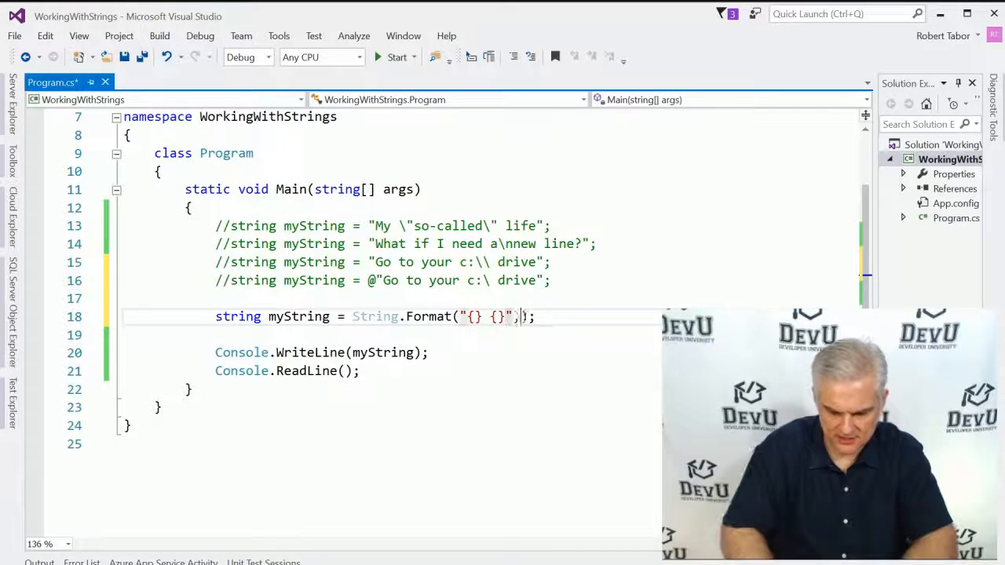
pyautogui.write(', "First"')
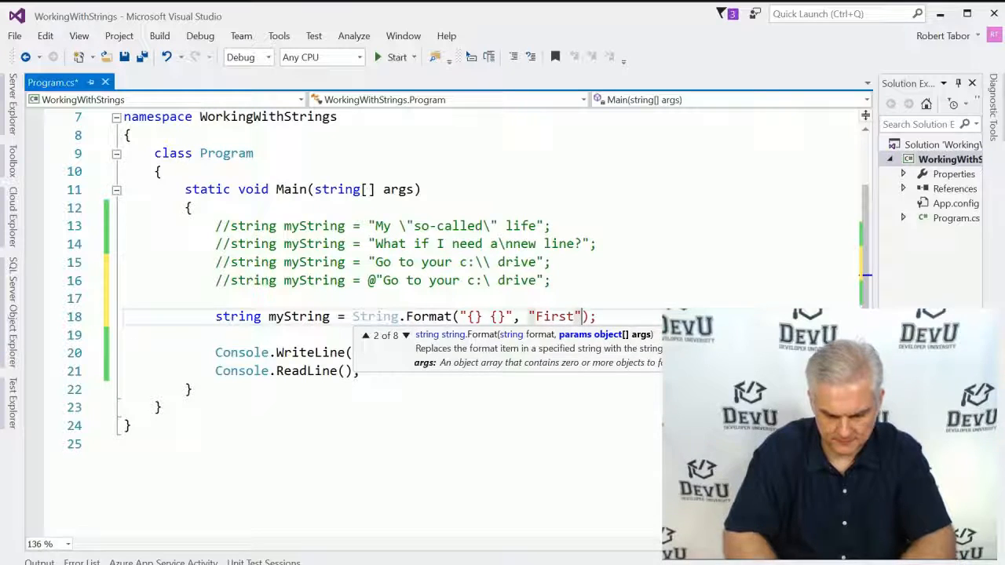
pyautogui.write(', "Second"')
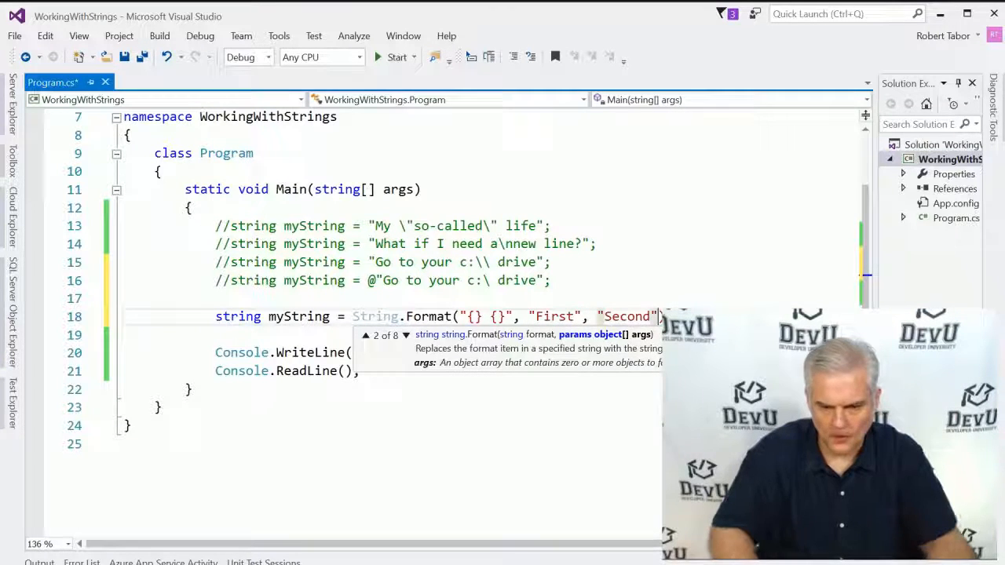
pyautogui.write('0')
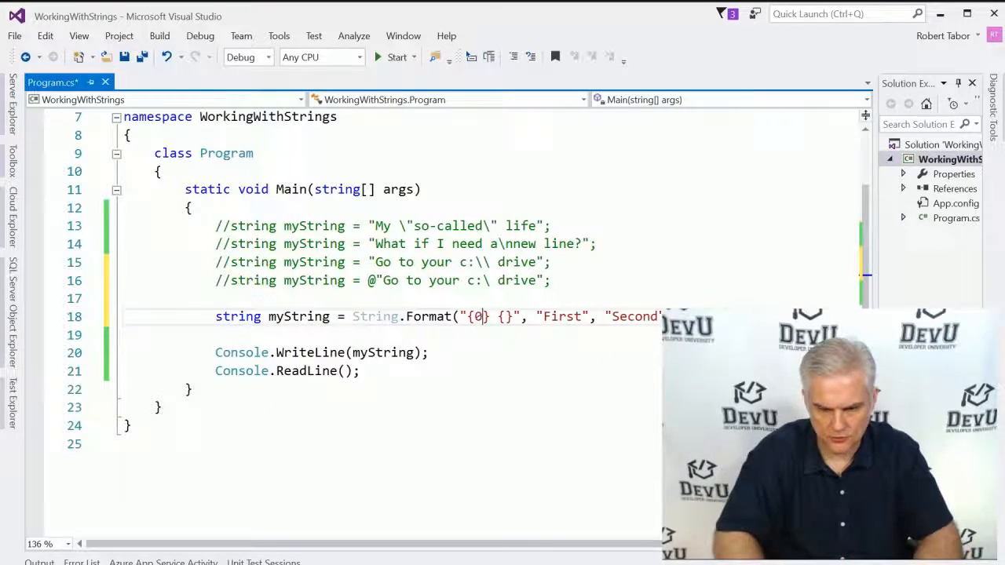
pyautogui.write('1')
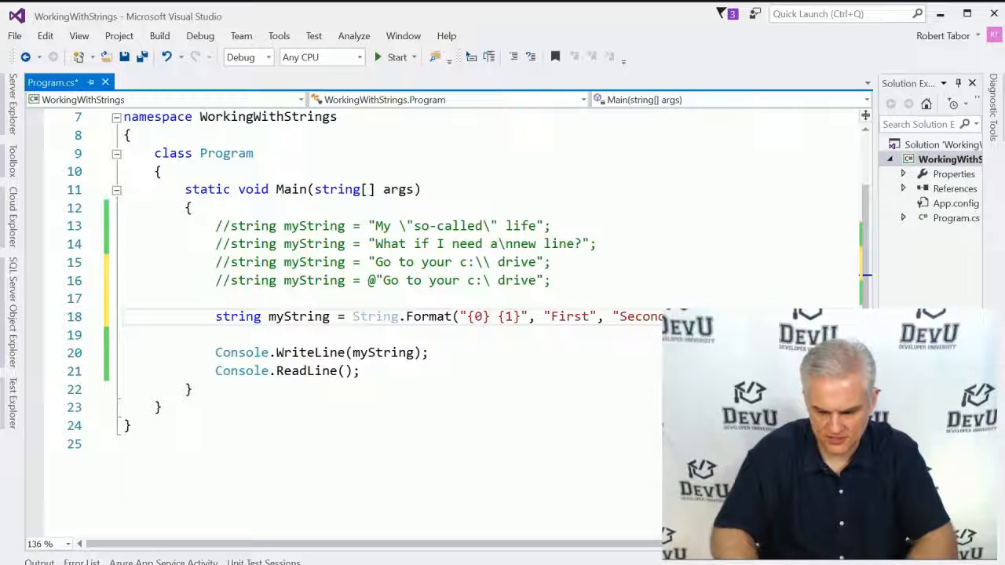
pyautogui.write('=')
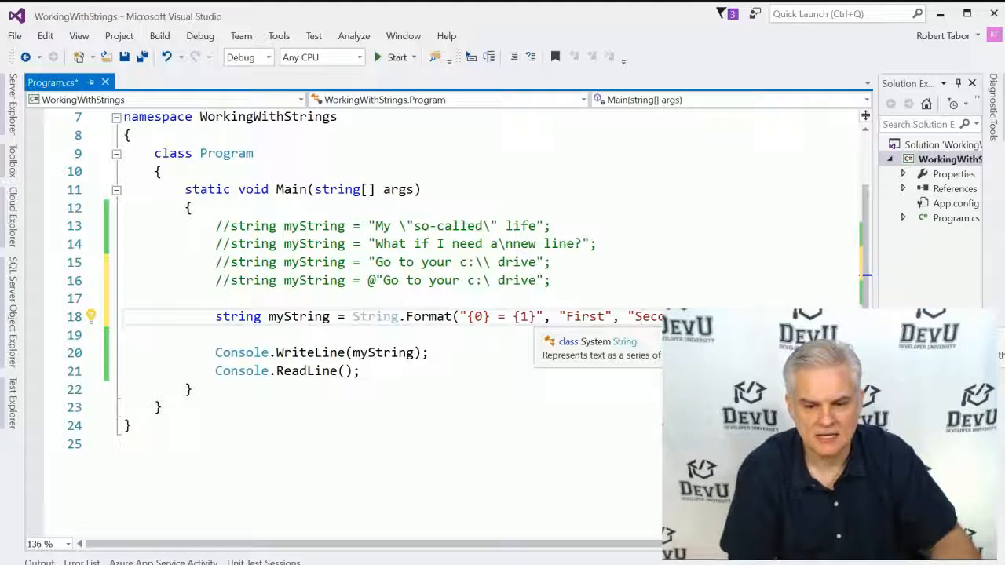
# - Run it, then swap the placeholders to {1} = {0} and run again
pyautogui.click(396, 57)
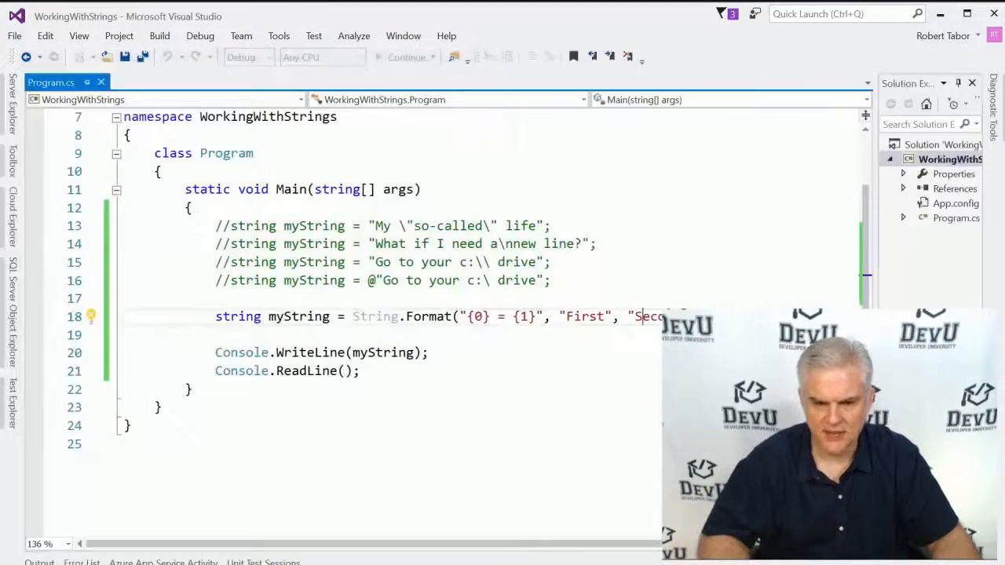
pyautogui.press('Backspace')
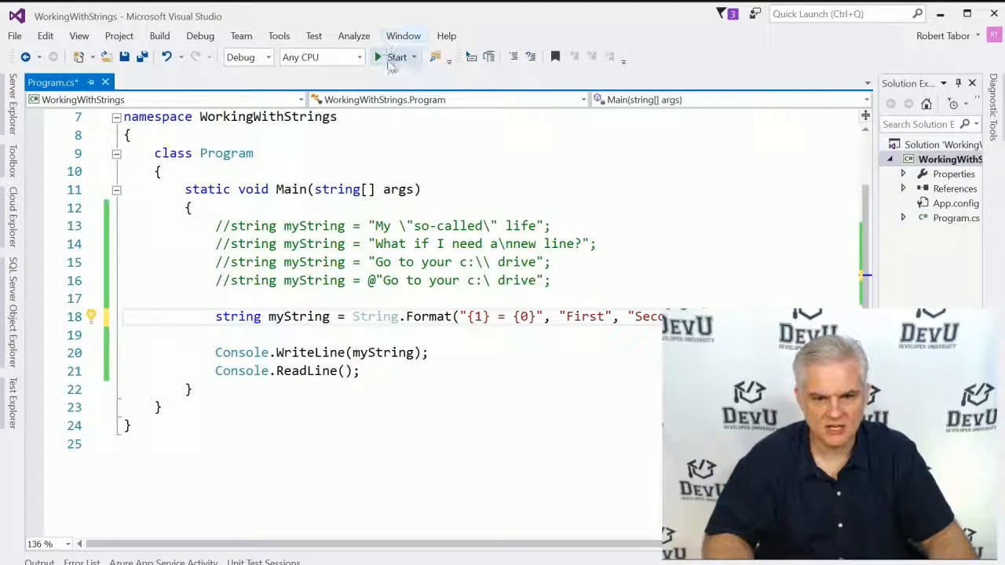
pyautogui.click(396, 57)
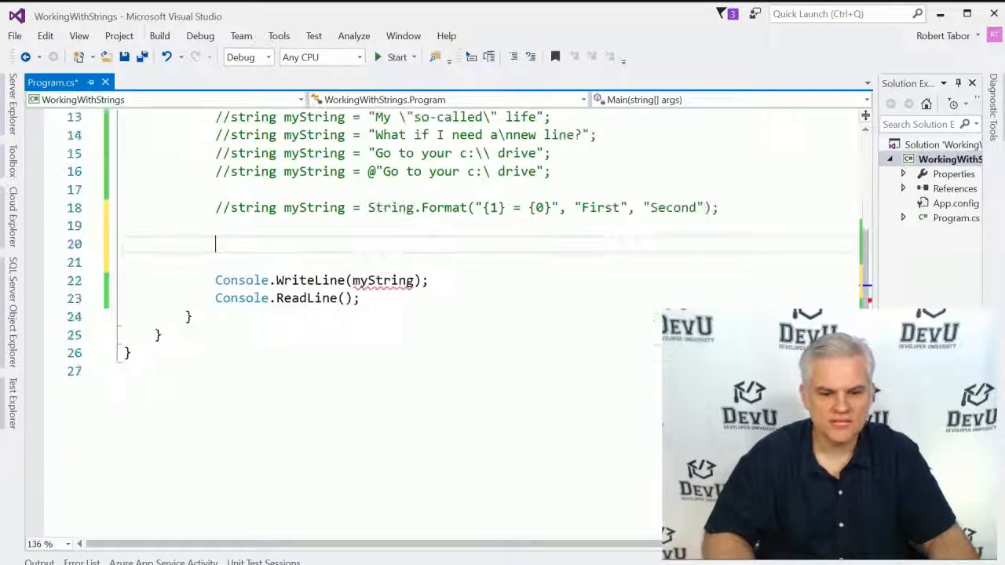
# - Assign string.Format("{0:C}", 123.45) to myString using the currency specifier
pyautogui.write('string myString = "";')
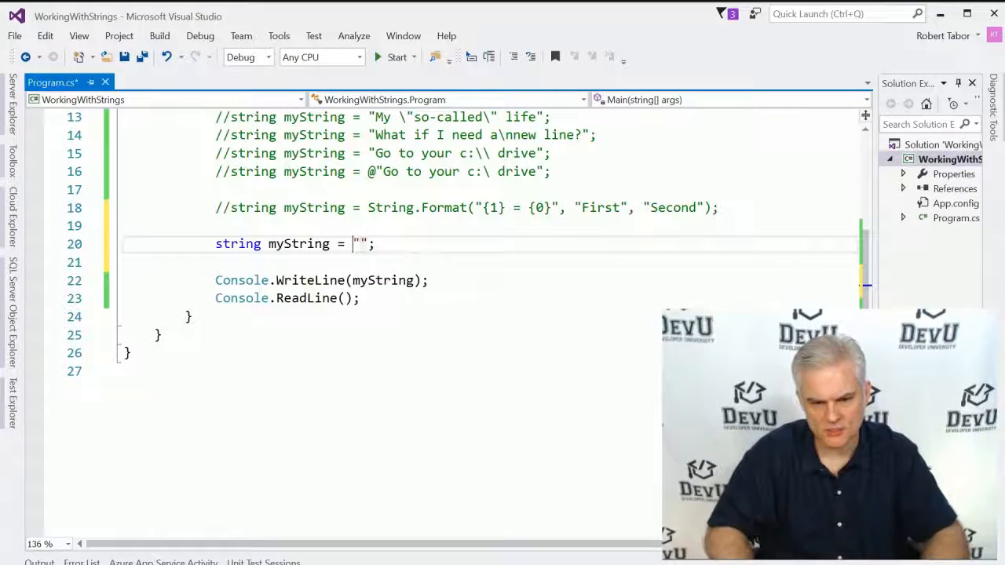
pyautogui.write('string.Format(')
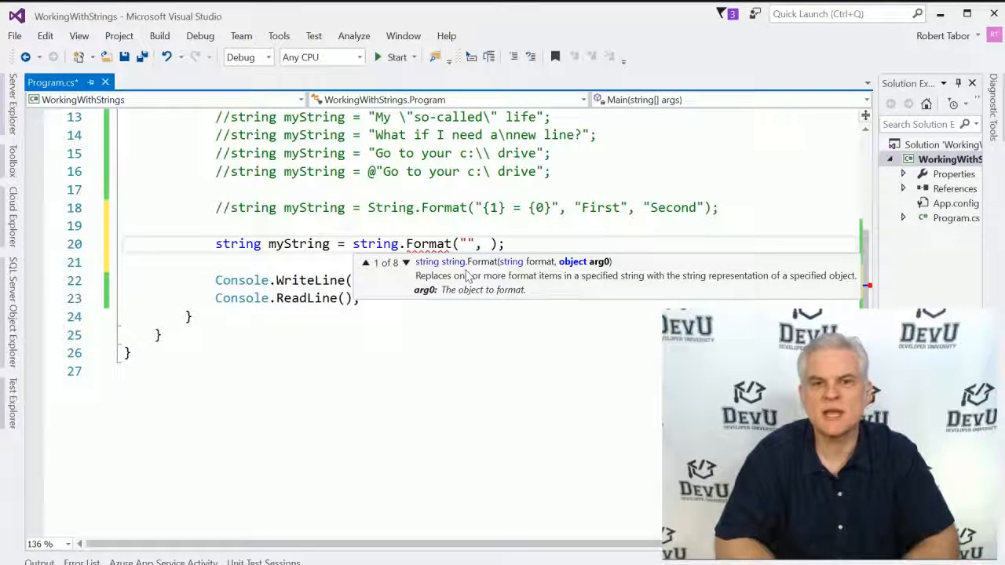
pyautogui.write('123.')
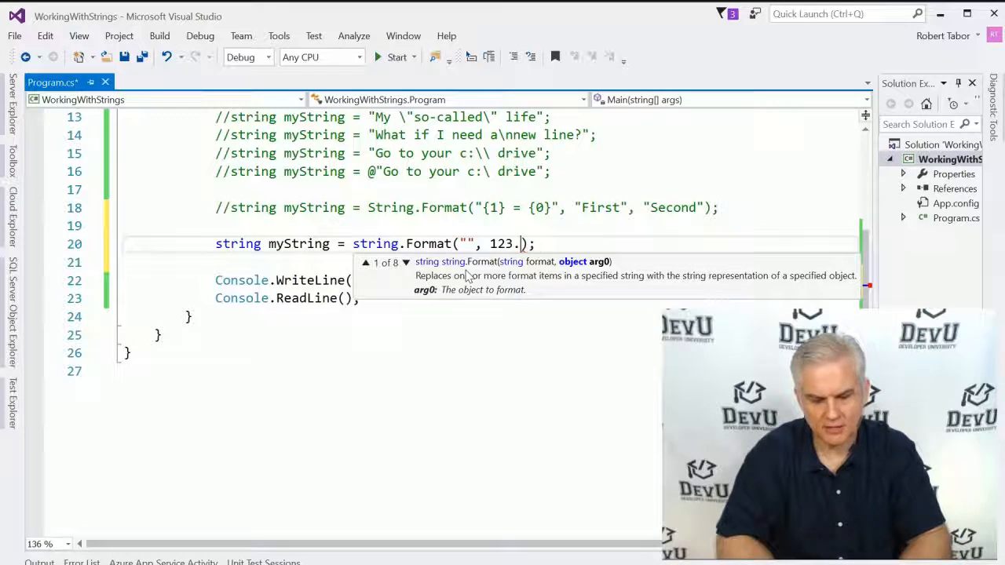
pyautogui.write('45')
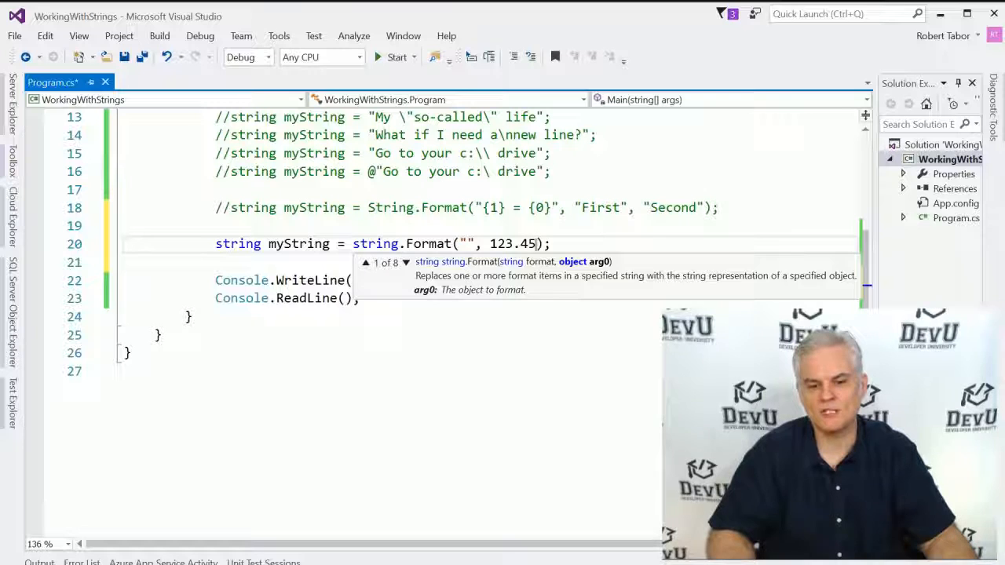
pyautogui.write('{')
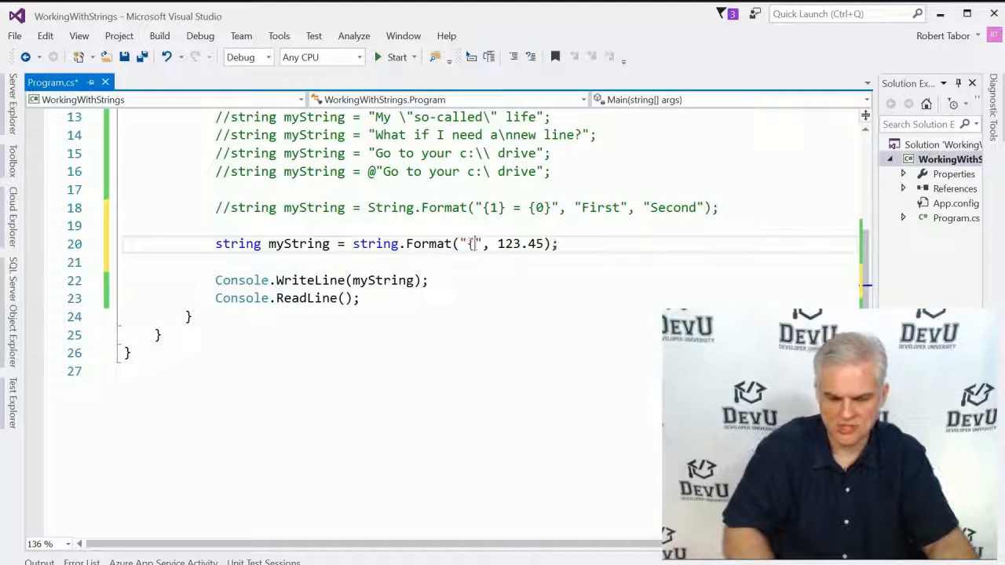
pyautogui.write('0')
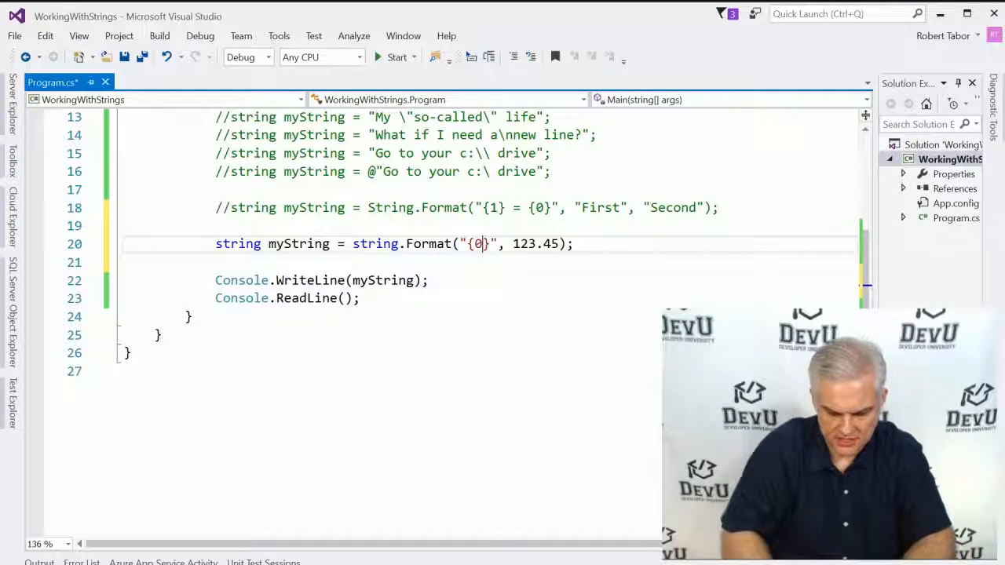
pyautogui.write(':')
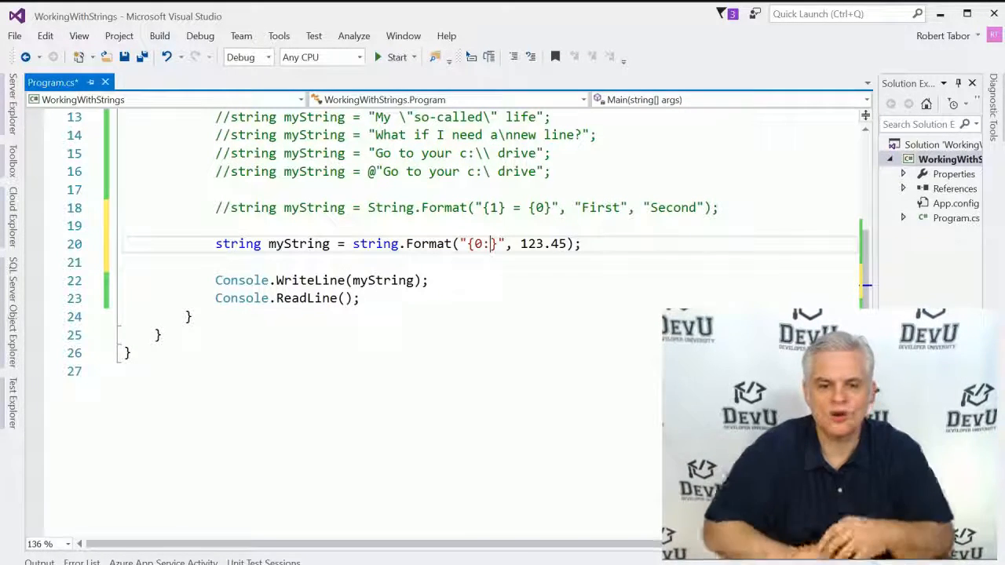
pyautogui.write('C')
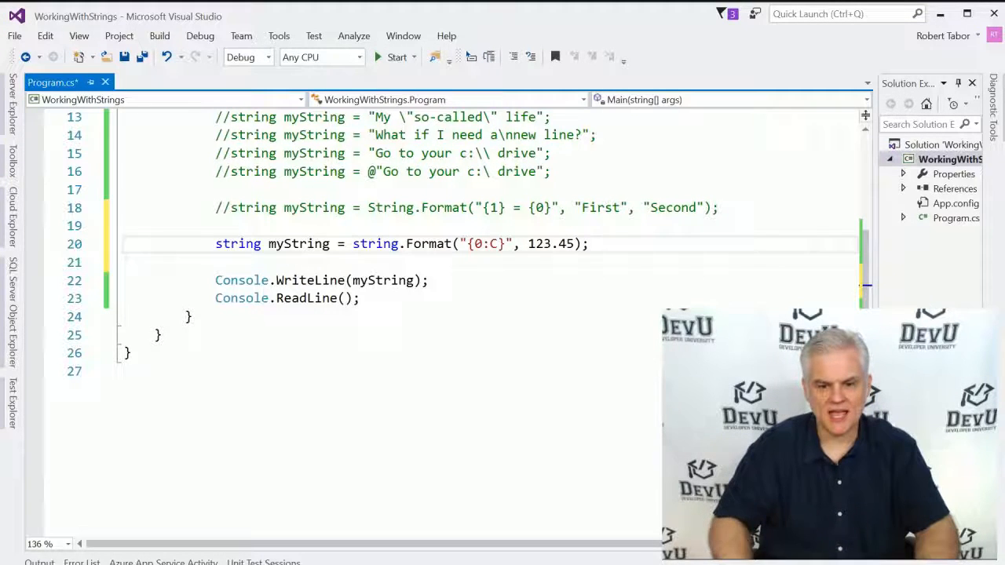
# - Highlight the 0:C format item and run the program to show the currency output
pyautogui.doubleClick(484, 243)
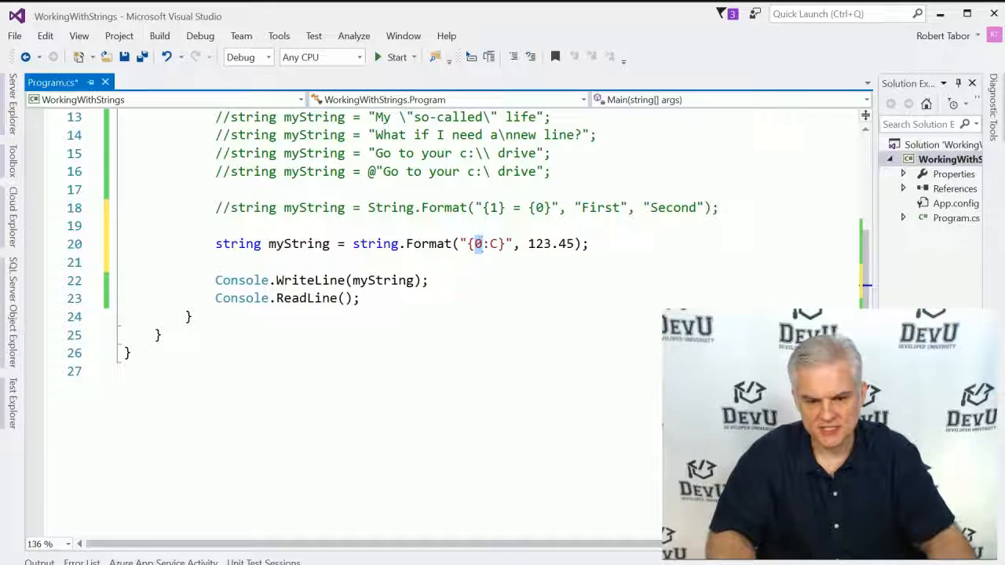
pyautogui.doubleClick(550, 243)
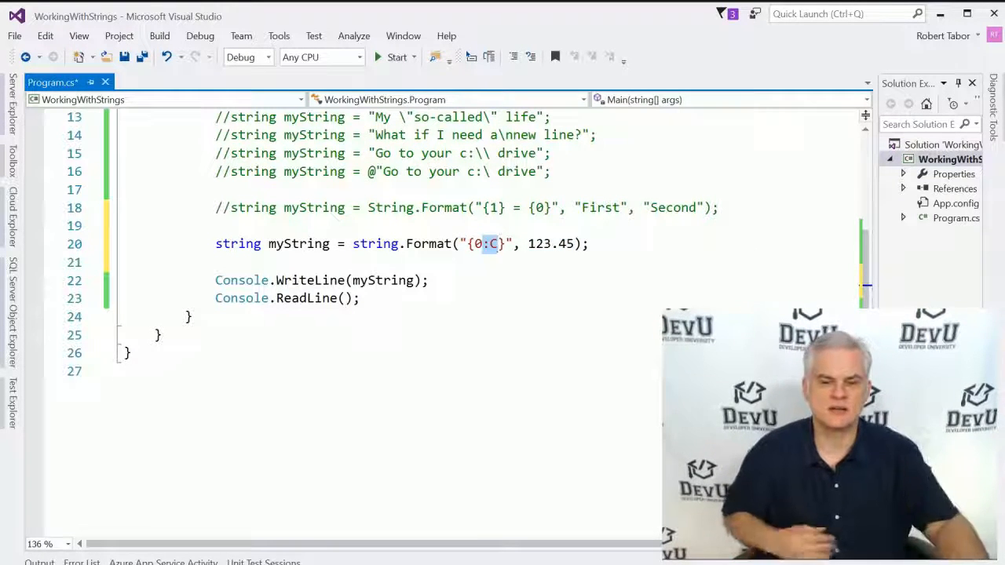
pyautogui.click(396, 57)
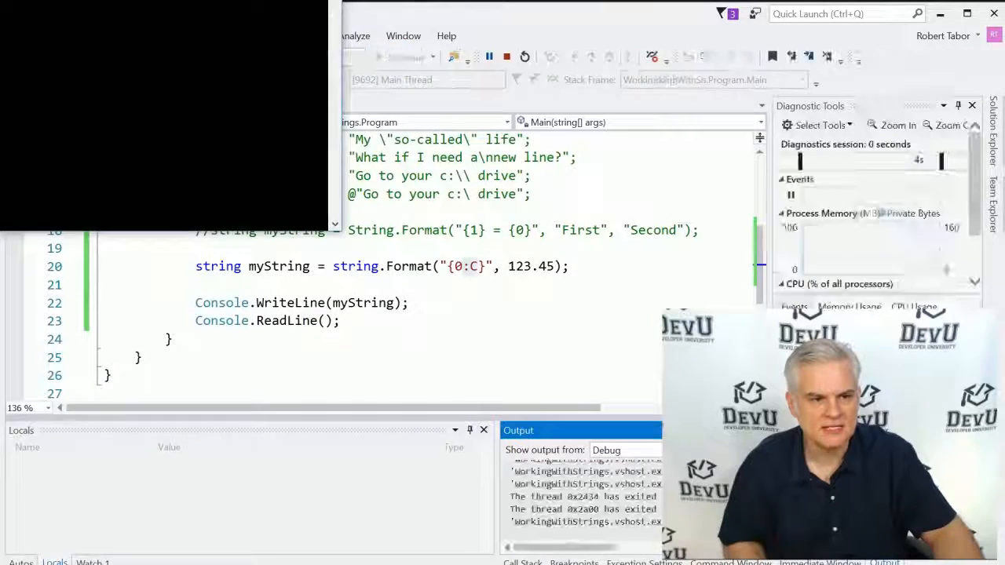
pyautogui.press('F5')
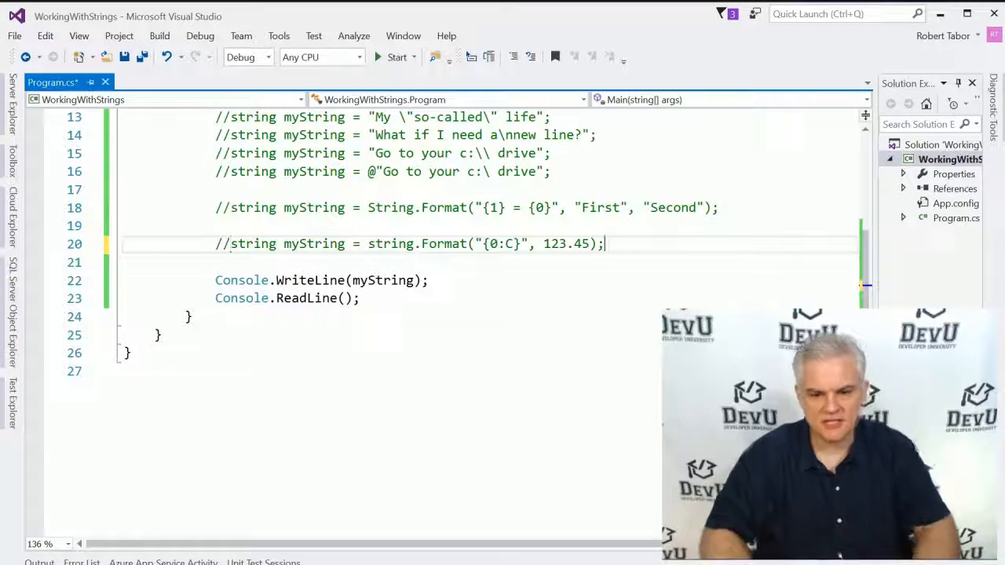
pyautogui.press('enter')
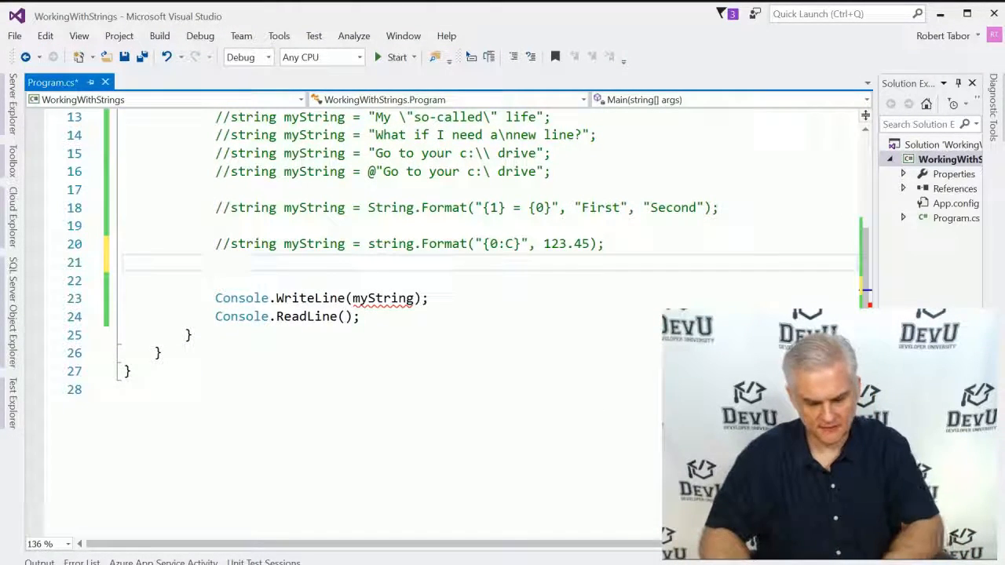
pyautogui.write('string myString = "";')
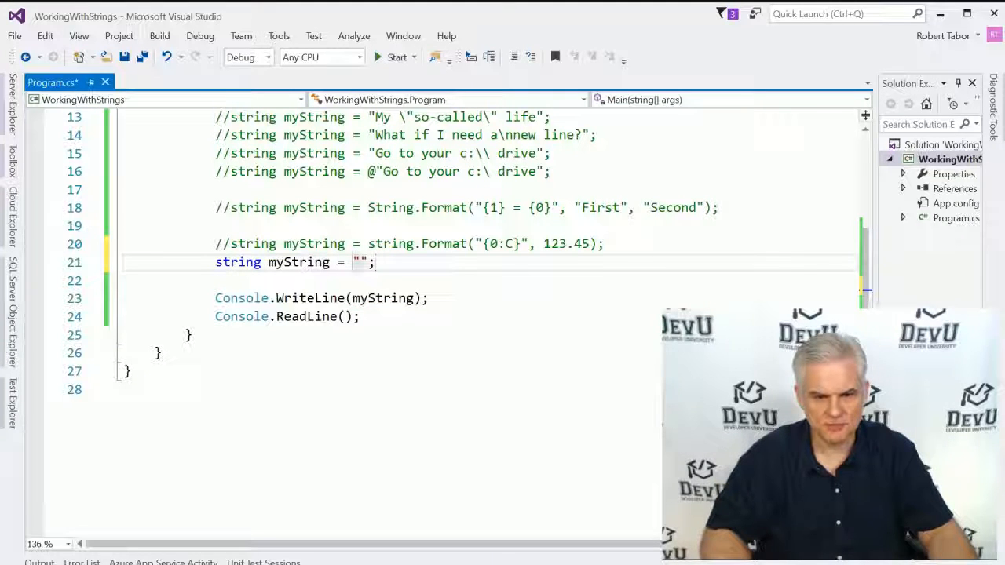
pyautogui.write('strin')
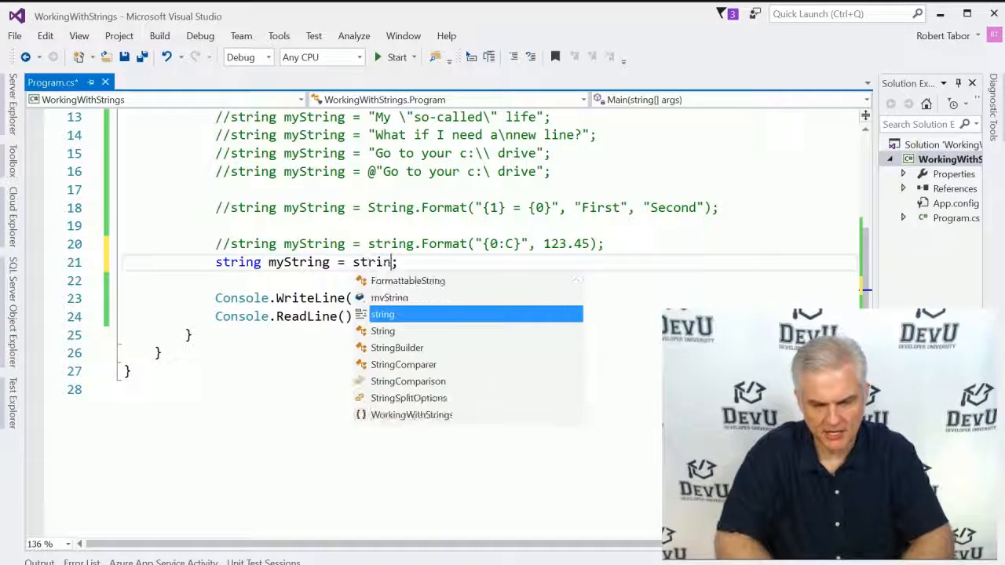
pyautogui.write('.Format(')
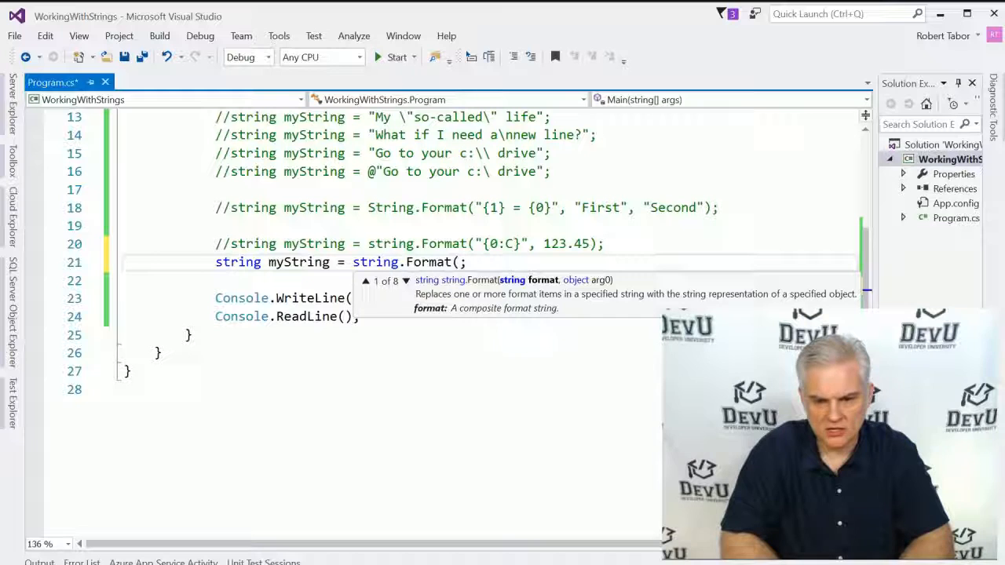
pyautogui.write('"",')
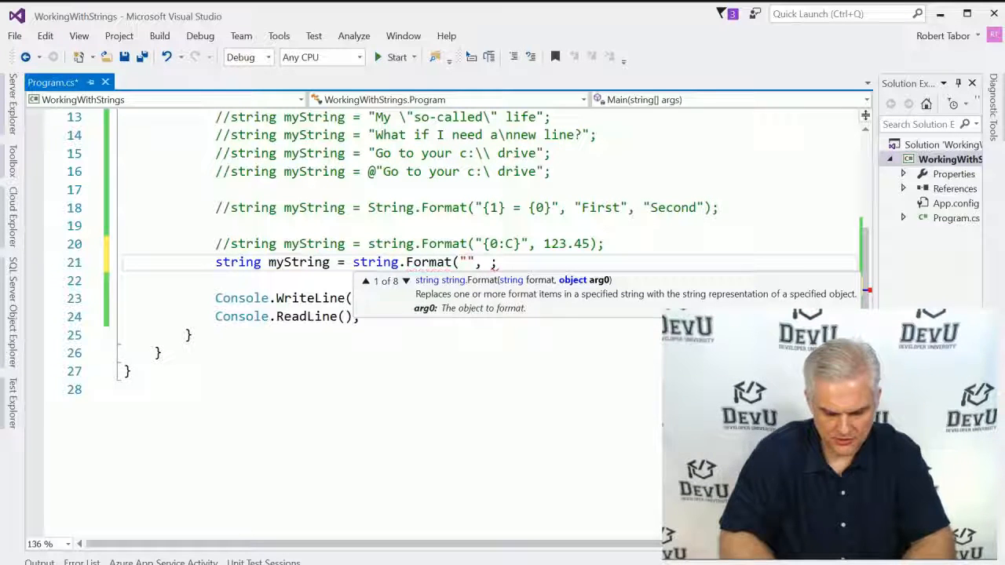
pyautogui.write('1234567890')
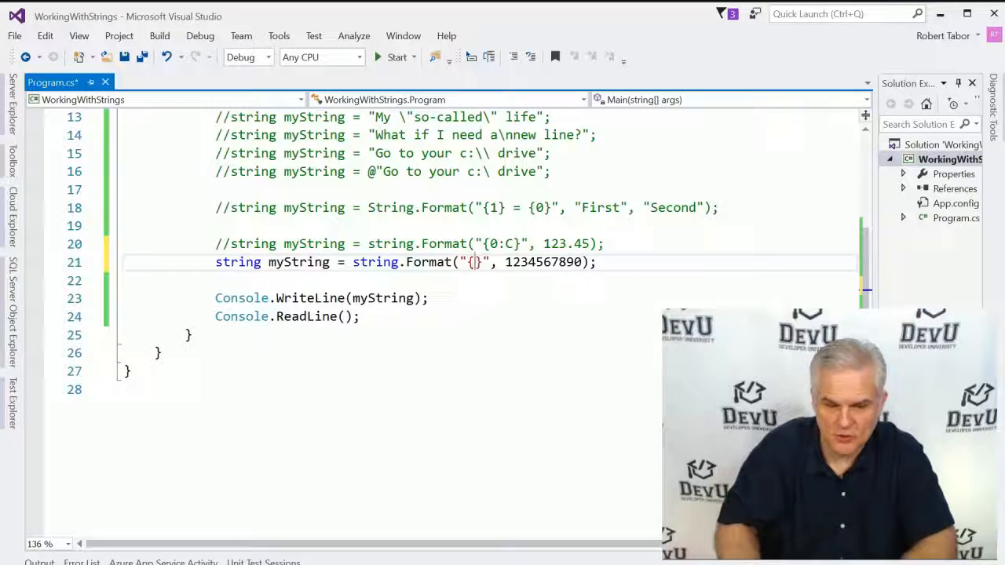
pyautogui.write('0:')
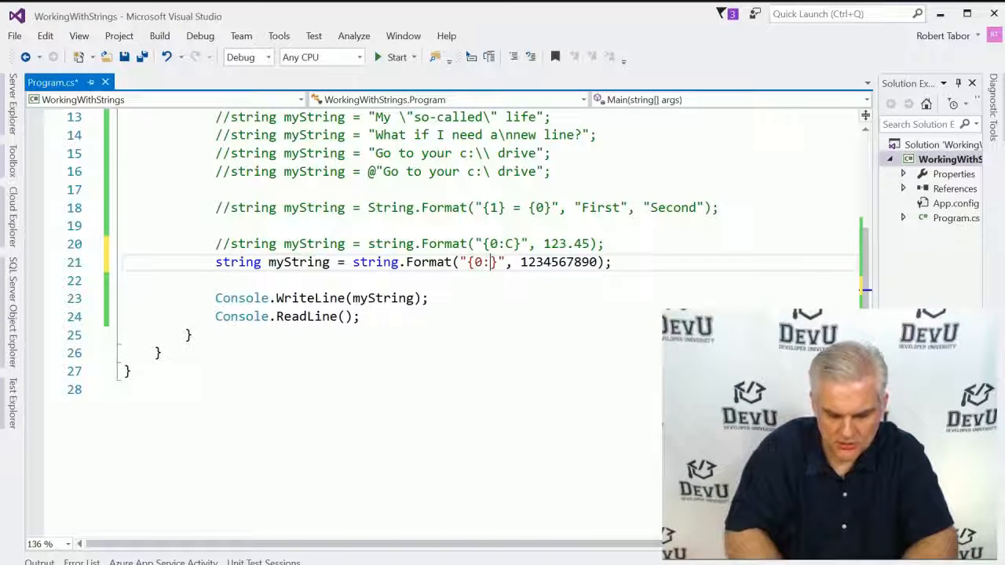
pyautogui.write('N')
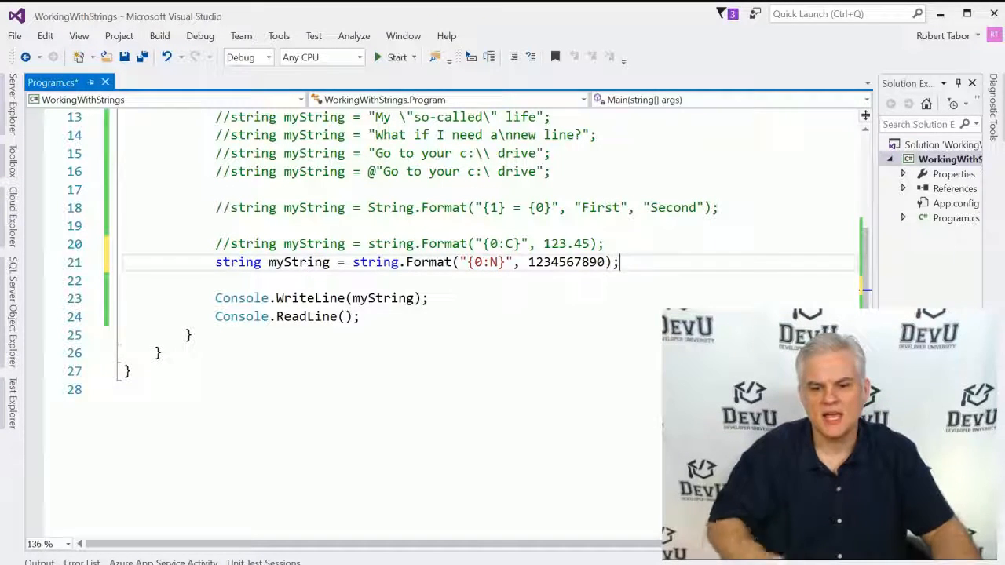
pyautogui.click(396, 57)
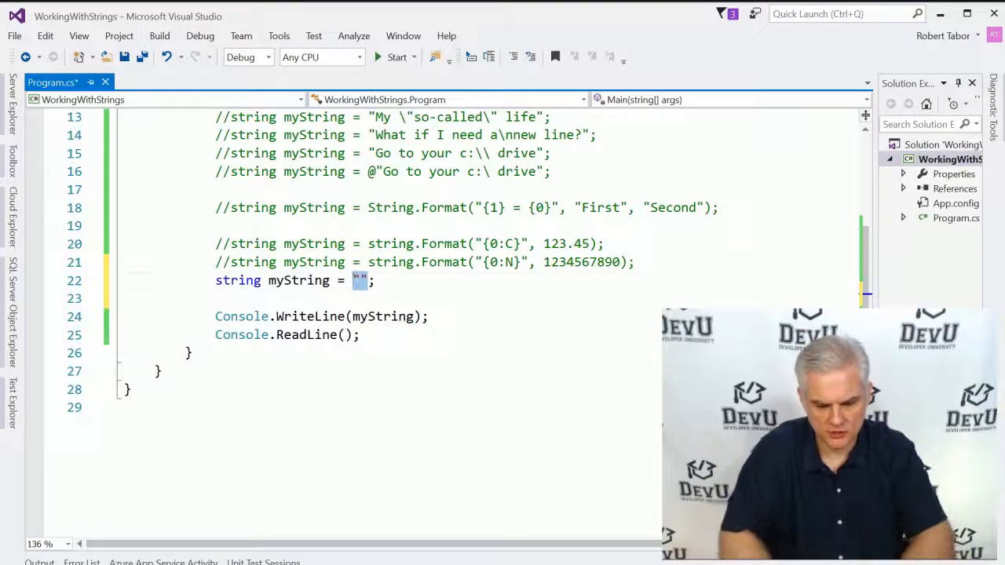
# - Assign string.Format("Percentage: {0:P}", .123), dismissing the stray browser settings dialog, and run it
pyautogui.write('string.Format(')
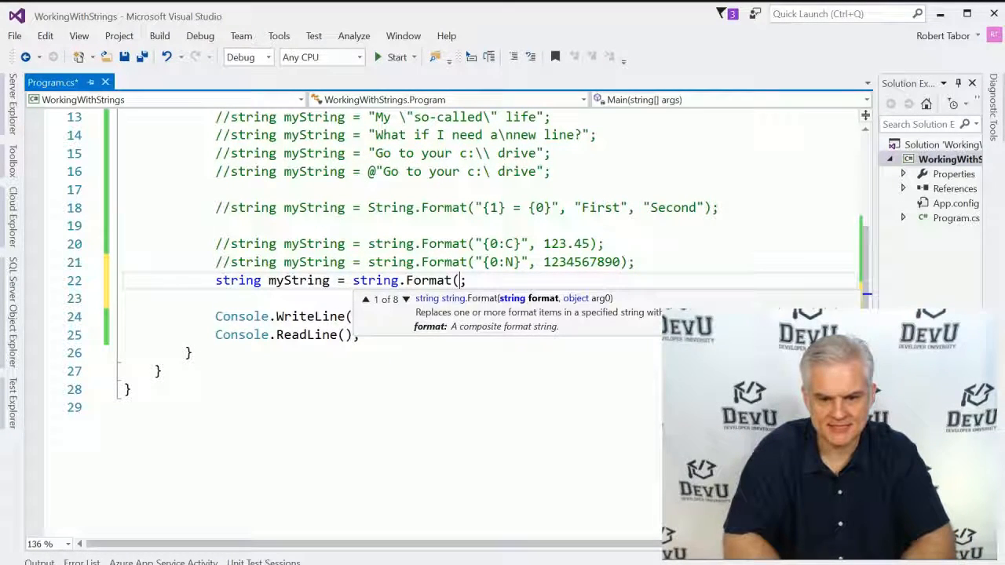
pyautogui.write('"",')
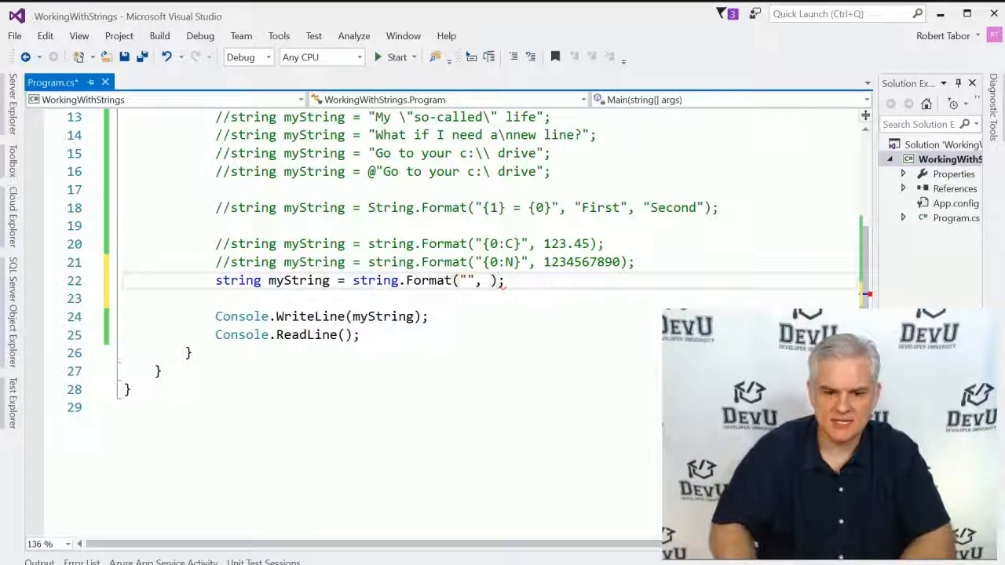
pyautogui.write('.123')
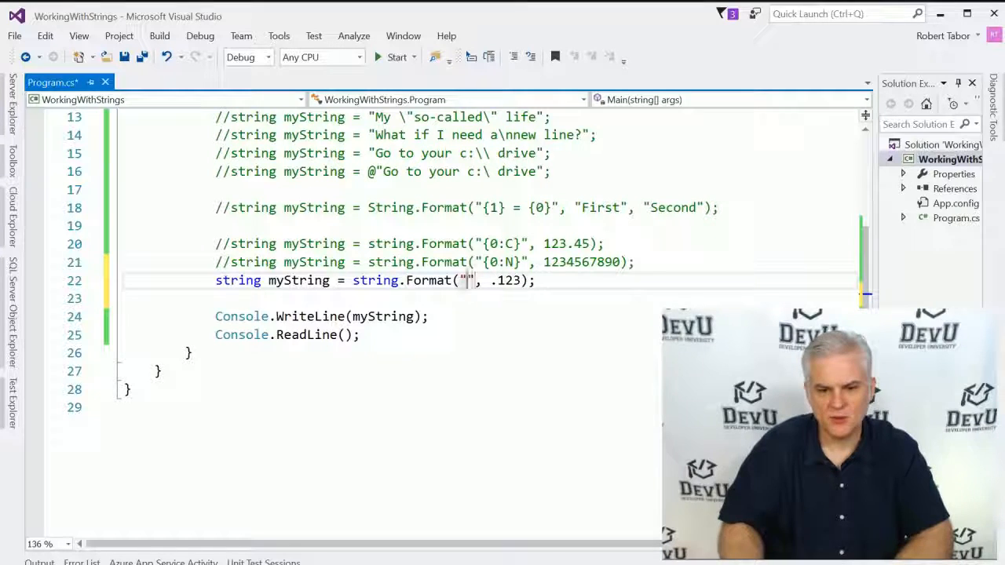
pyautogui.write('0:')
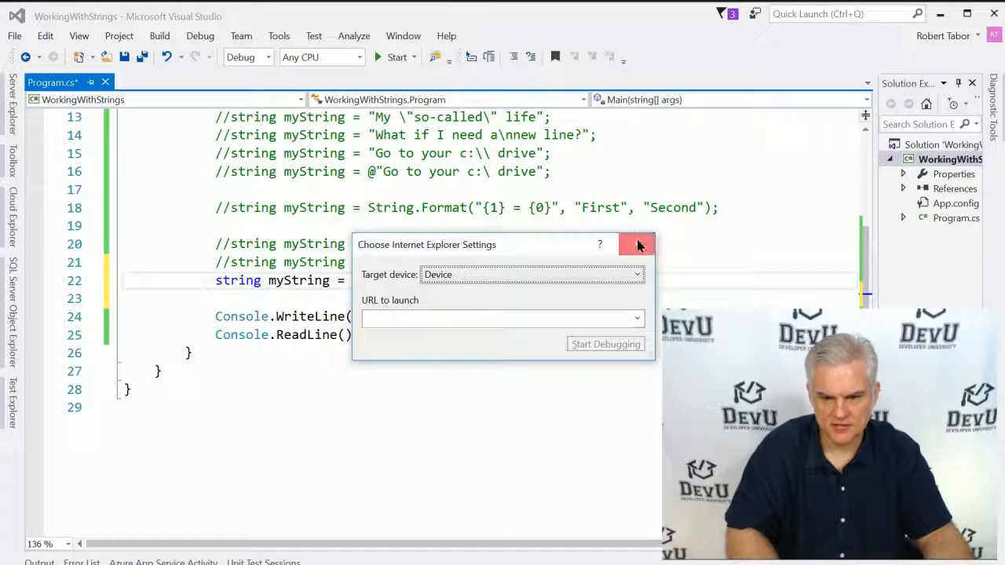
pyautogui.click(640, 245)
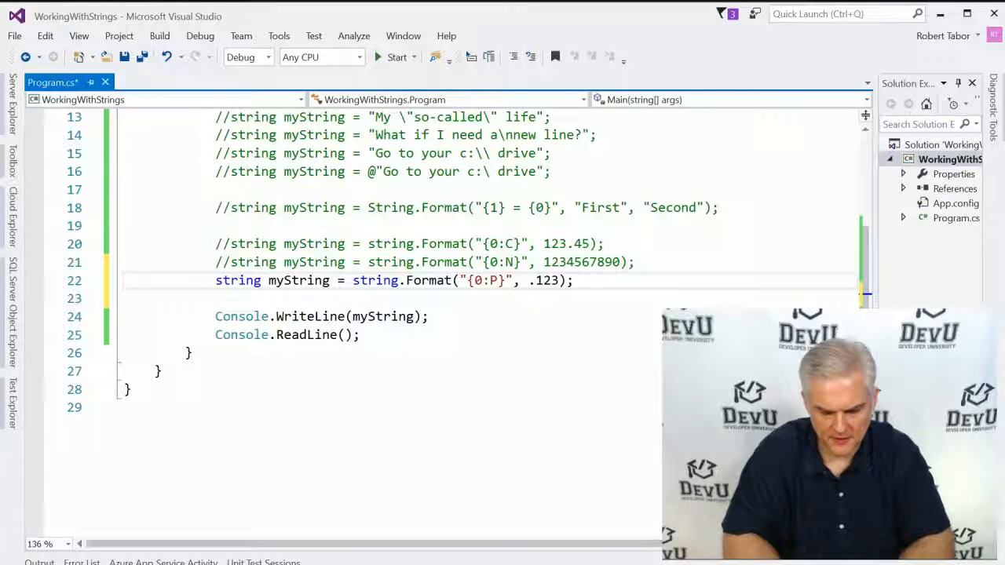
pyautogui.write('Percentage:')
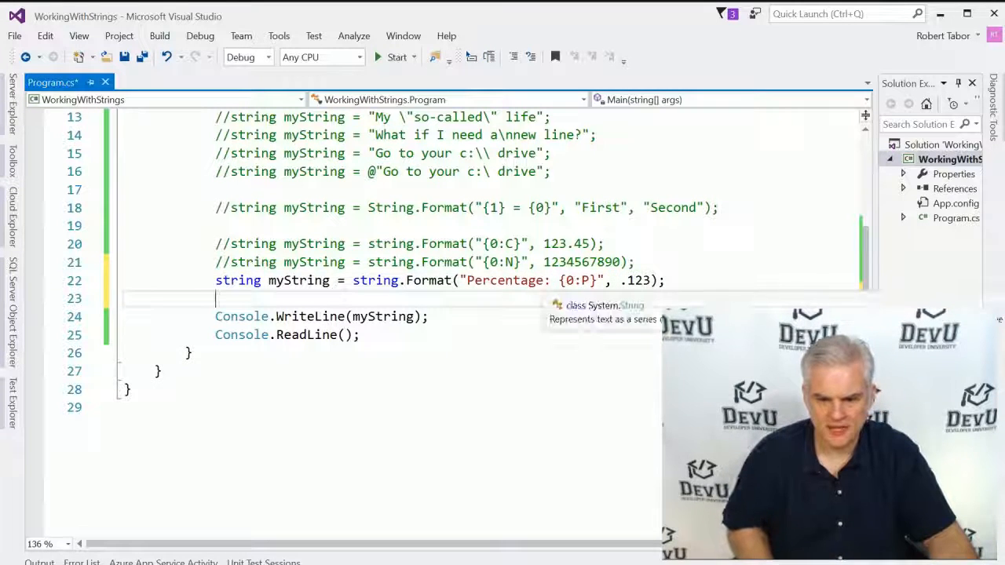
pyautogui.doubleClick(578, 279)
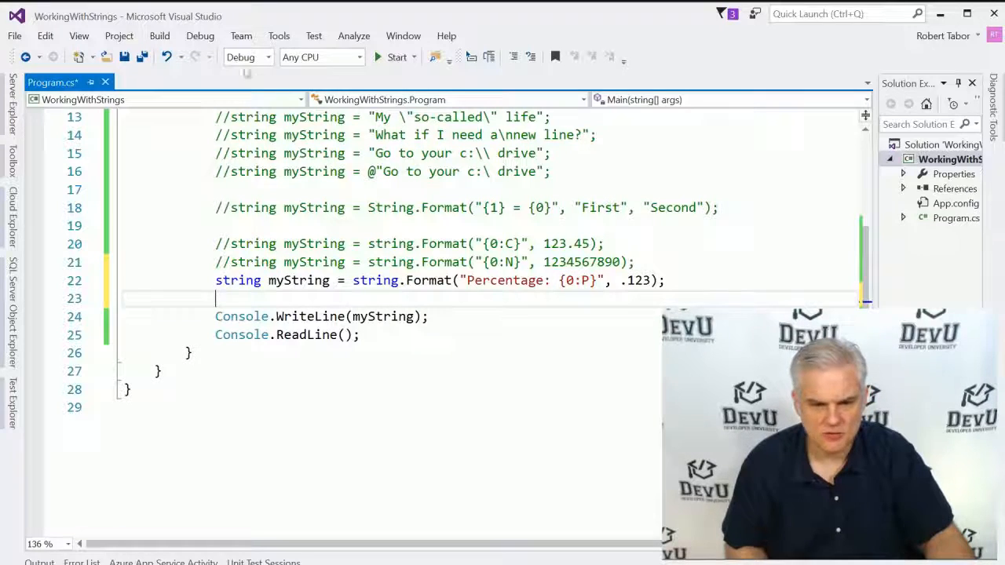
pyautogui.click(396, 57)
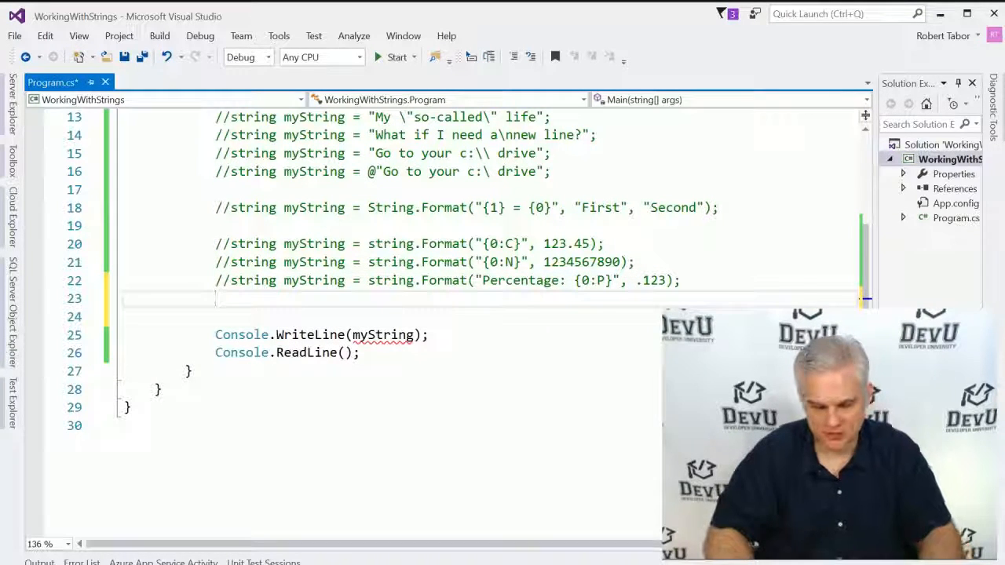
pyautogui.write('string myString = "";')
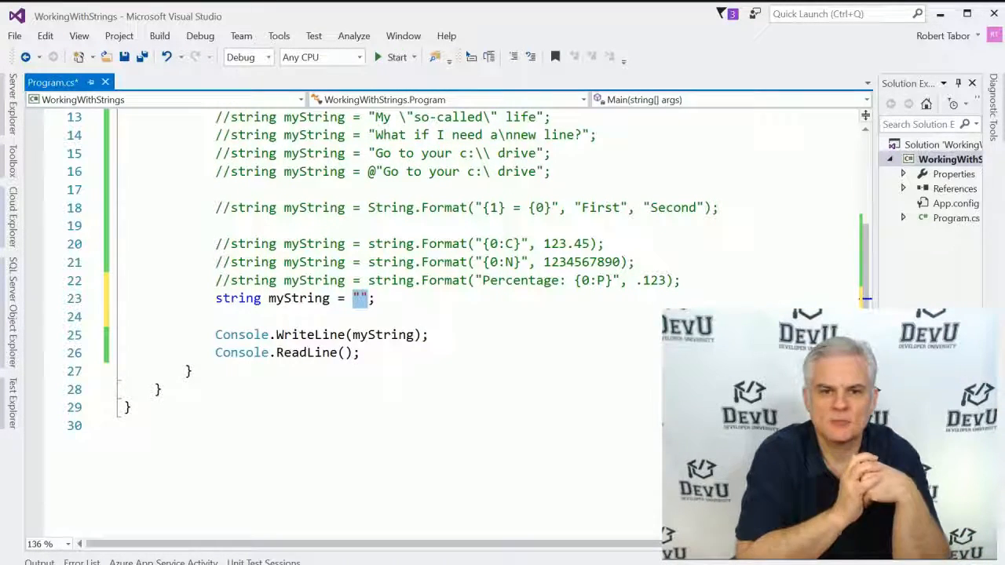
pyautogui.write('string.Format(')
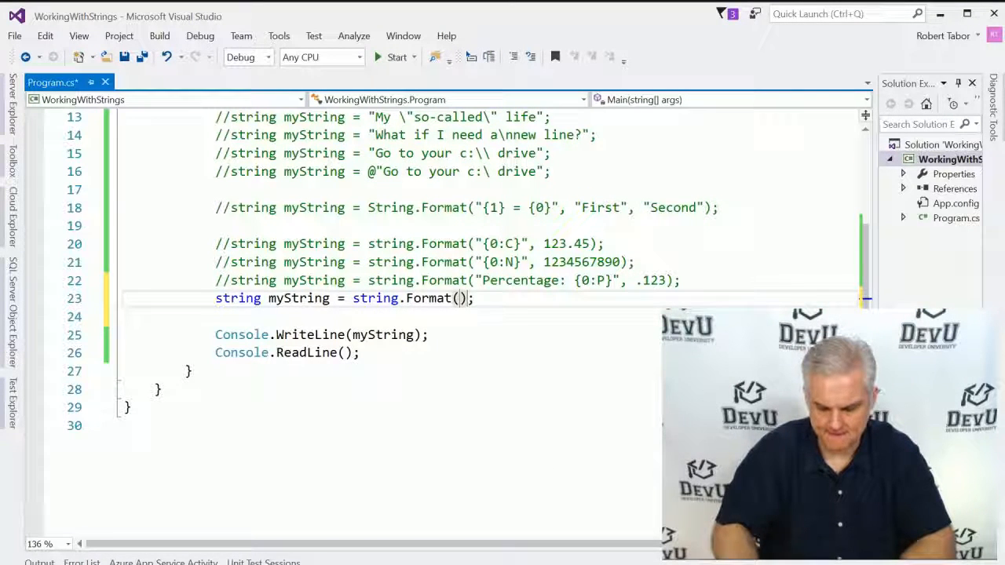
pyautogui.write('"",')
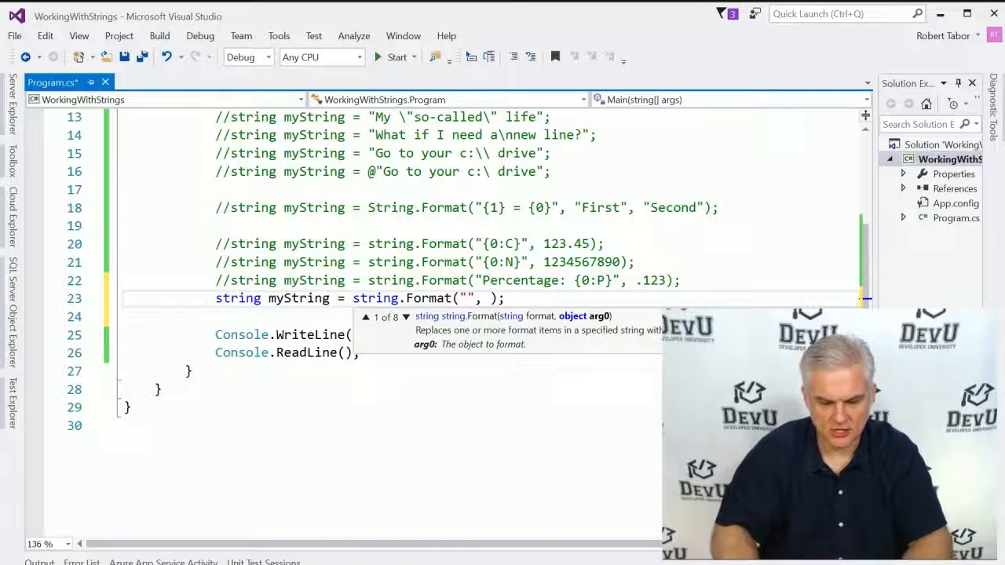
pyautogui.write('123456789')
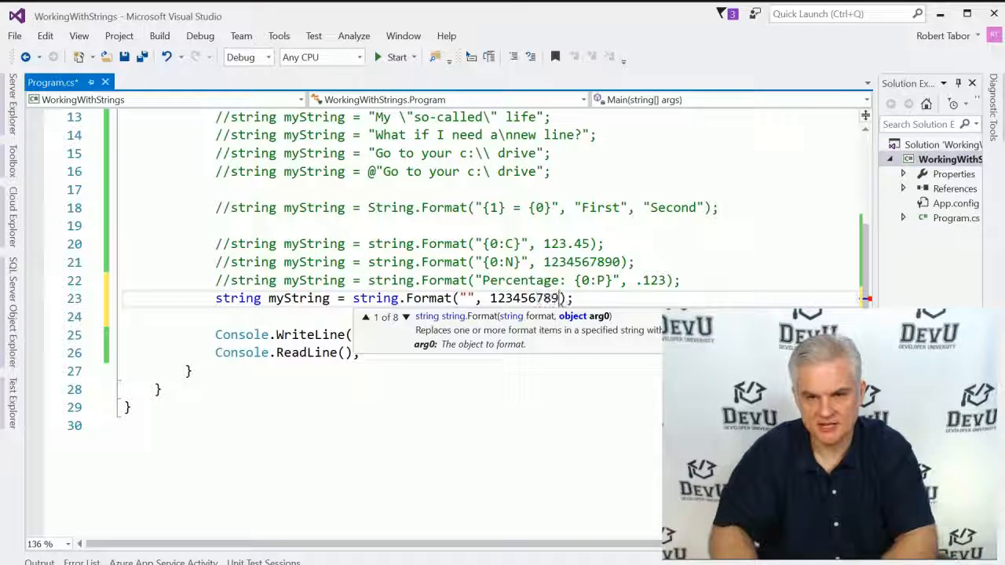
pyautogui.write('0')
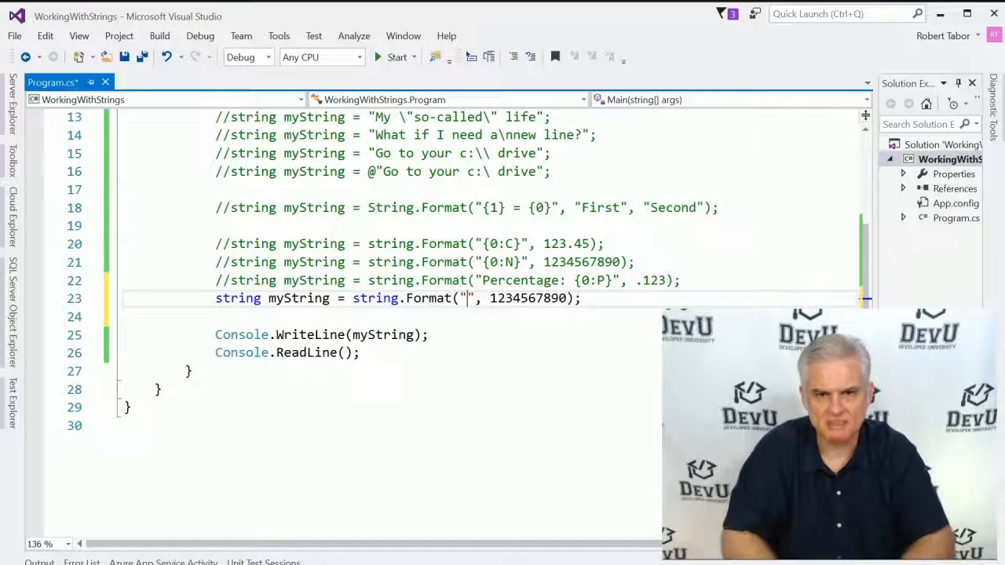
pyautogui.write('Phone NumbE')
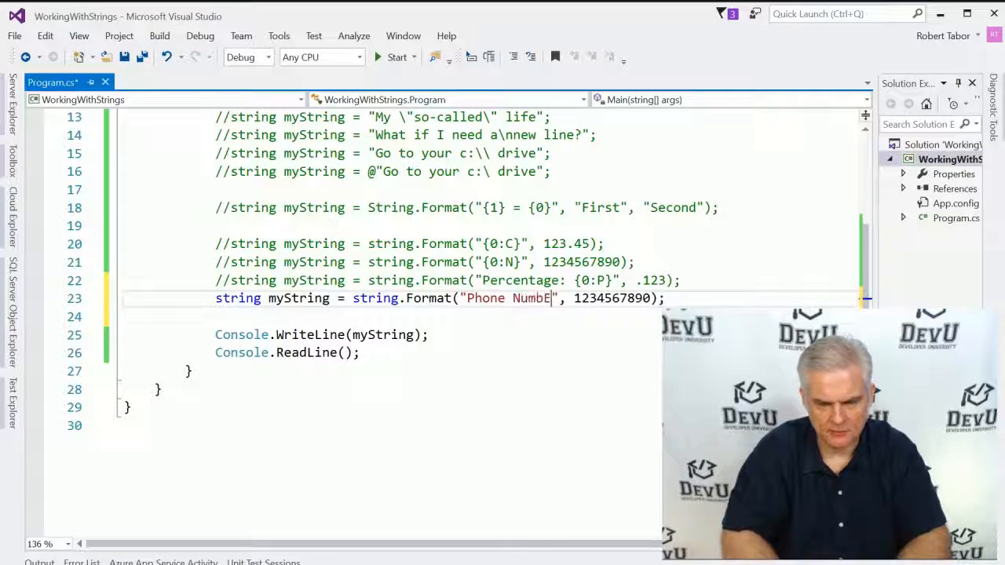
pyautogui.write('r:')
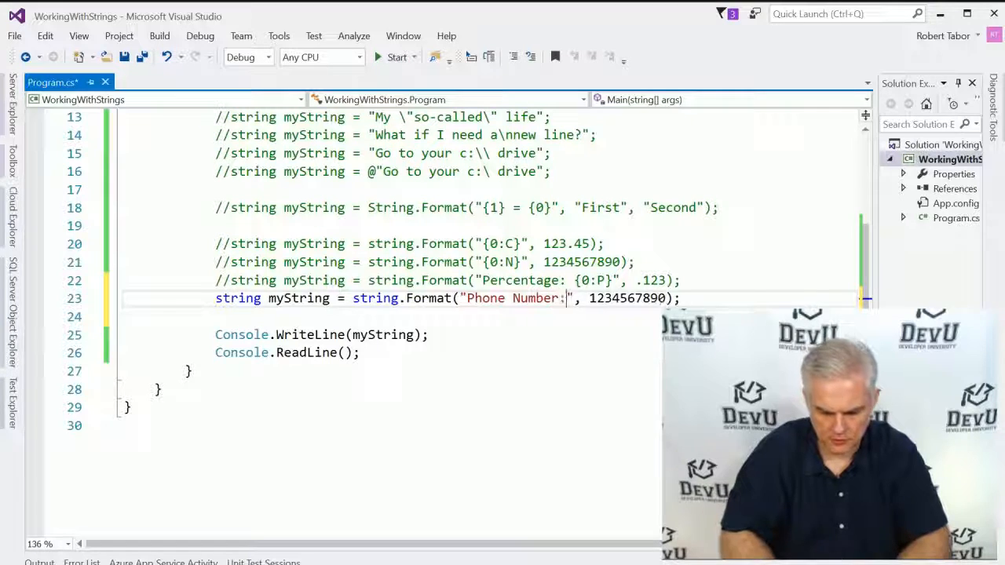
# - Complete the custom pattern {0:(###) ###-####} in the format string
pyautogui.write('{}')
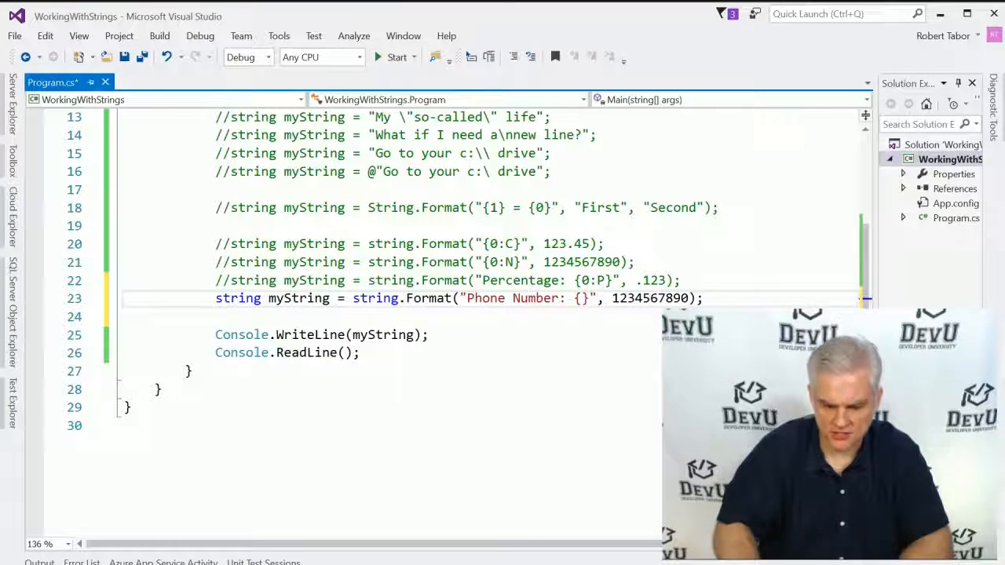
pyautogui.write('0:')
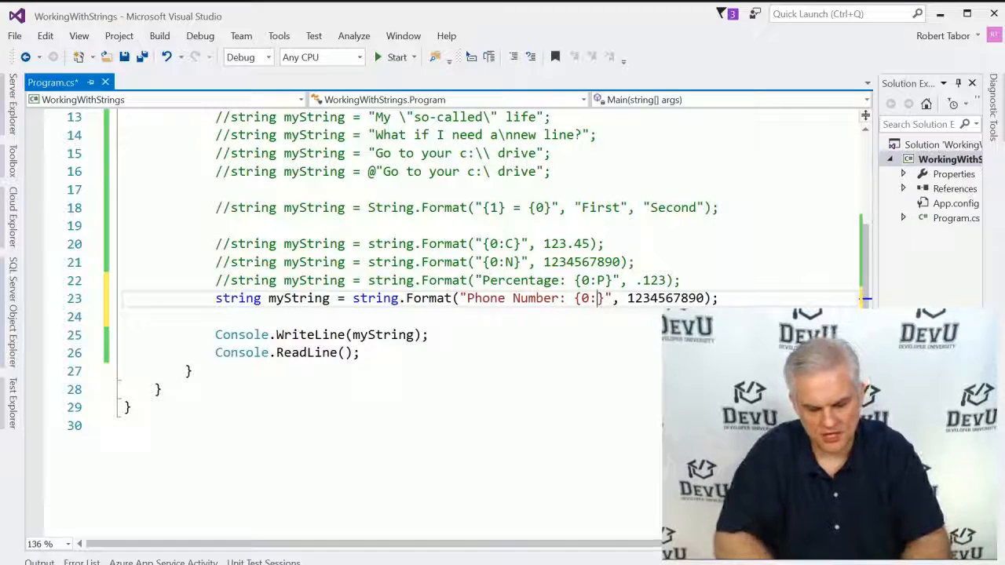
pyautogui.write('###')
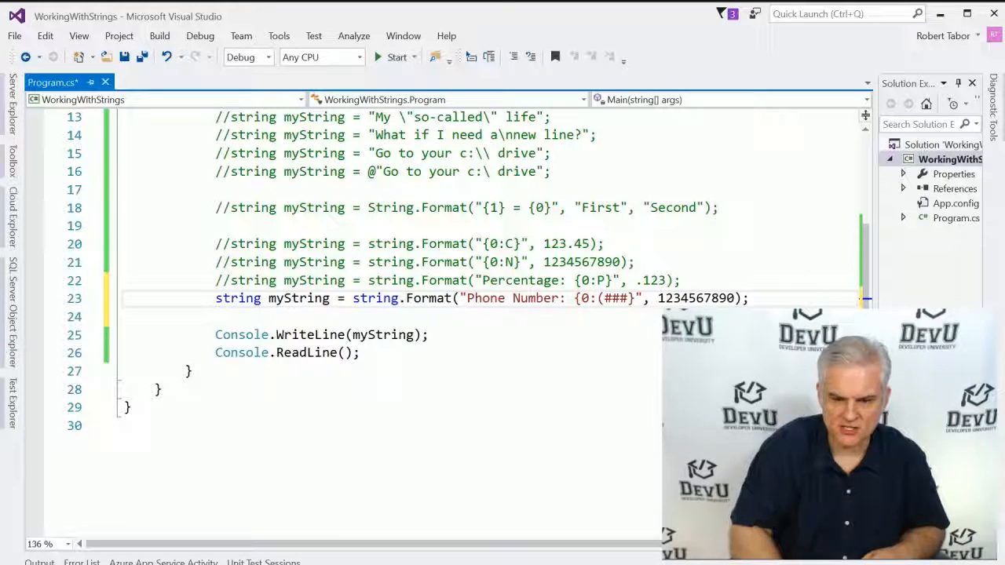
pyautogui.write(')')
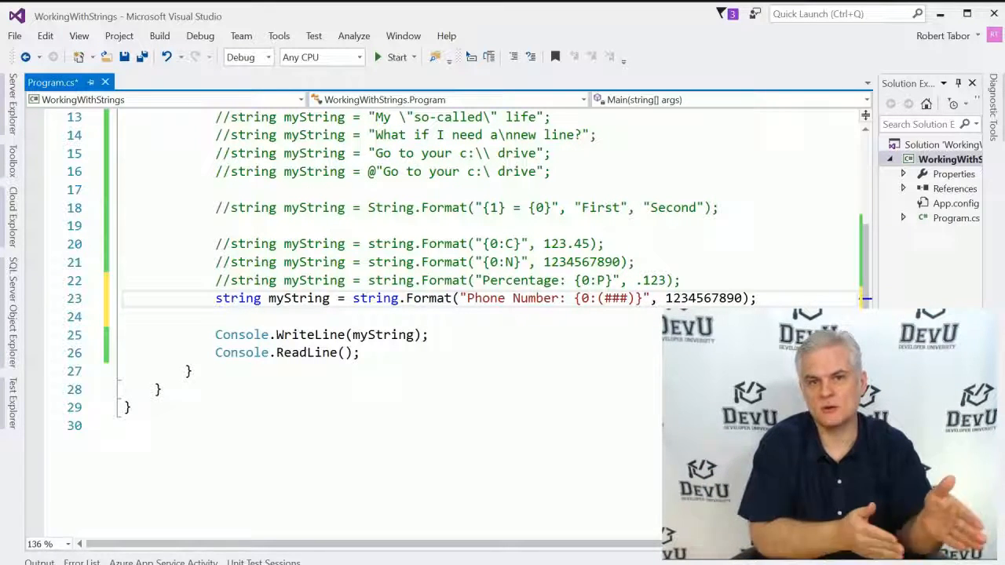
pyautogui.write('" "')
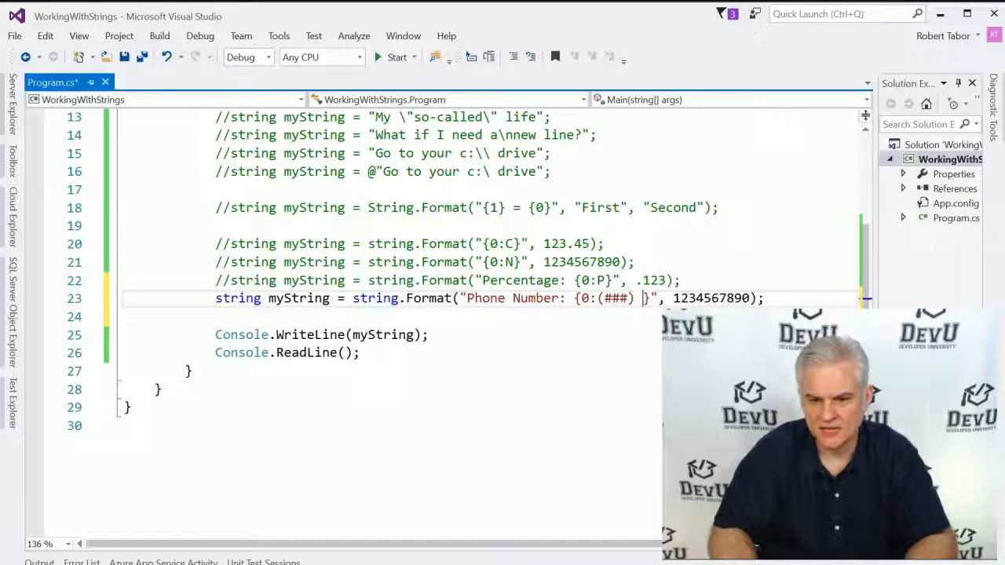
pyautogui.write('###')
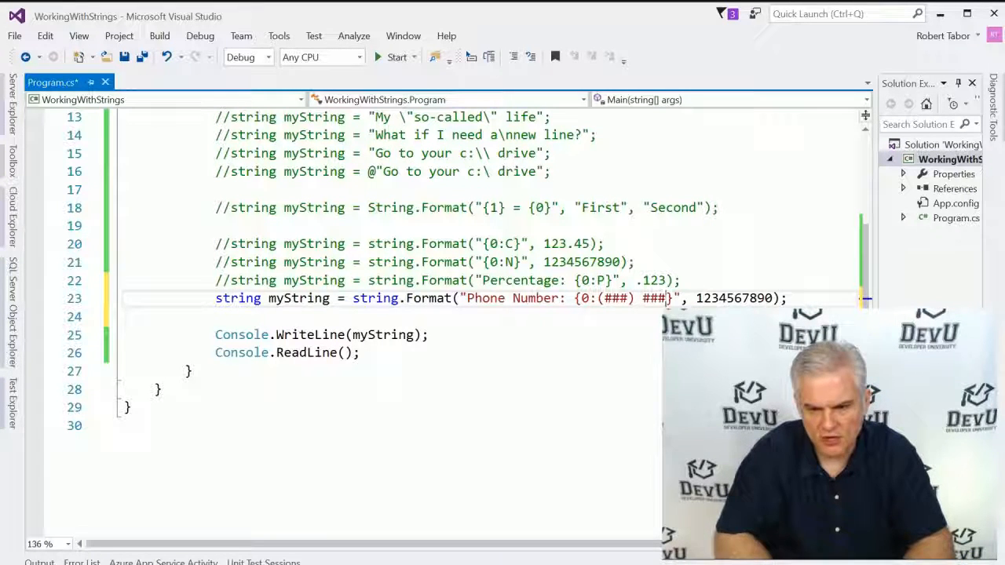
pyautogui.write('-####')
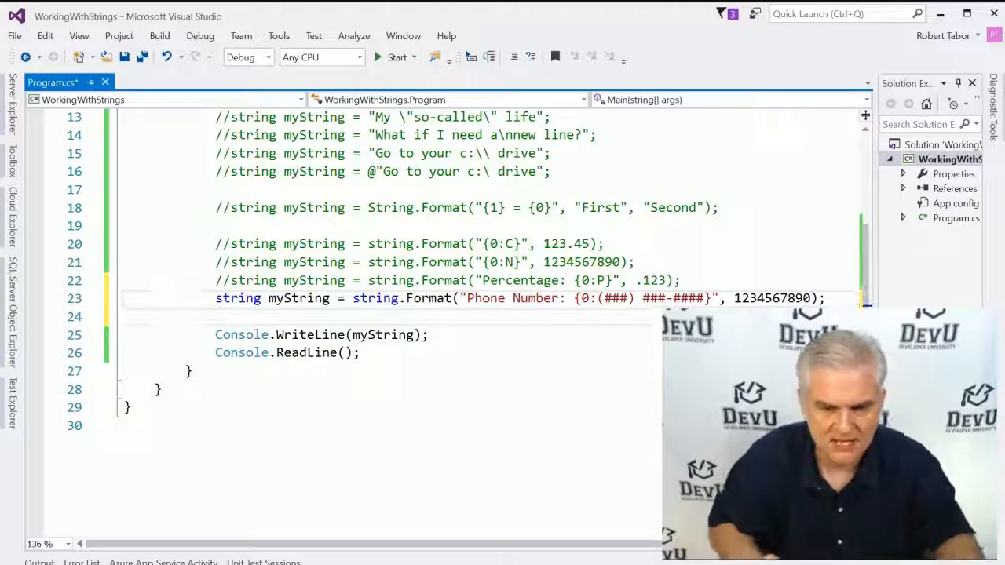
pyautogui.click(396, 57)
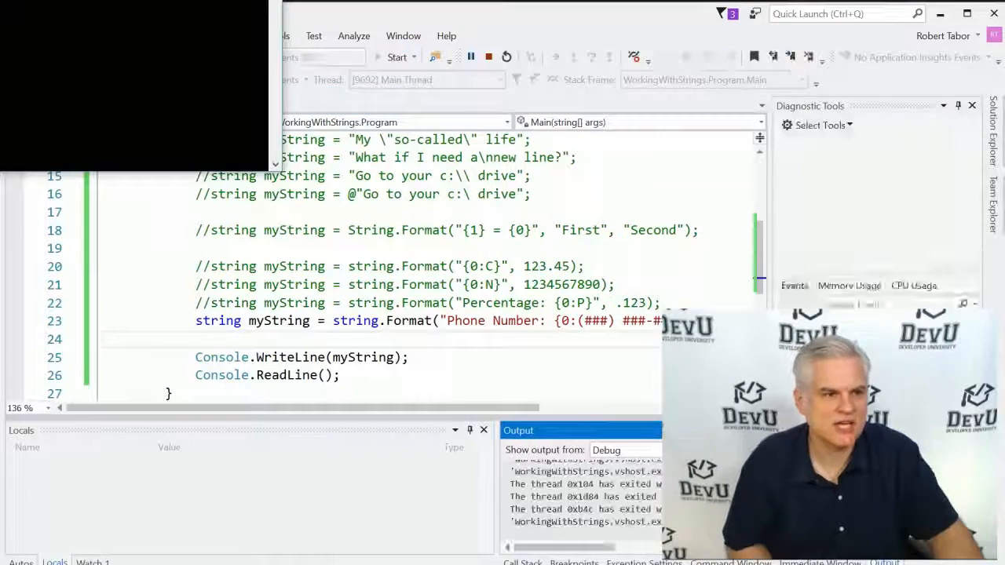
pyautogui.click(396, 57)
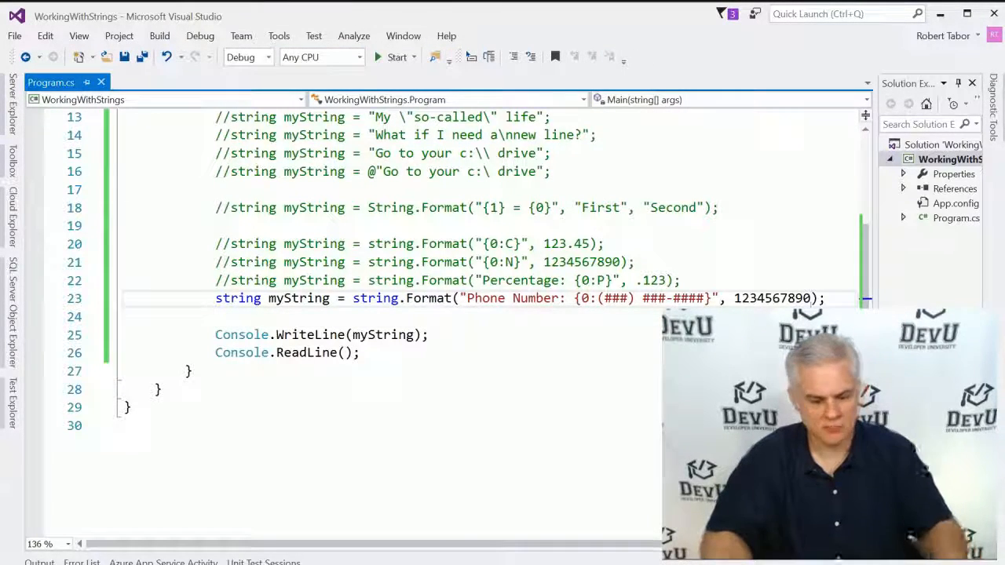
pyautogui.write('12')
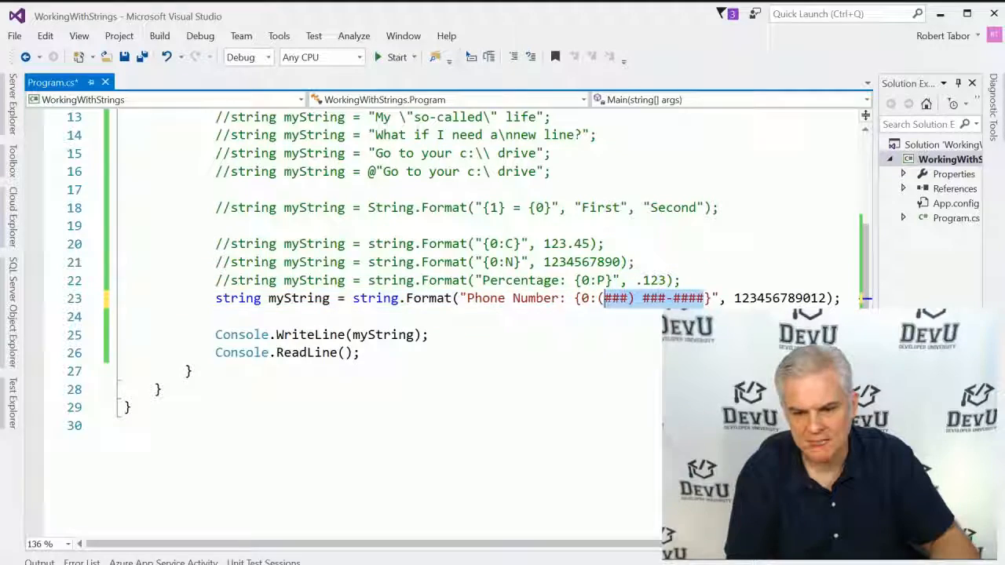
pyautogui.click(396, 57)
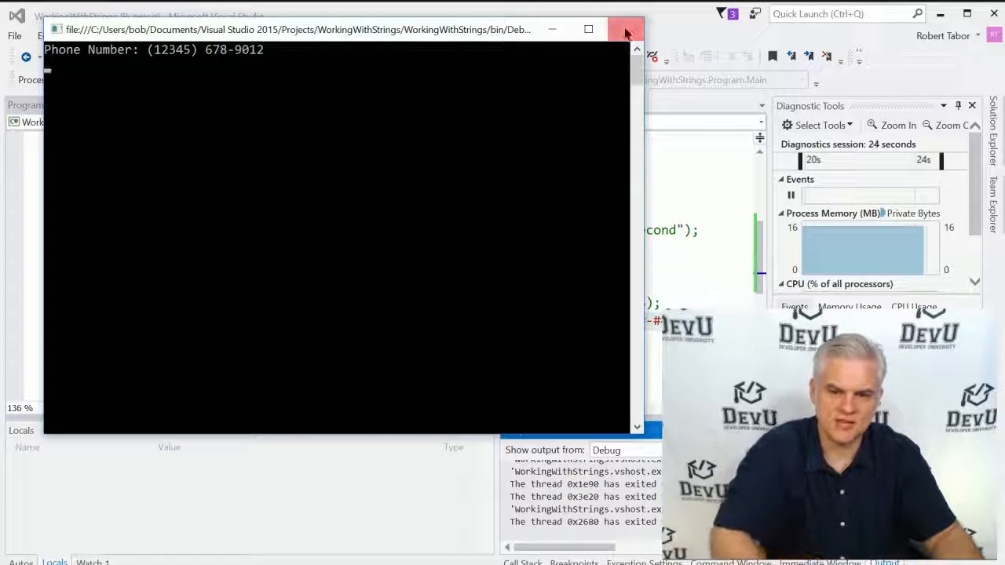
pyautogui.click(625, 28)
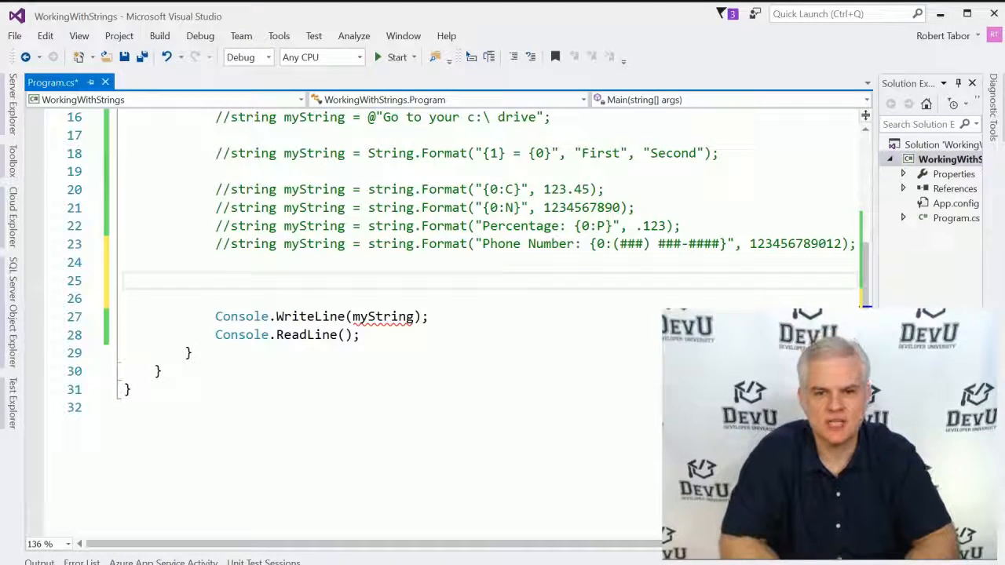
# - Declare string myString = " That summer we took threes across the board " above the WriteLine call
pyautogui.write('string')
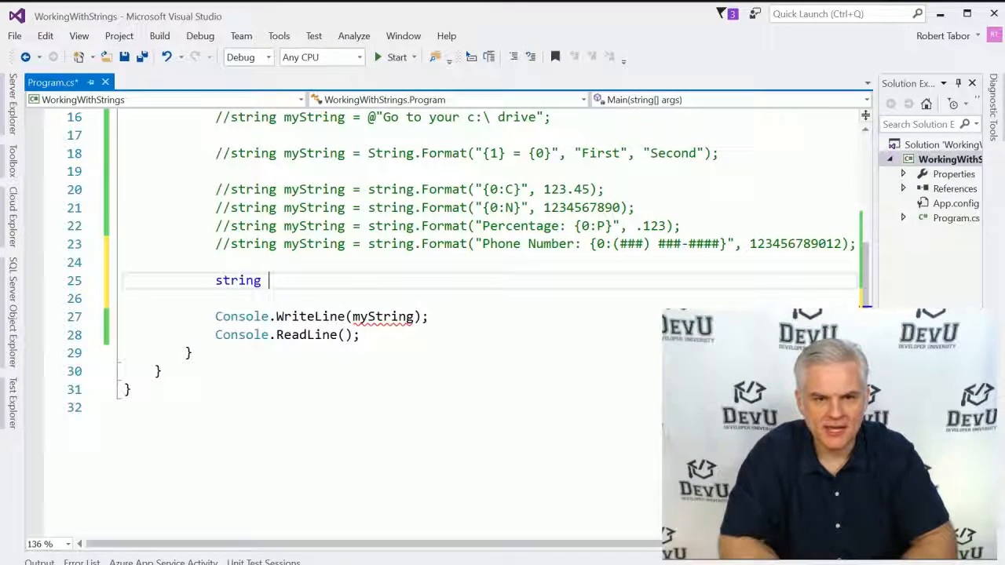
pyautogui.write('my')
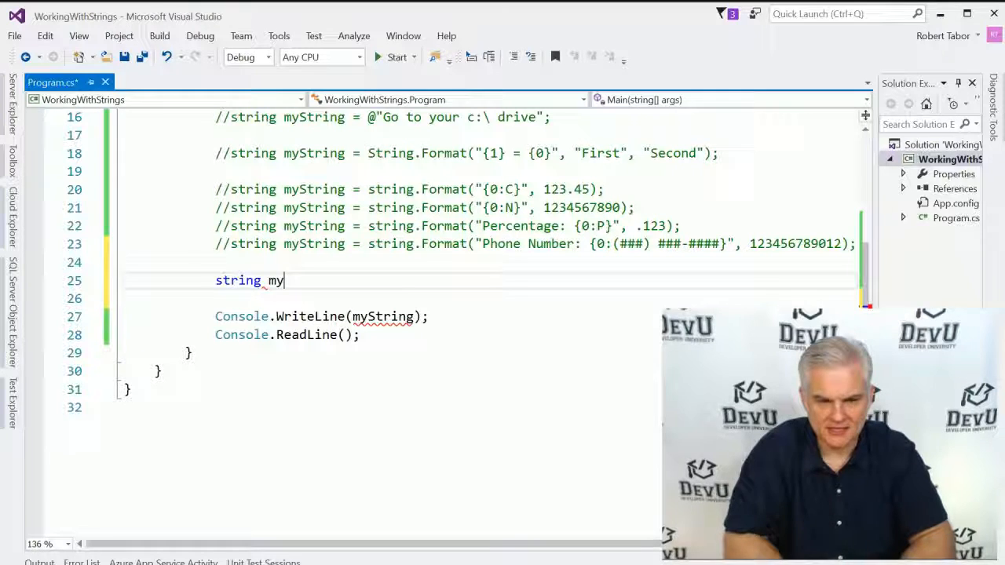
pyautogui.write('String')
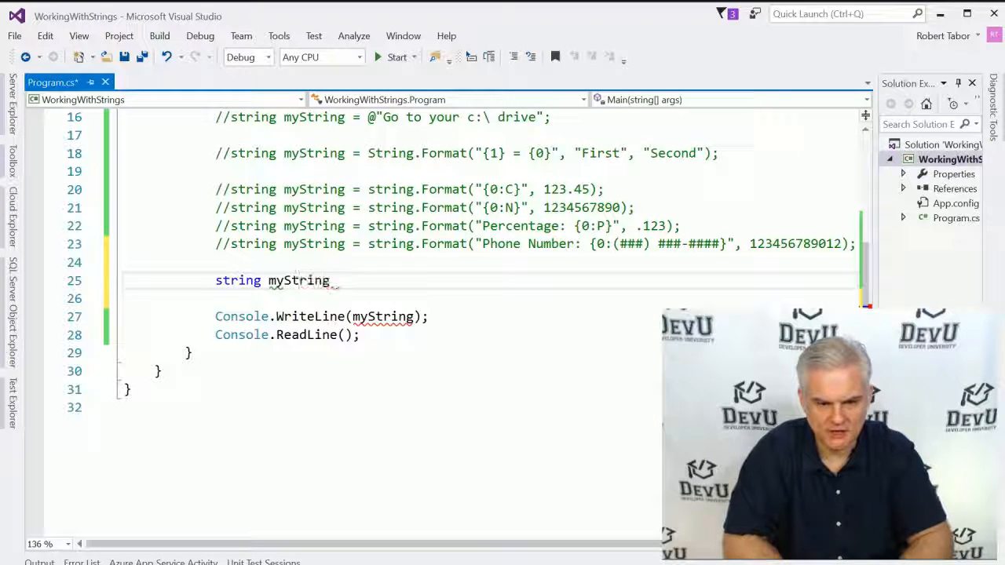
pyautogui.write('= "";')
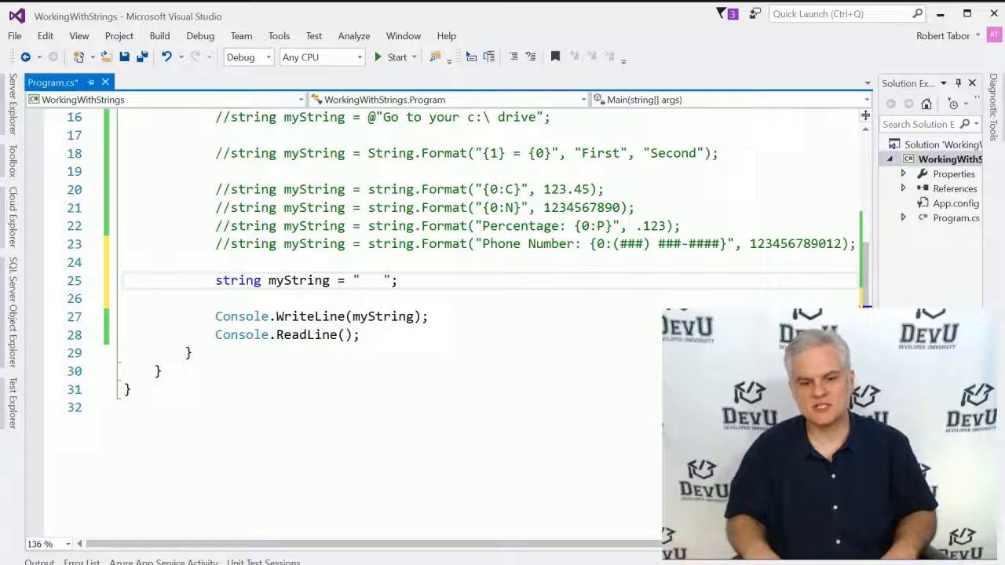
pyautogui.write('That')
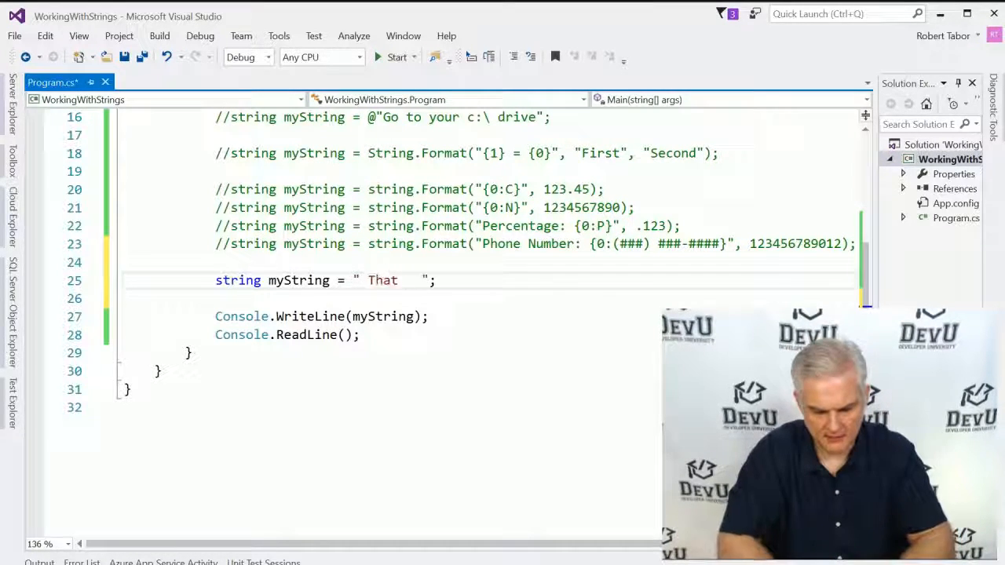
pyautogui.write('summer we took thr')
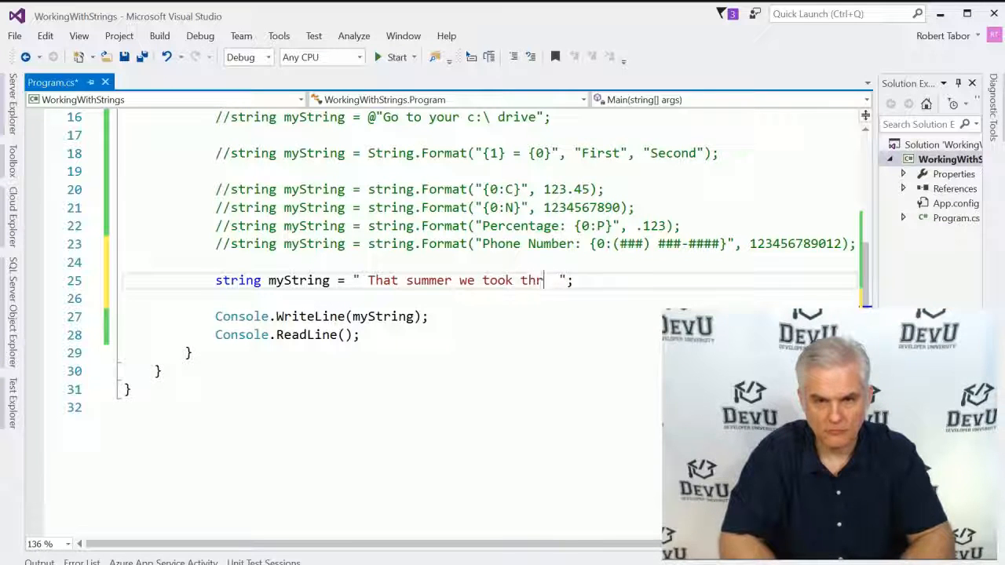
pyautogui.write('es across the b')
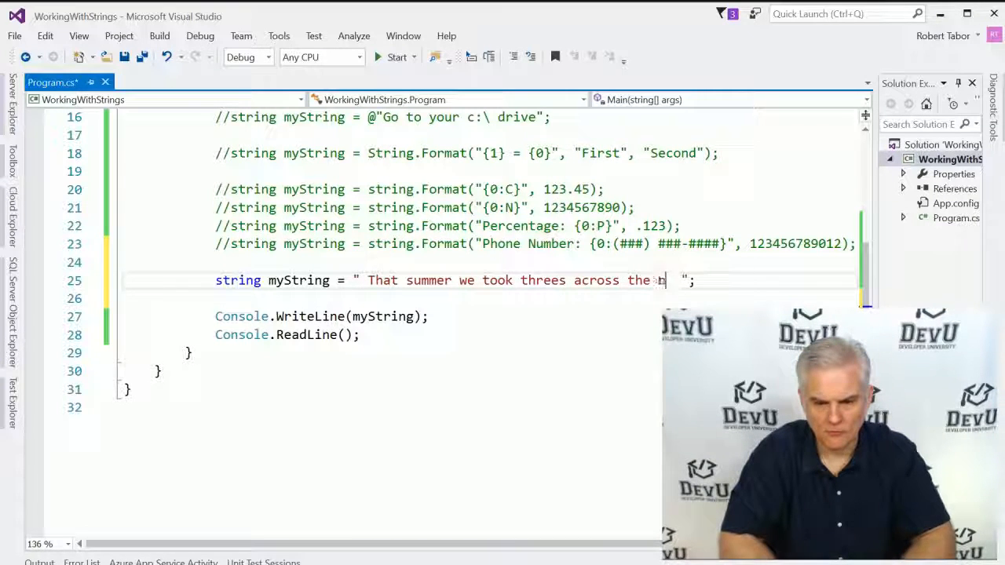
pyautogui.write('oard')
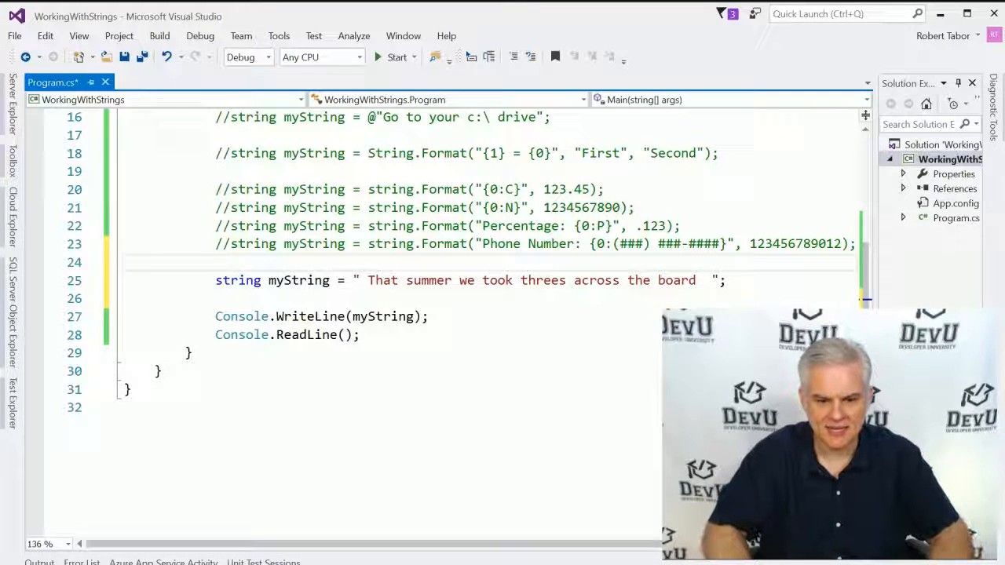
pyautogui.click(359, 280)
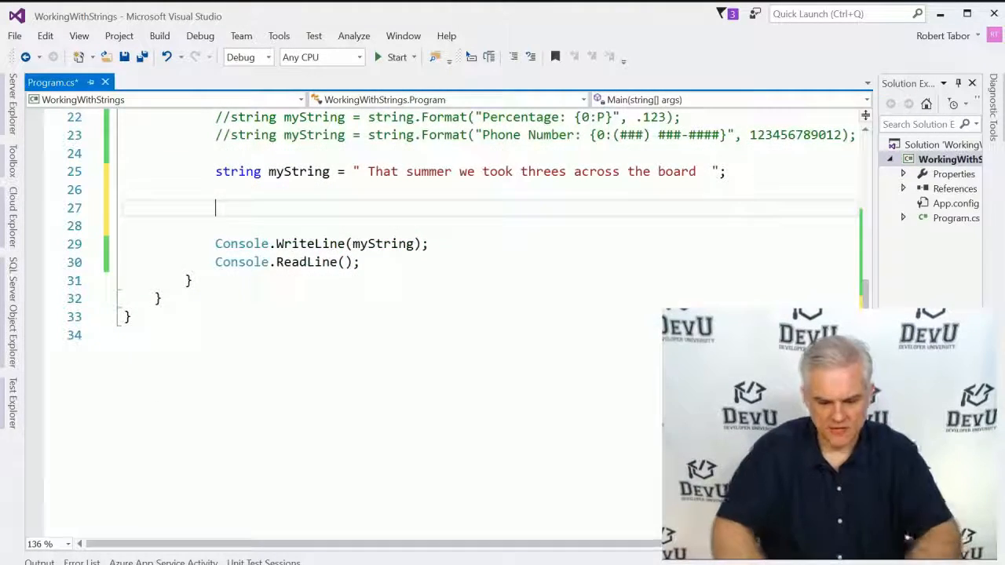
# - Reassign myString to myString.Substring(6) and run the program to view the trimmed string
pyautogui.write('myString =')
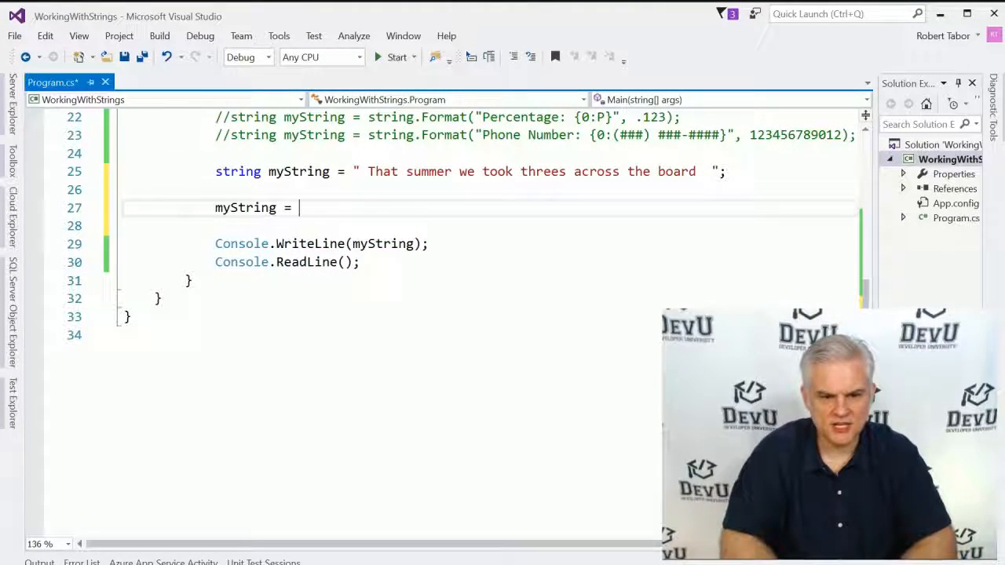
pyautogui.write('myS')
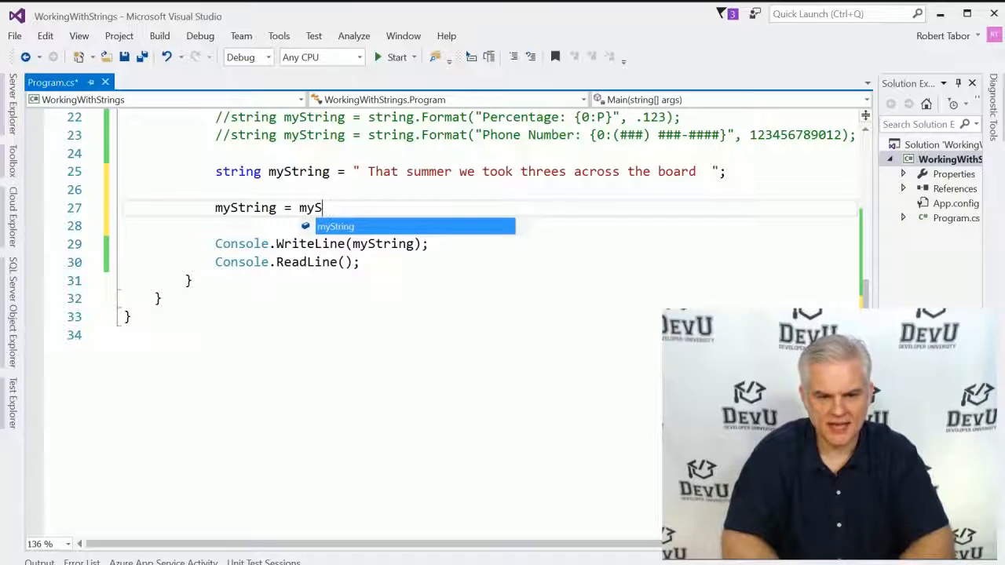
pyautogui.write('tring.Substring(')
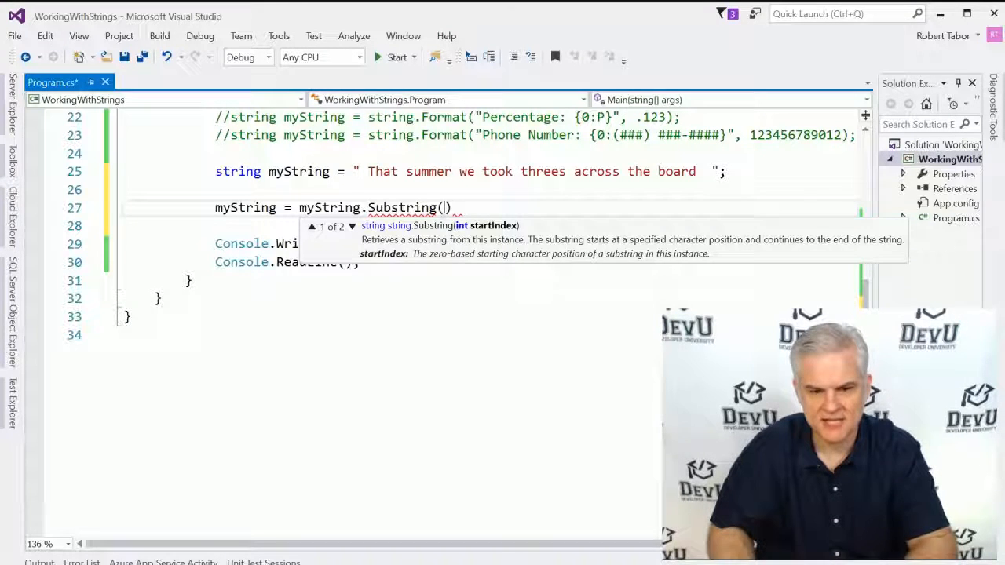
pyautogui.write('6')
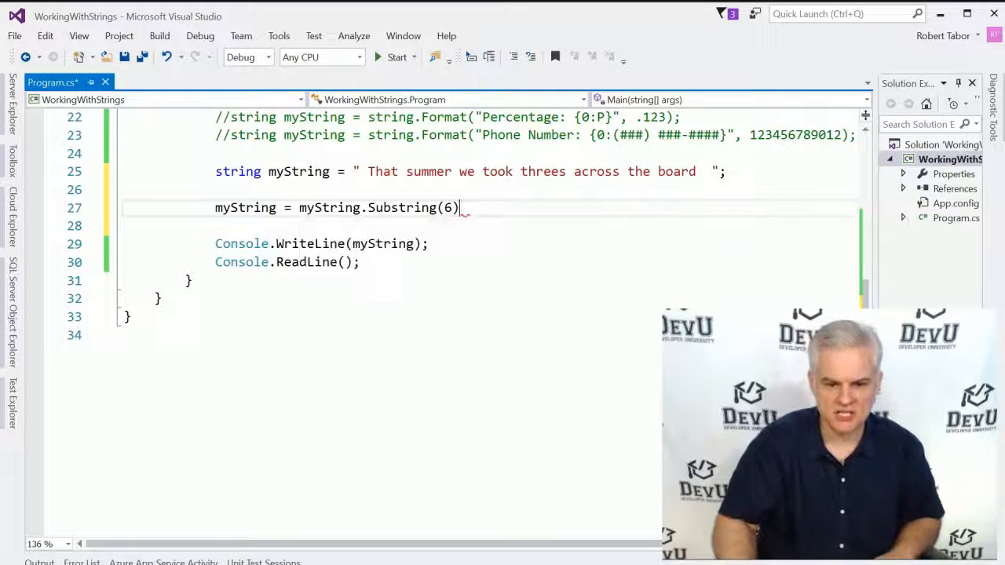
pyautogui.write(';')
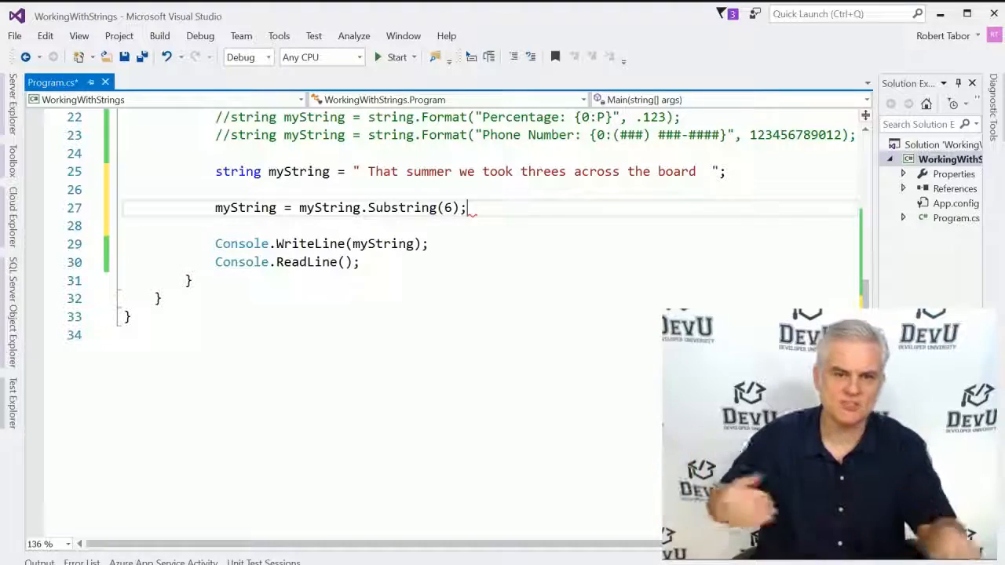
pyautogui.click(415, 57)
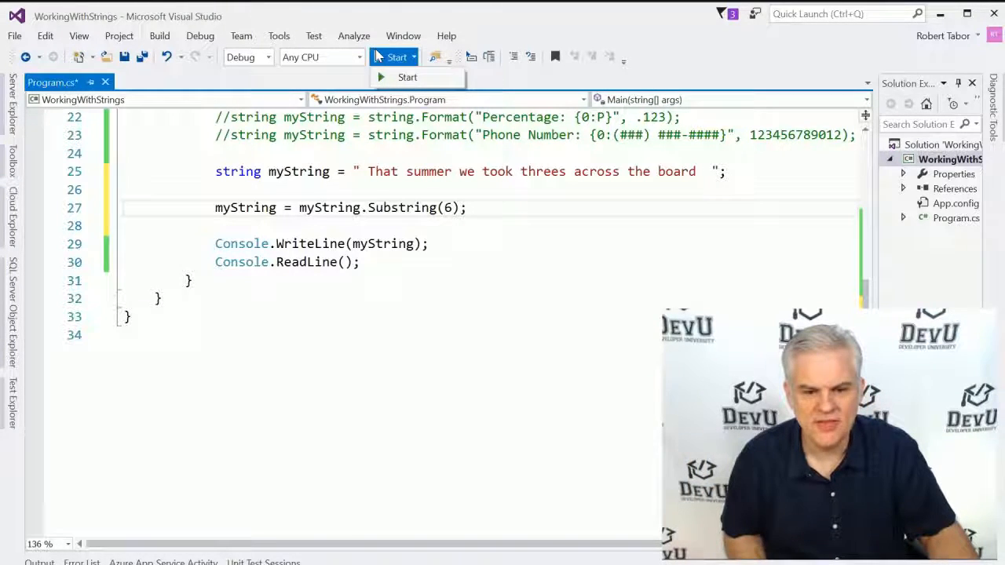
pyautogui.click(395, 56)
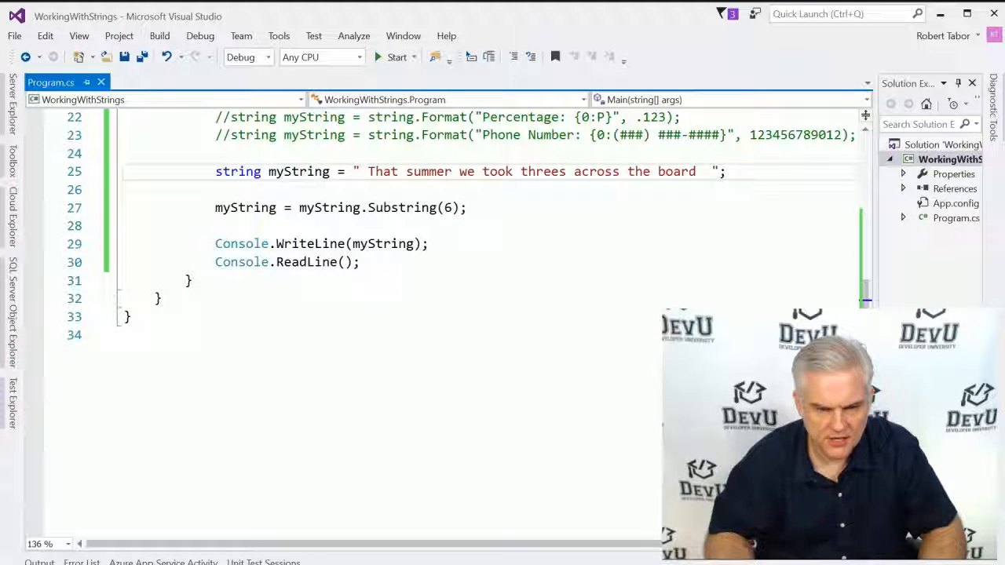
# - Change the call to Substring(6, 14) around the word summer and run to see the shortened result
pyautogui.click(405, 171)
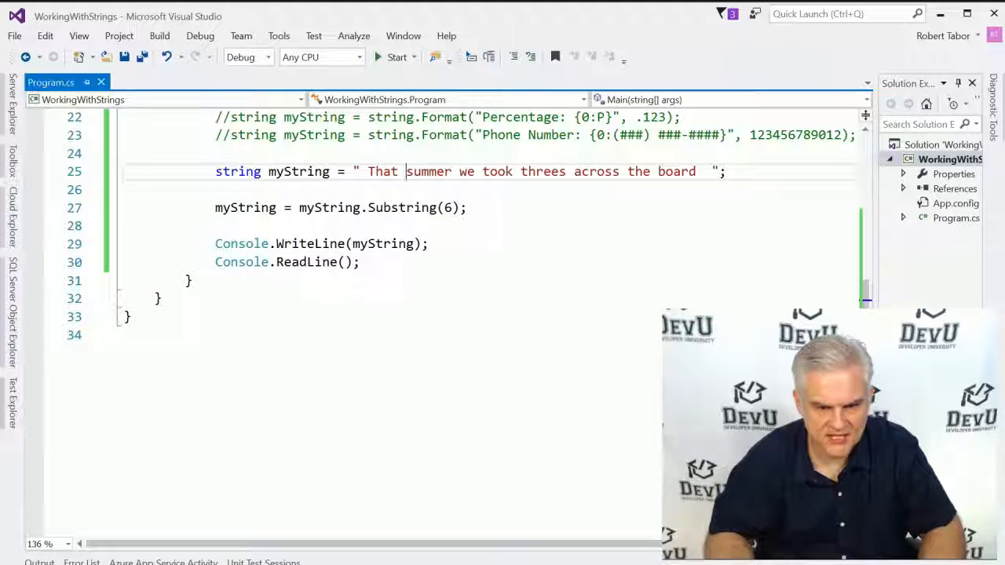
pyautogui.doubleClick(383, 171)
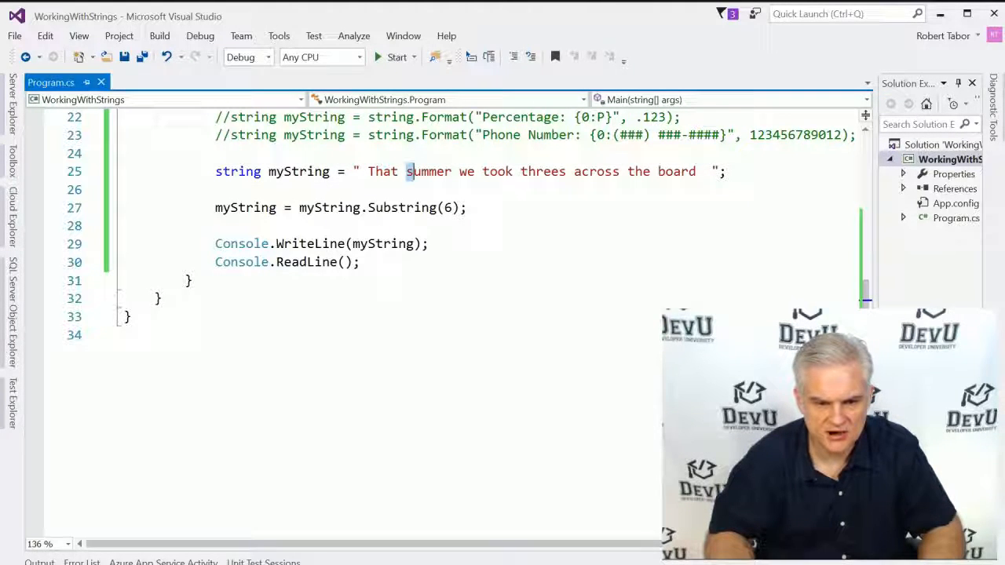
pyautogui.doubleClick(427, 171)
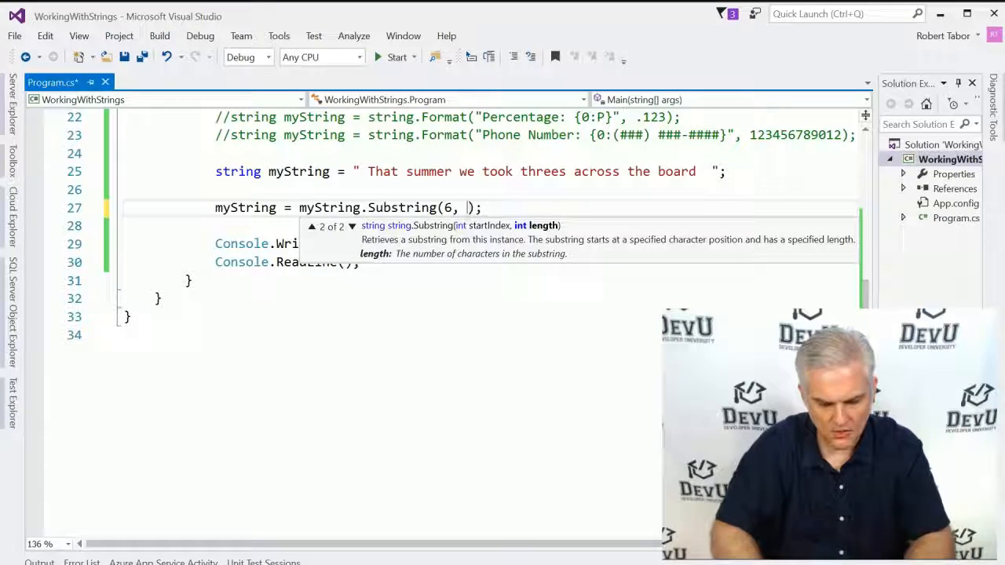
pyautogui.write('14')
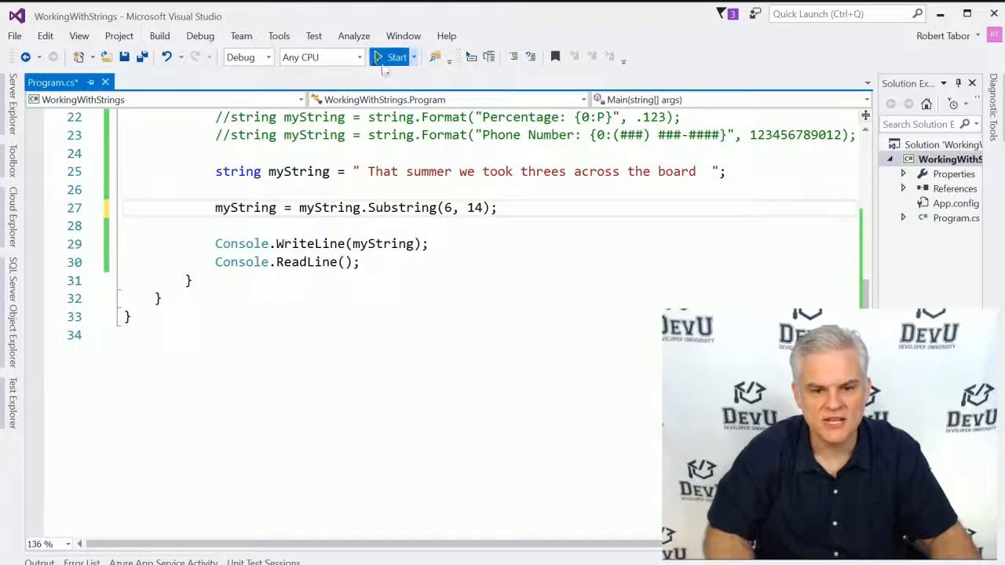
pyautogui.click(396, 57)
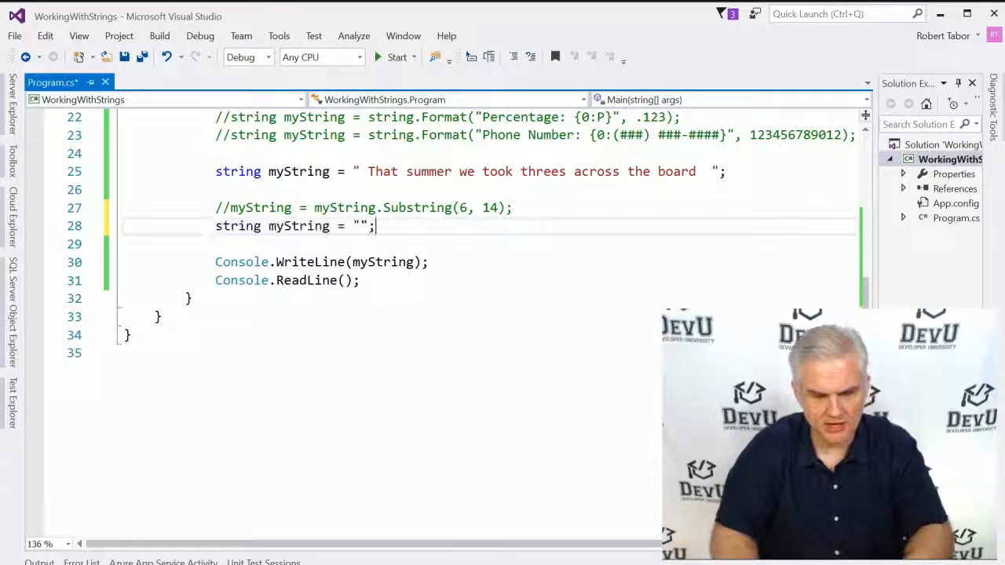
# - Reassign myString with myString.ToUpper() and run to see the uppercased sentence
pyautogui.write('my')
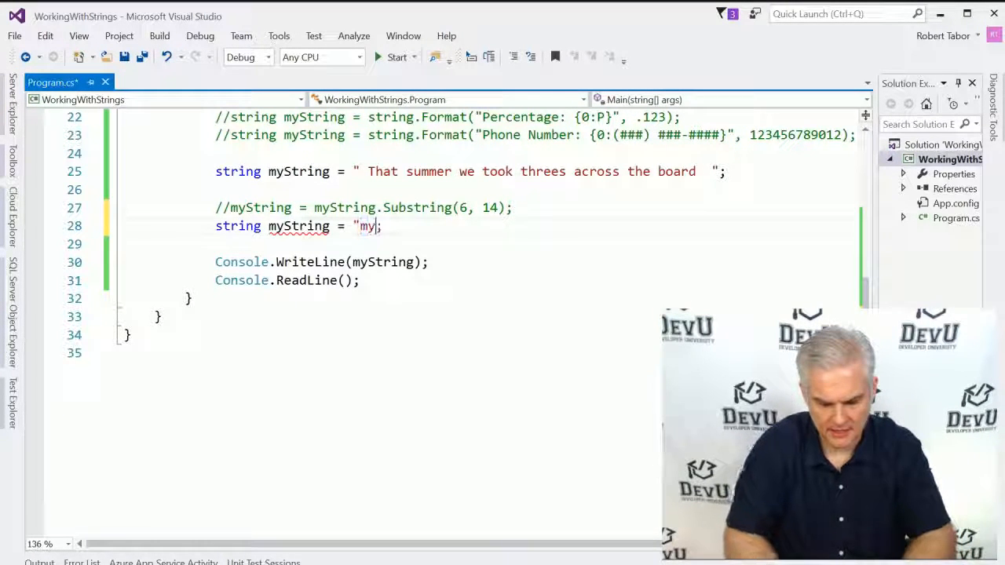
pyautogui.write('String.')
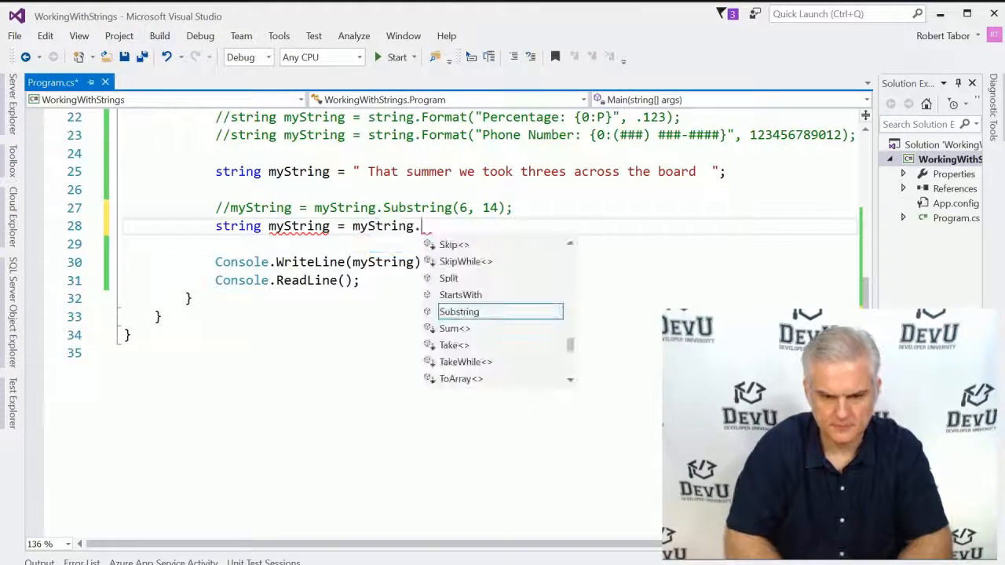
pyautogui.write('ToUpper();')
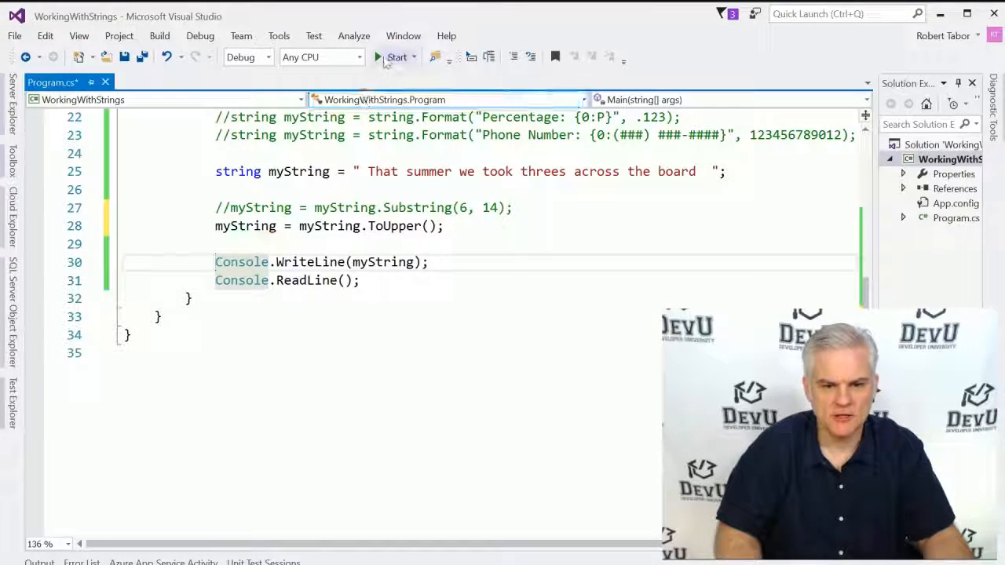
pyautogui.click(396, 56)
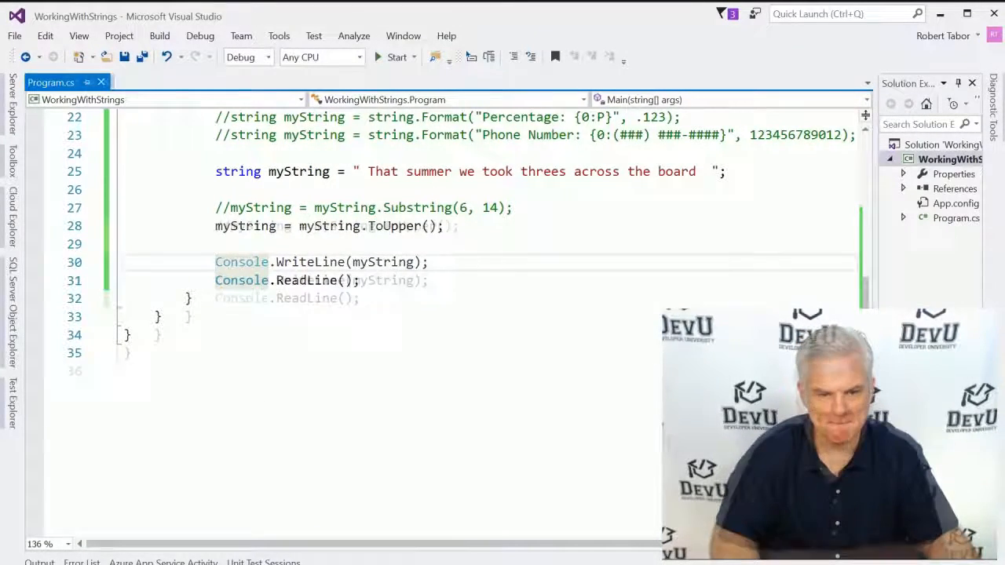
pyautogui.write('myString = m')
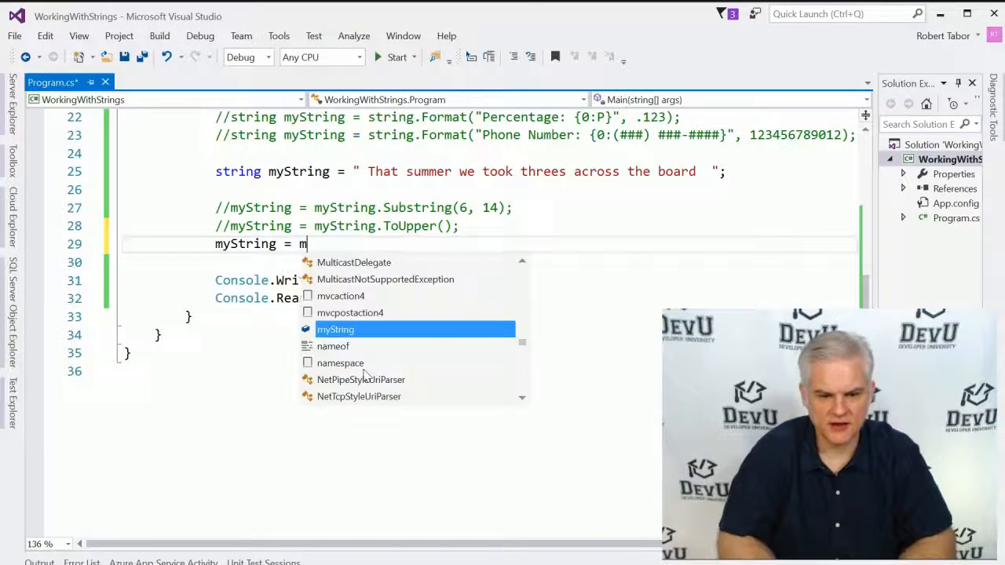
# - Add myString = myString.Replace(" ", "--"), run to see the dashed sentence, then close the console
pyautogui.write('yString.')
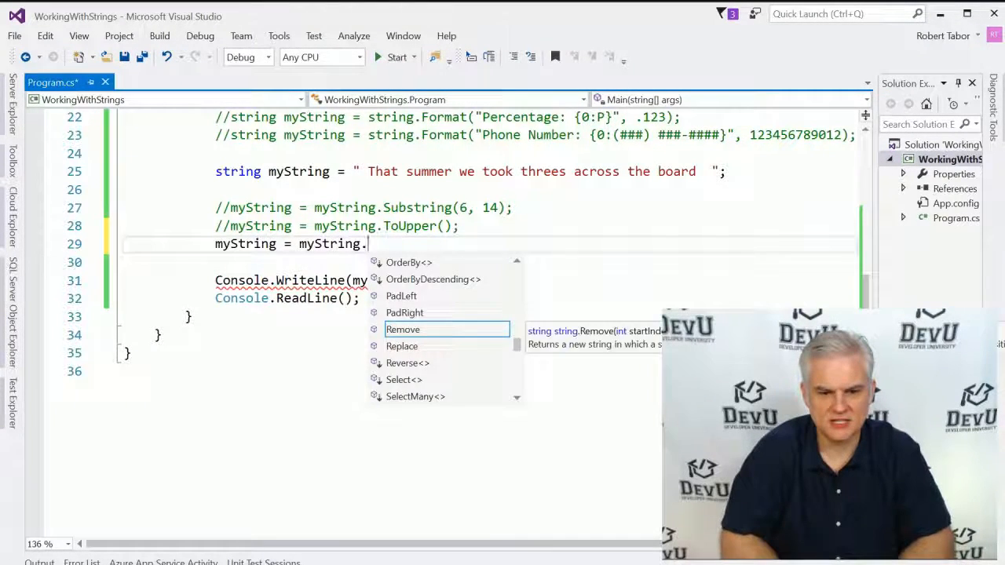
pyautogui.write('Replace()')
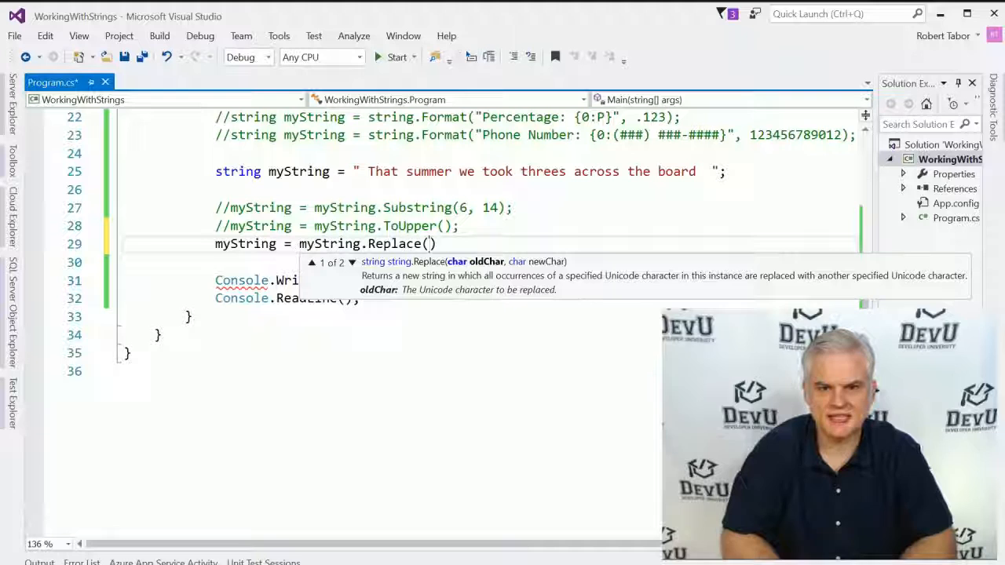
pyautogui.write('" ",')
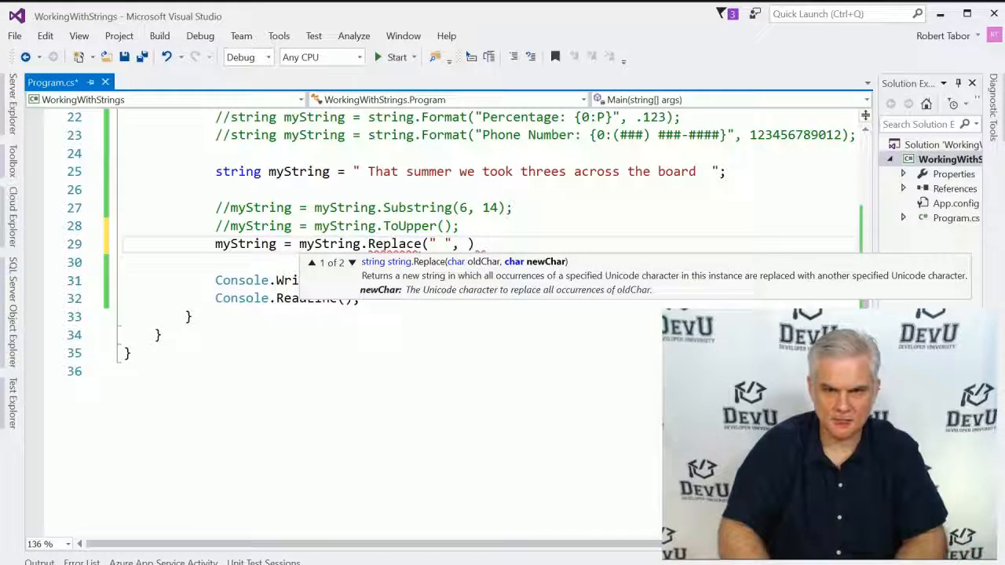
pyautogui.write('""')
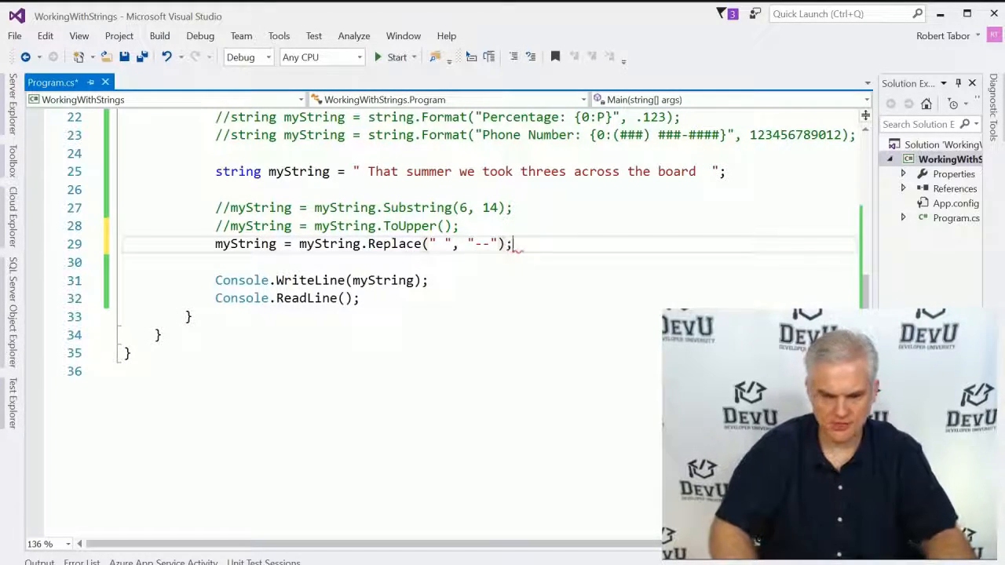
pyautogui.click(396, 57)
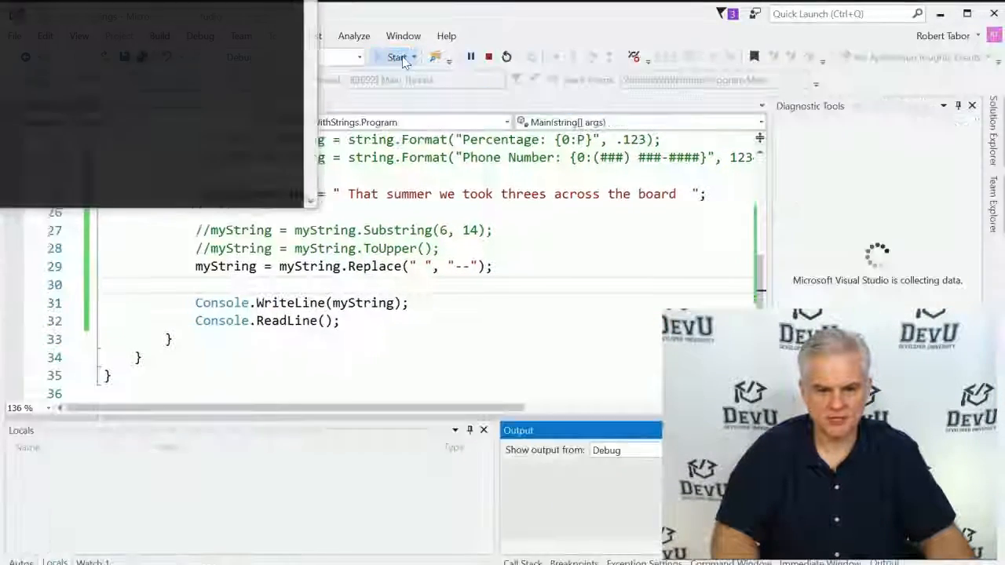
pyautogui.click(397, 57)
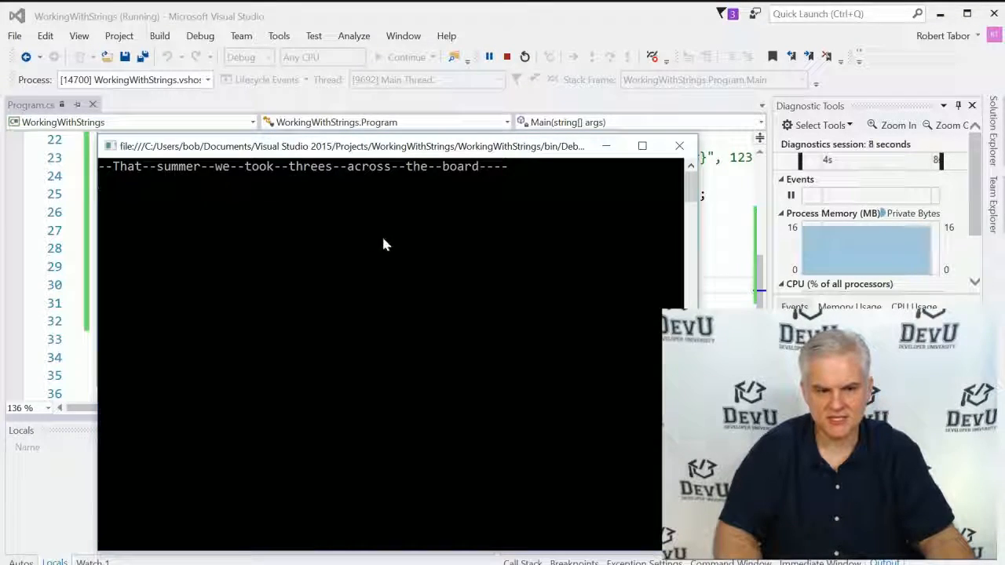
pyautogui.click(506, 56)
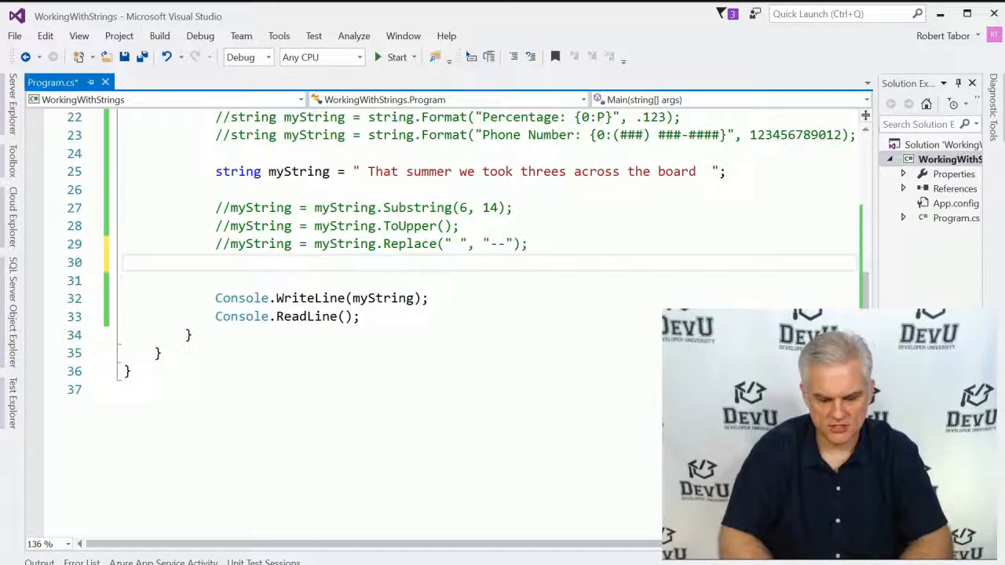
# - Write myString = myString.Remove(6, 14) via IntelliSense, then begin the next myString assignment
pyautogui.write('myString = myString.Remove(')
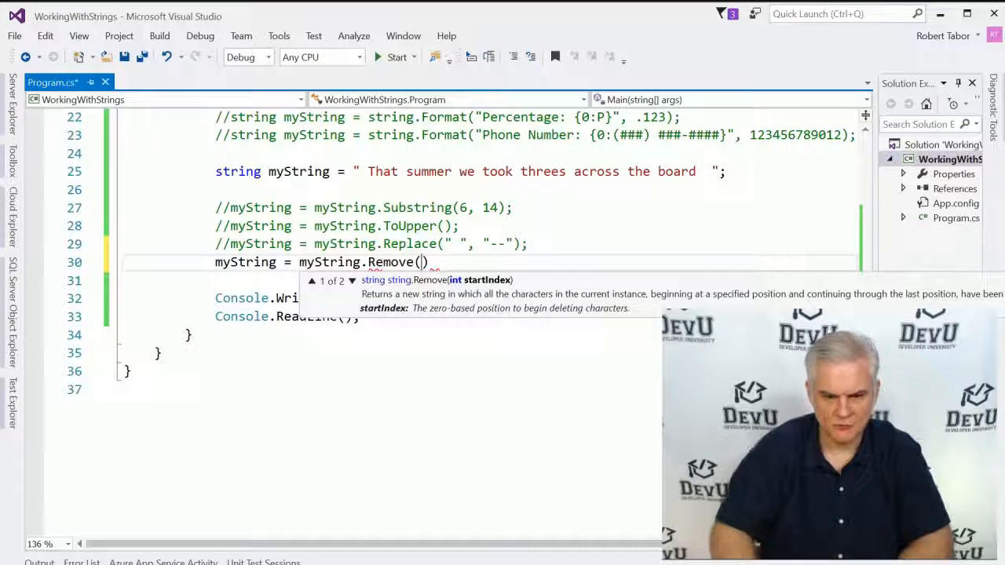
pyautogui.press('down')
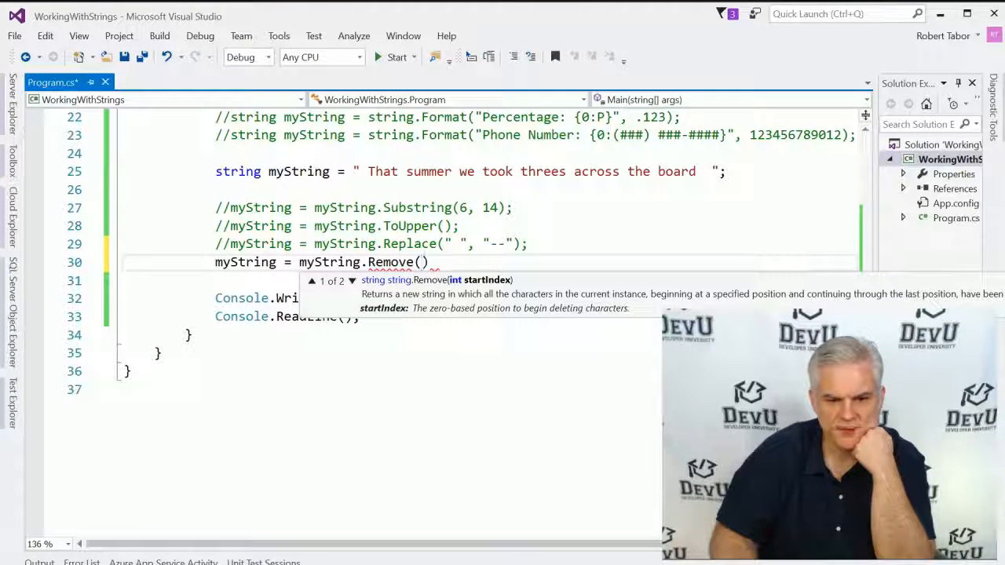
pyautogui.write('6')
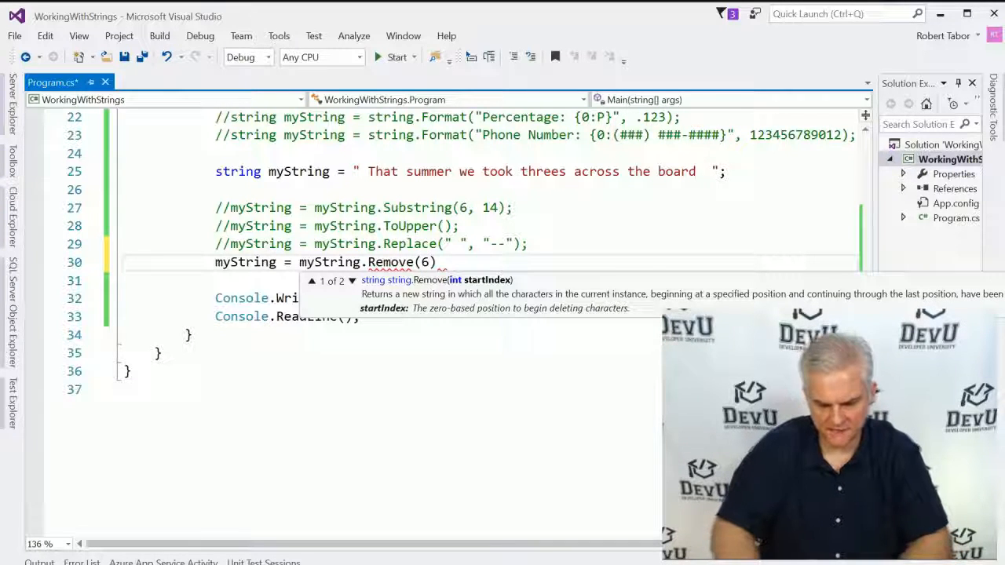
pyautogui.write(',')
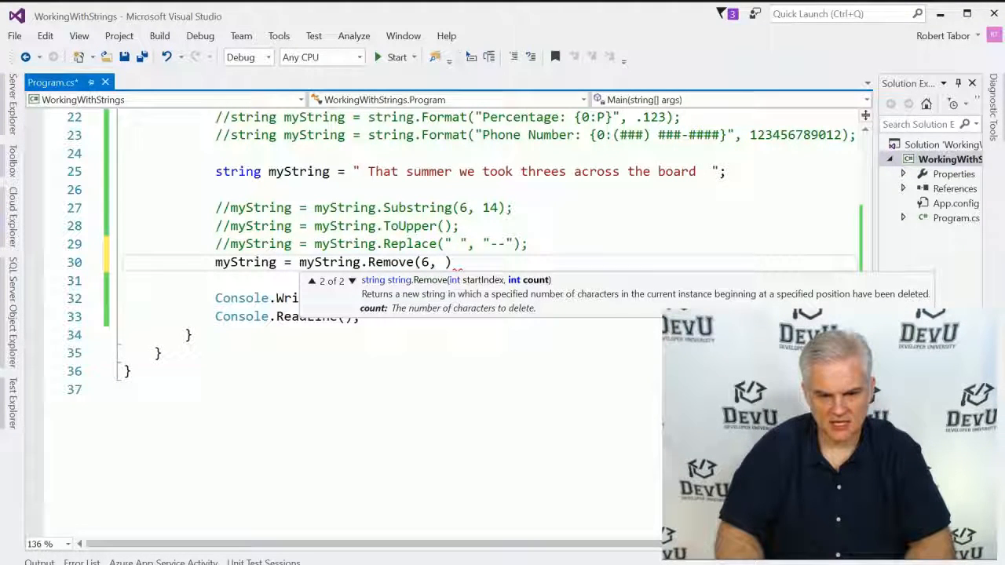
pyautogui.write('14')
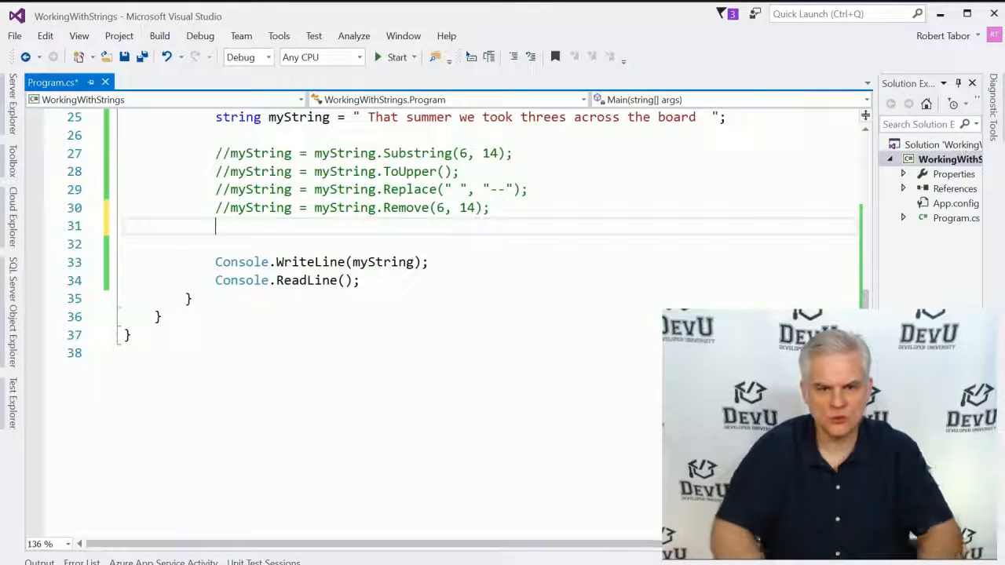
pyautogui.write('myString =')
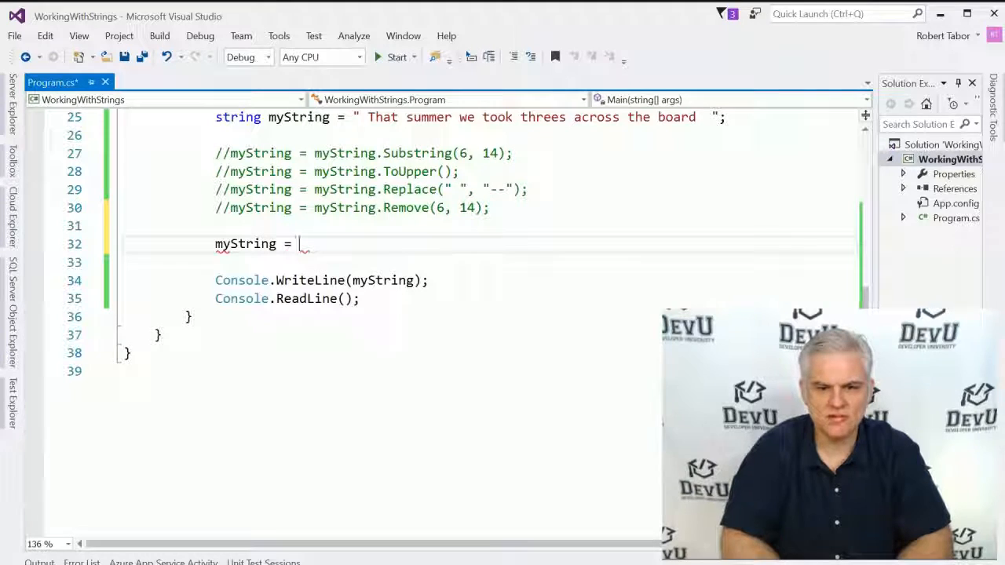
# - Write String.Format with the message "Length before: {0} -- Length after: {1}"
pyautogui.write('String.Format("')
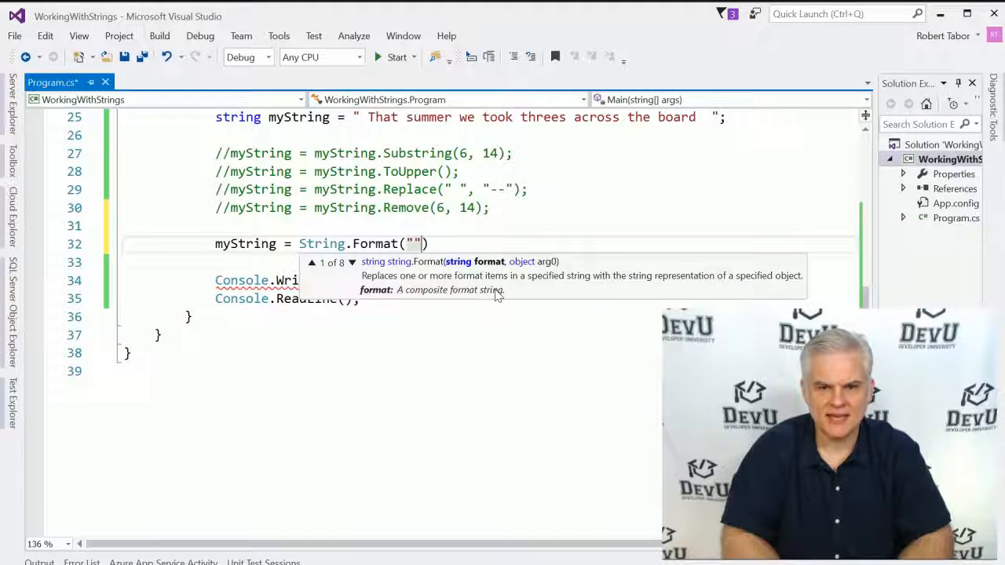
pyautogui.write('LEngth:')
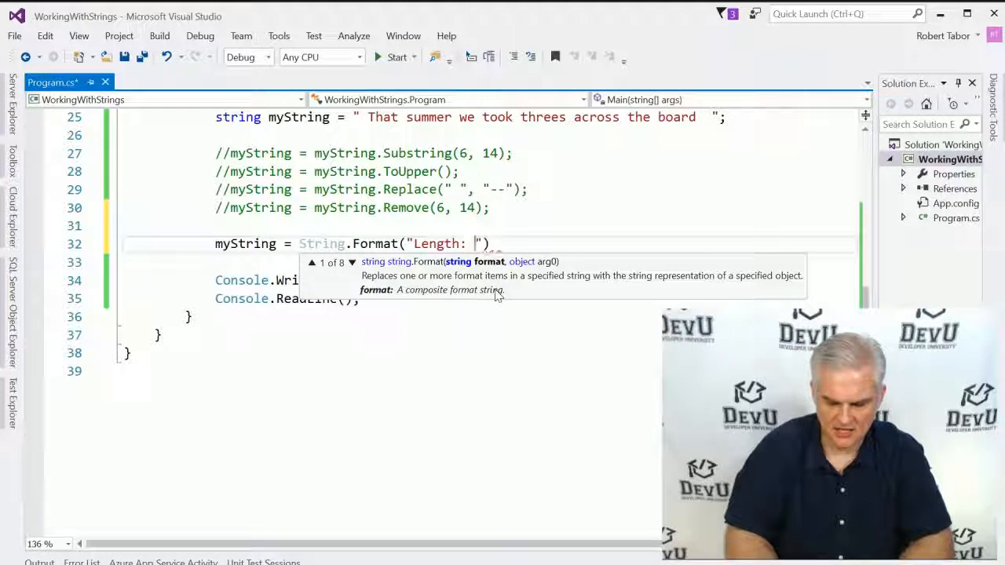
pyautogui.write('{}')
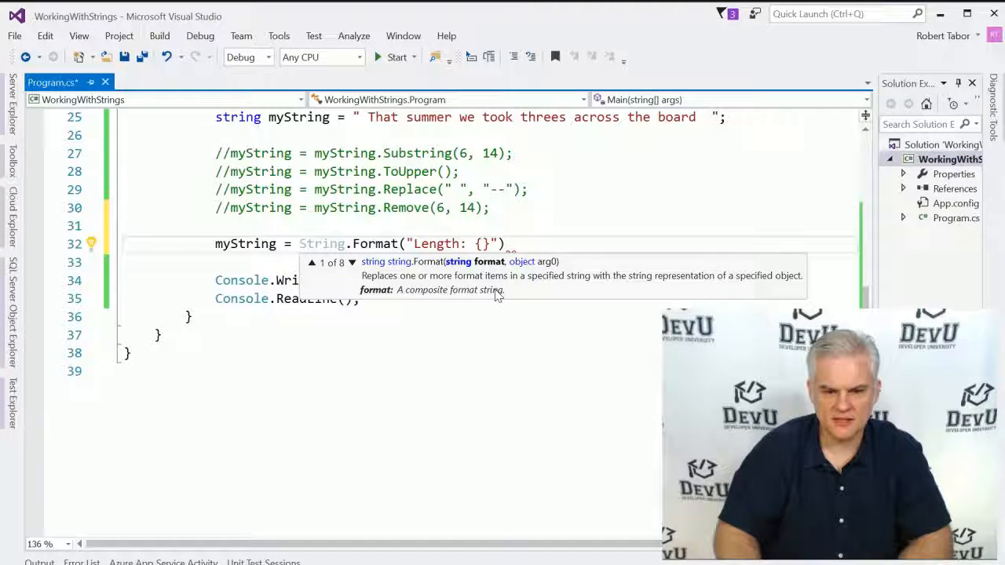
pyautogui.write('before')
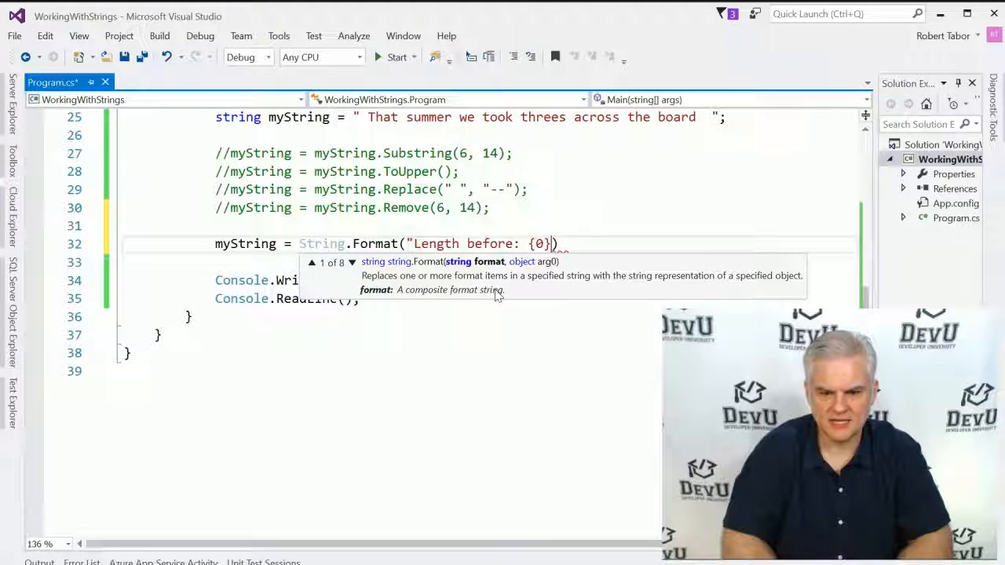
pyautogui.write('-- L')
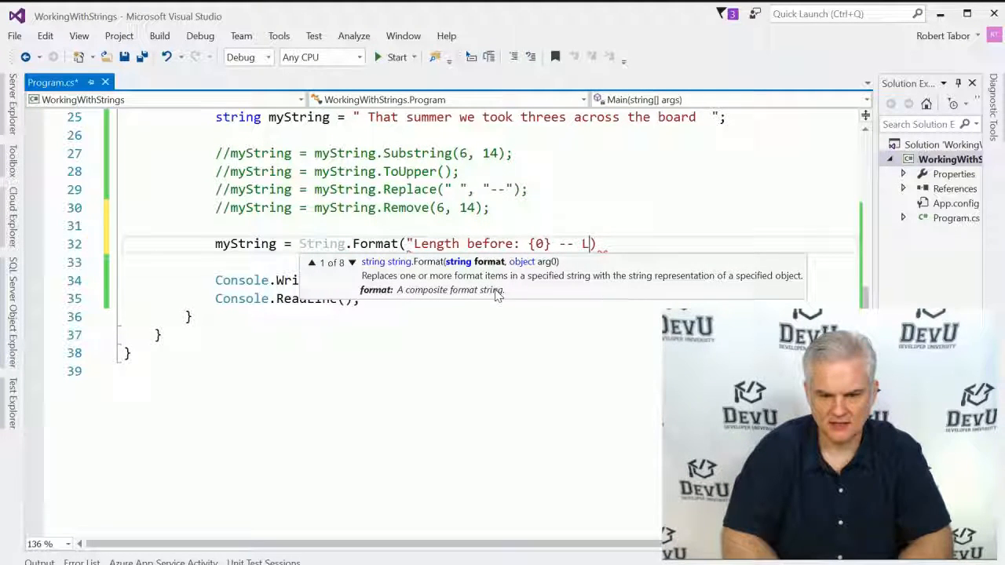
pyautogui.write('ength after:')
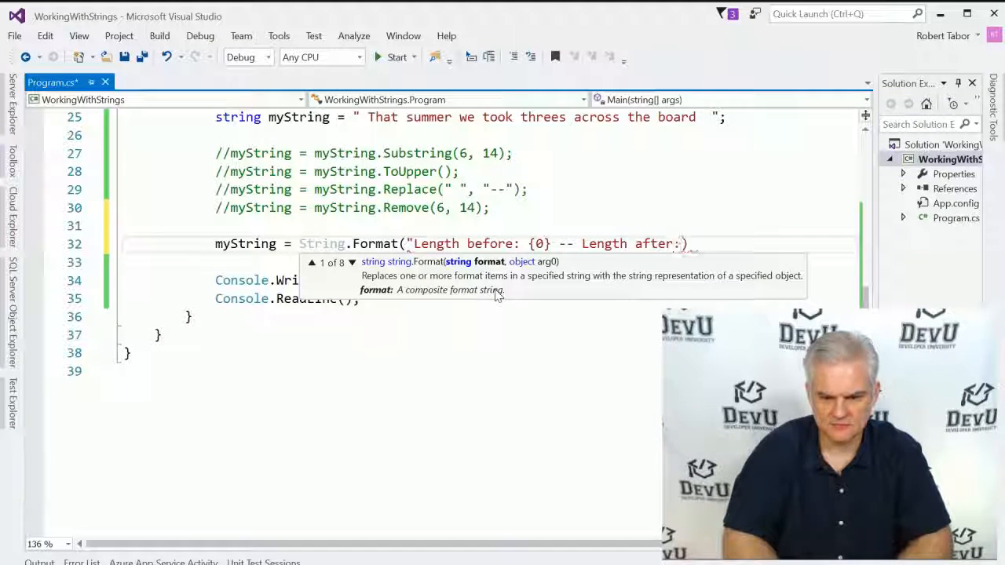
pyautogui.write('{}')
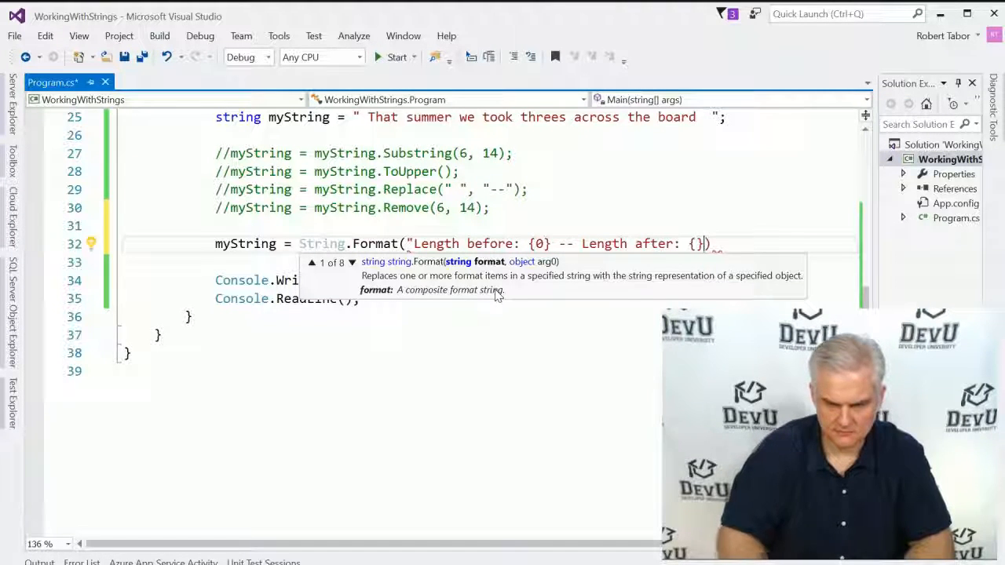
pyautogui.write('1')
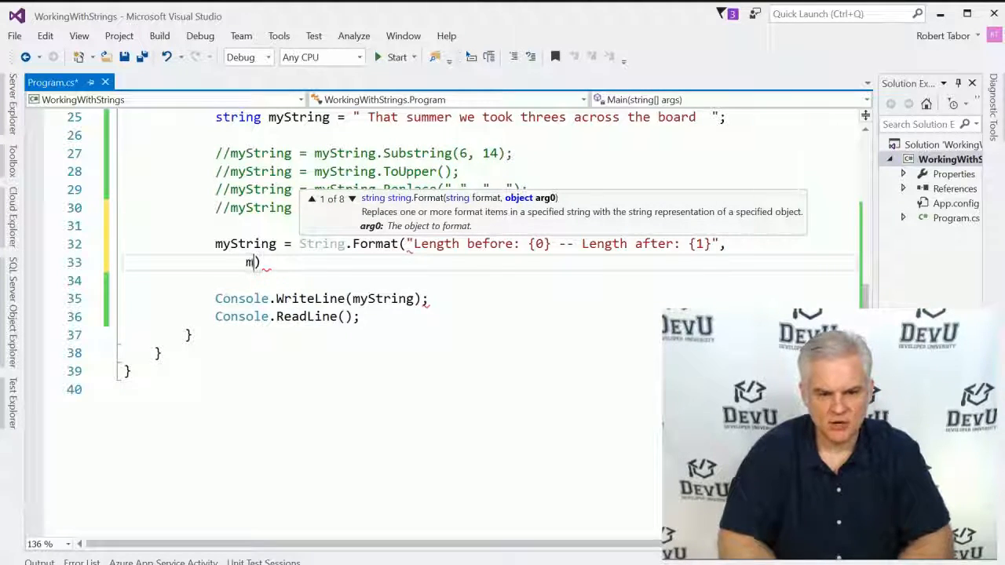
# - Supply myString.Length and myString.Trim().Length as the format arguments and run the program
pyautogui.write('yString.')
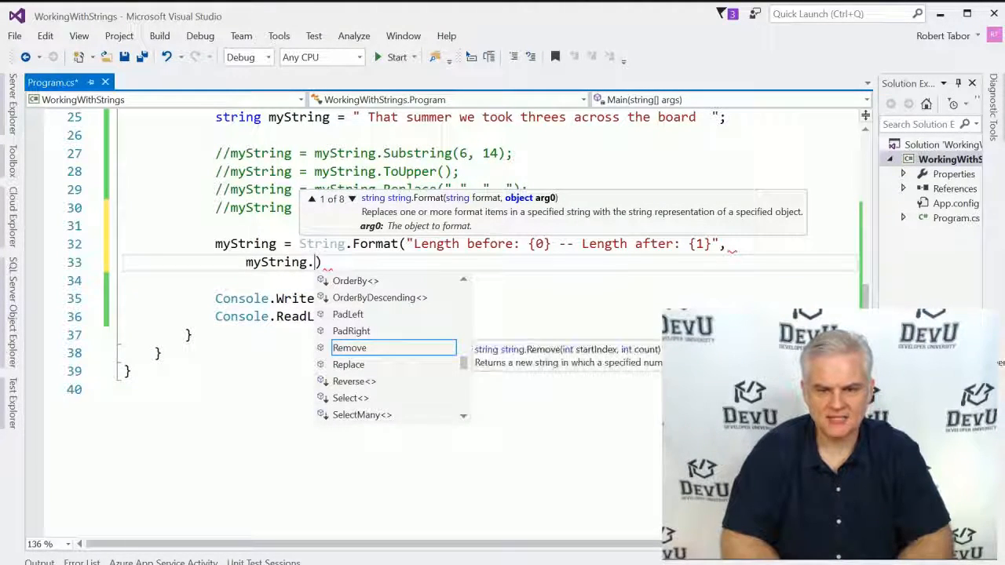
pyautogui.write('Length,')
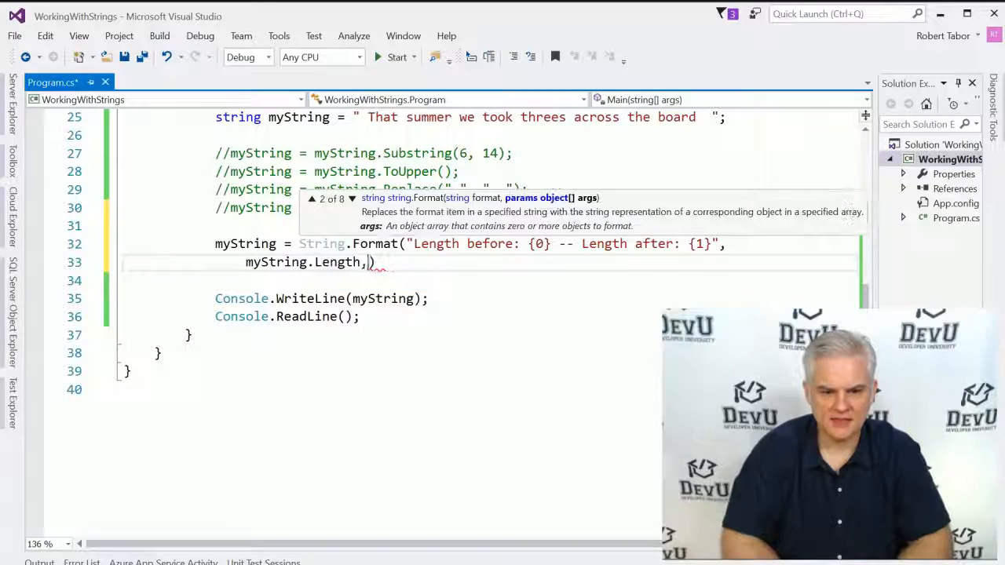
pyautogui.write('myString.Tri')
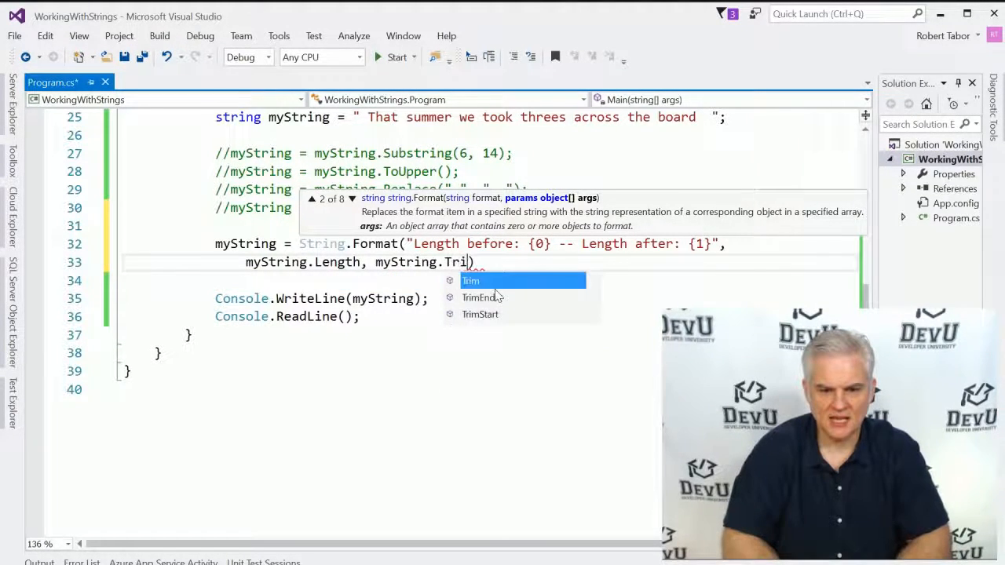
pyautogui.write('m().')
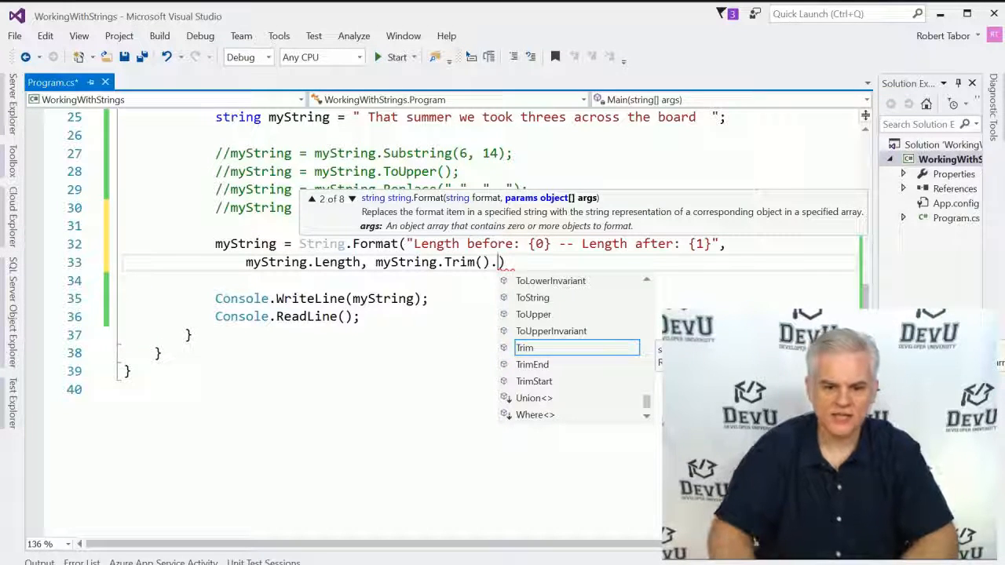
pyautogui.press('down')
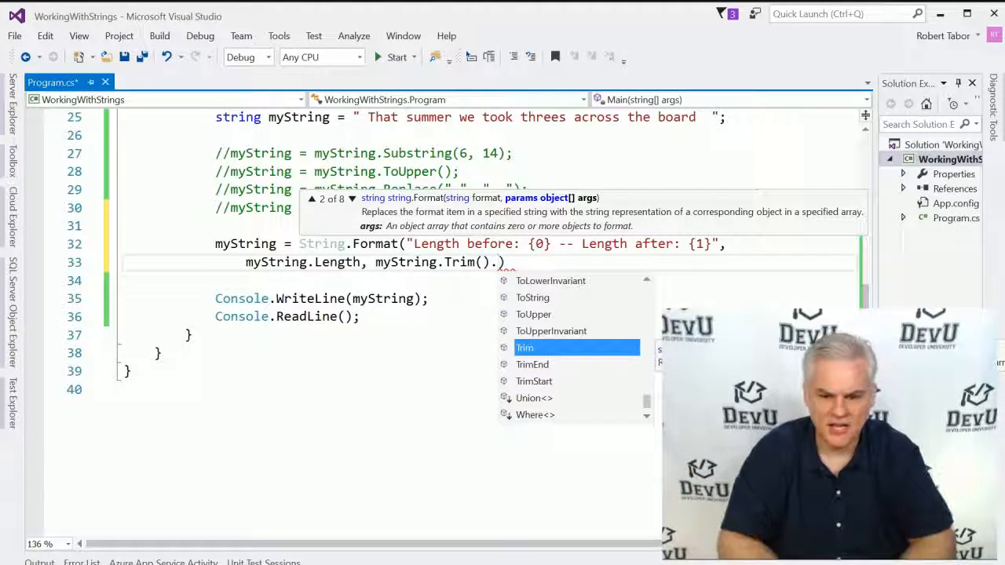
pyautogui.write('.Length')
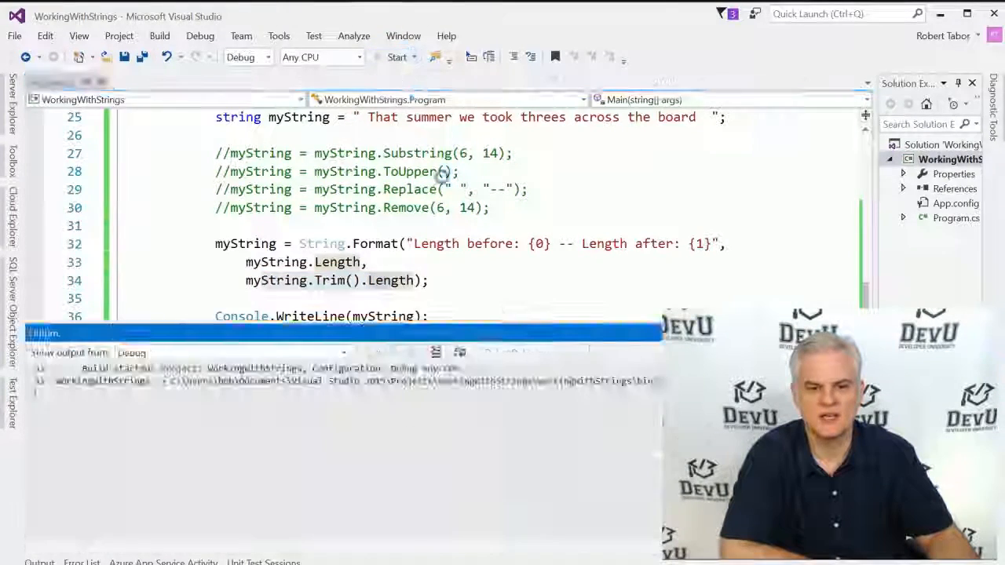
pyautogui.click(396, 56)
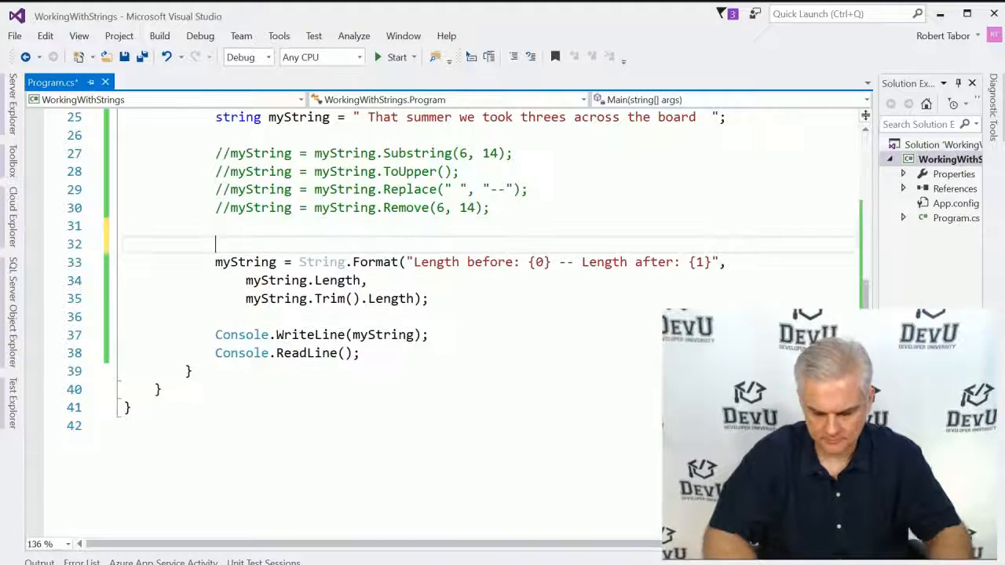
# - Block-comment the Format code with /* */ and start a for loop counting to 100
pyautogui.write('/*')
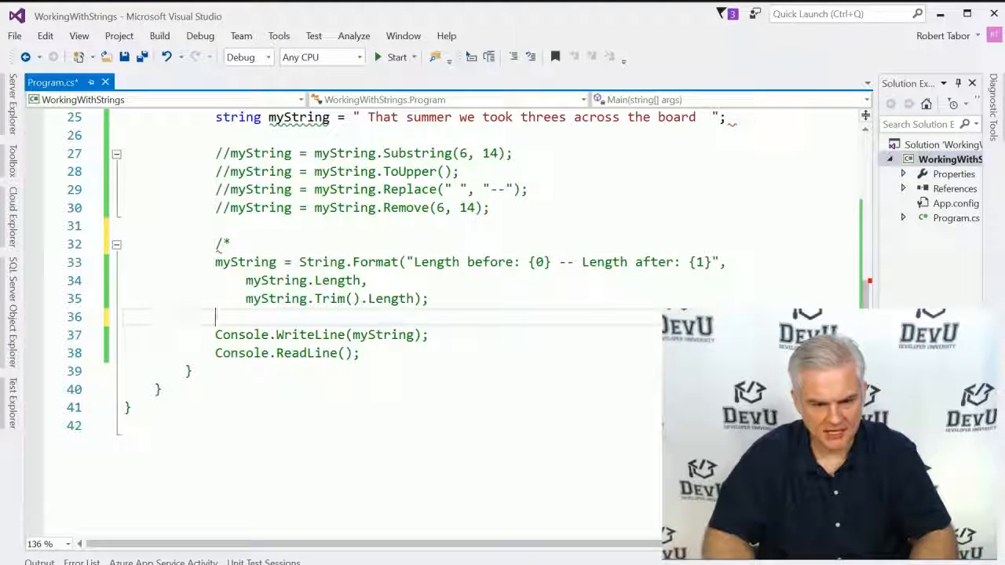
pyautogui.write('*/')
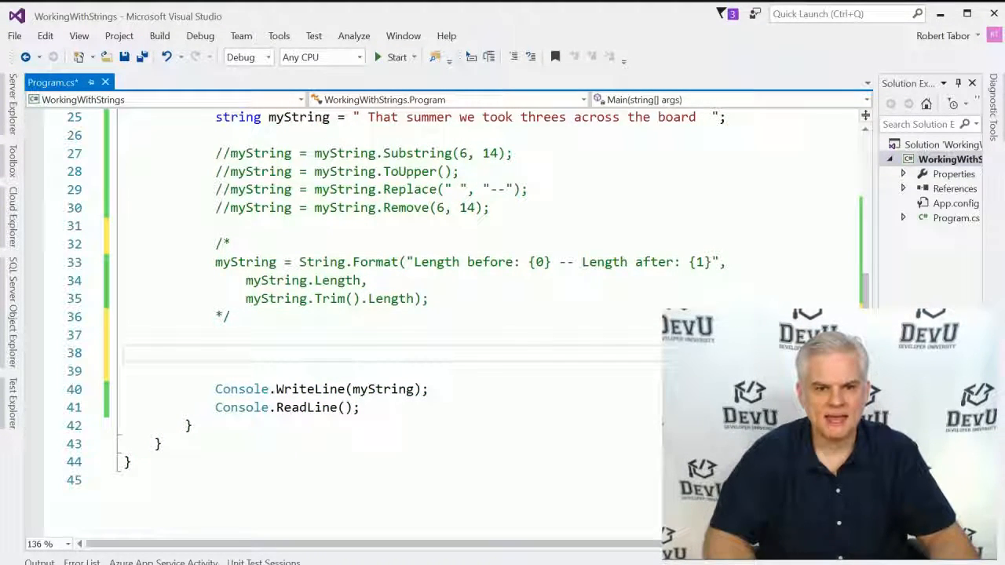
pyautogui.write('for (int i = 0; i < length; i++')
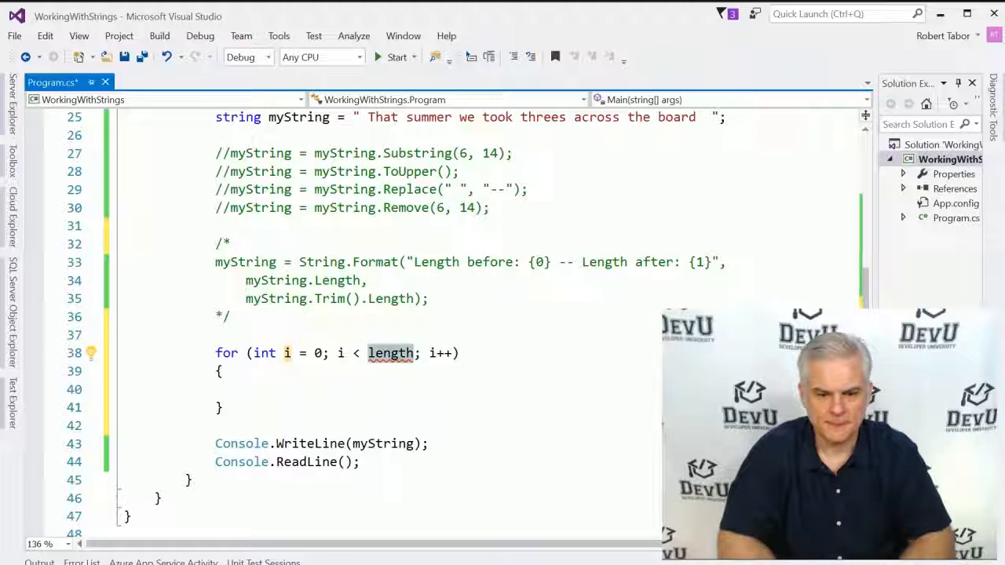
pyautogui.write('100')
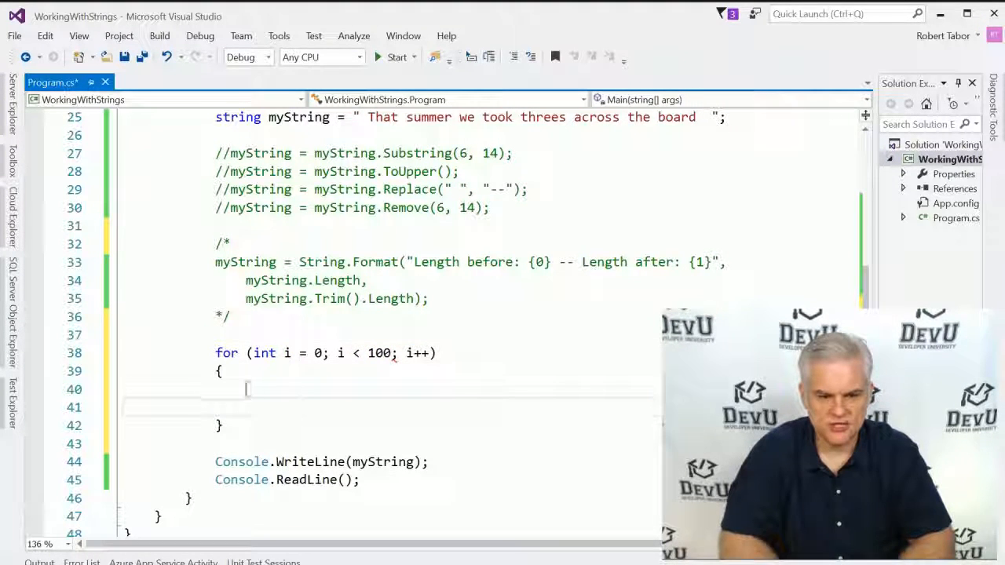
pyautogui.write('C')
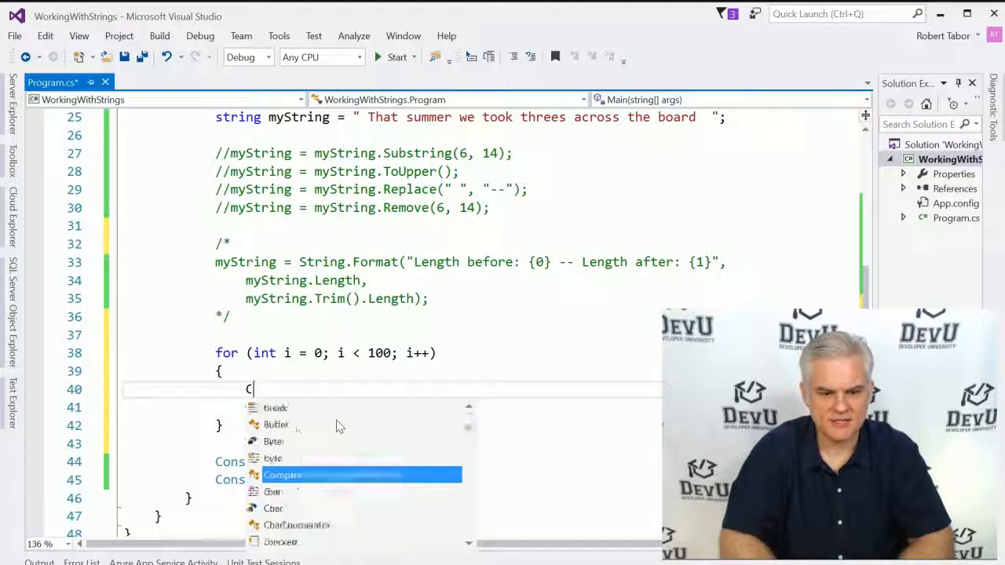
# - Give the loop the body myString += "--" + i.ToString();
pyautogui.write('myString')
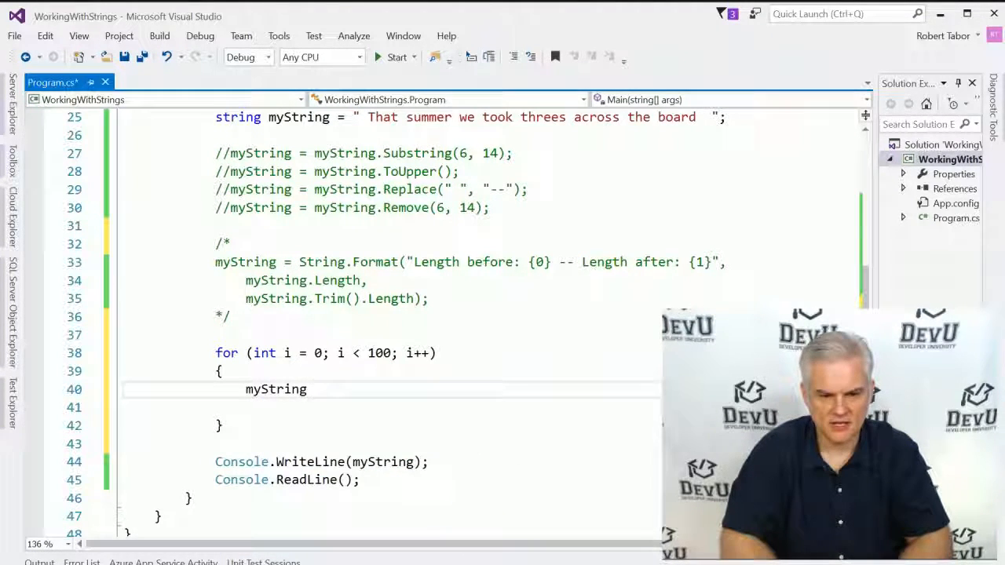
pyautogui.write('+=')
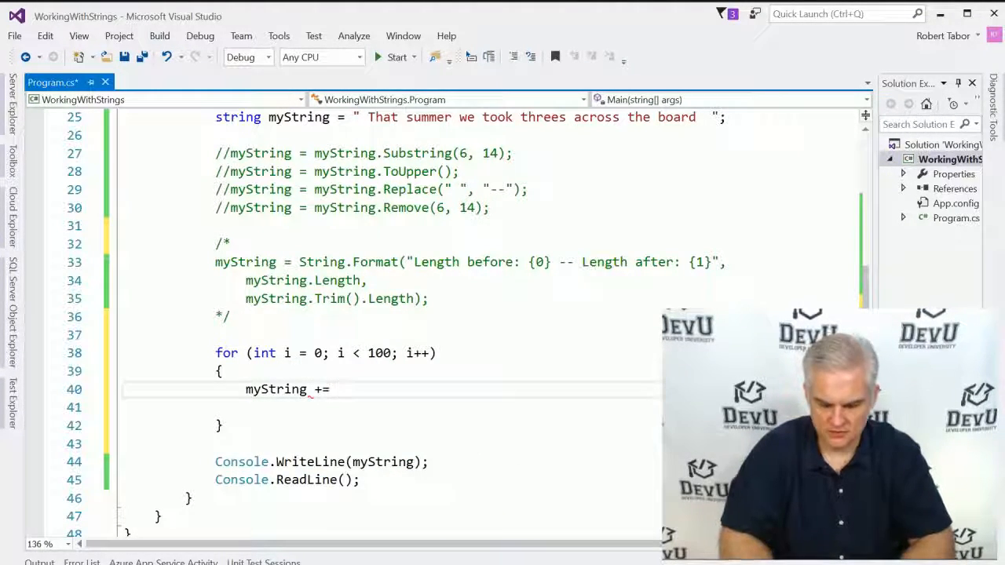
pyautogui.write('"--" +')
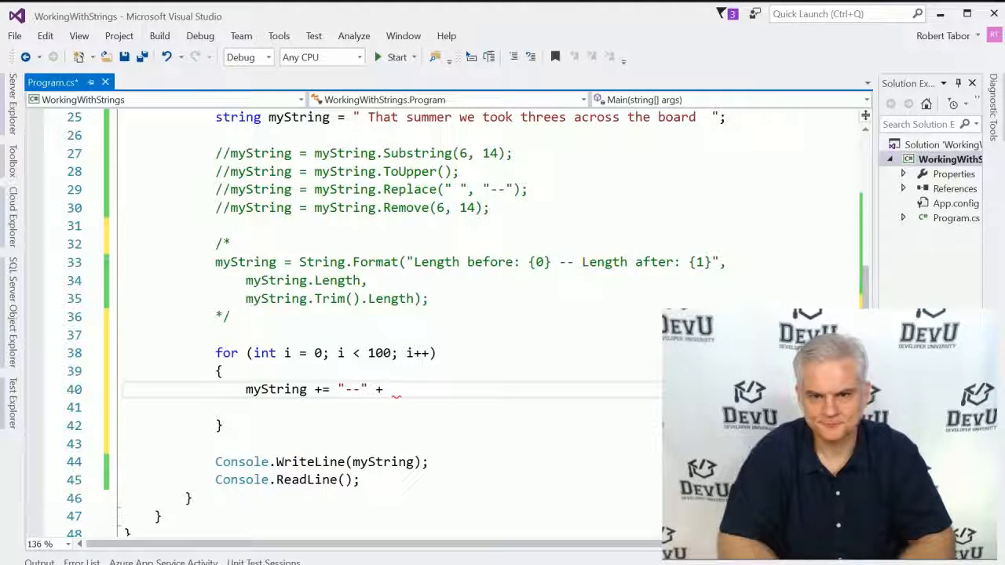
pyautogui.write('i')
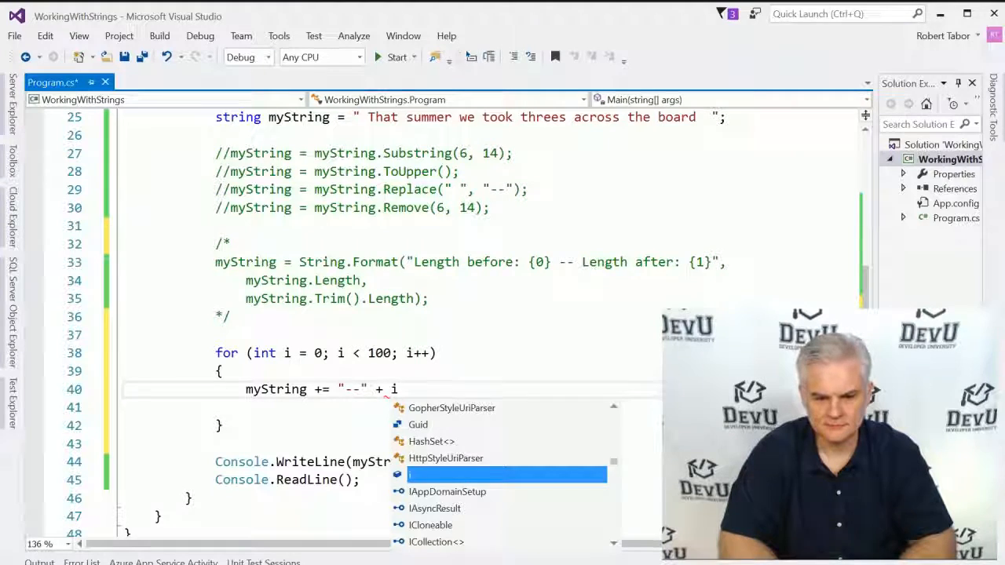
pyautogui.write('.ToString()')
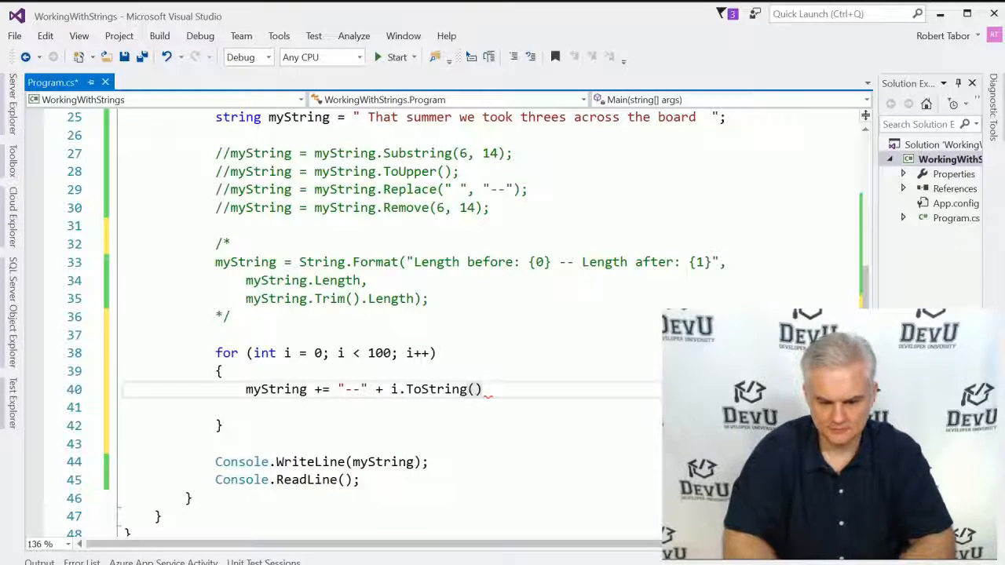
pyautogui.write(';')
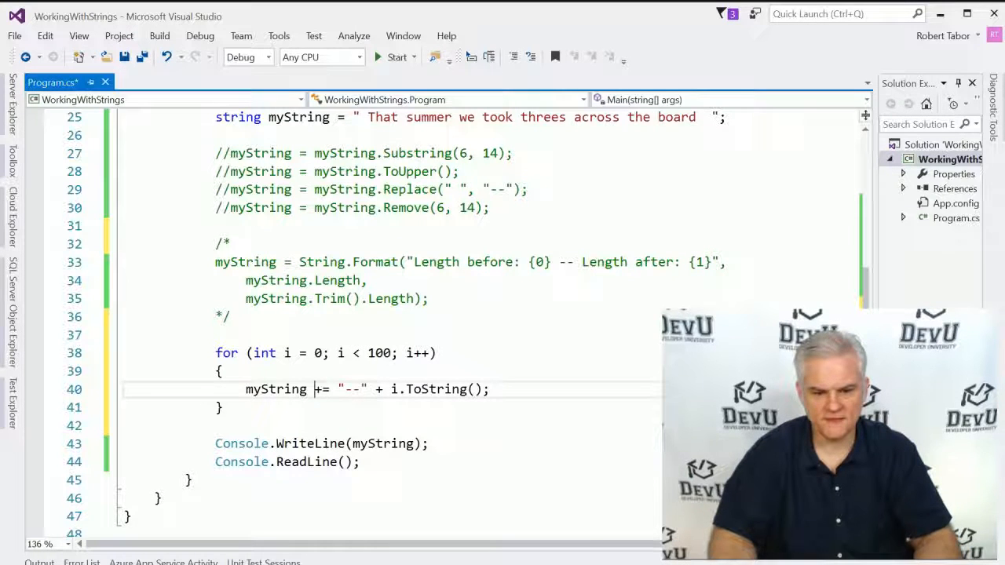
# - Highlight the += operator and the empty myString declaration, then run the program
pyautogui.doubleClick(320, 390)
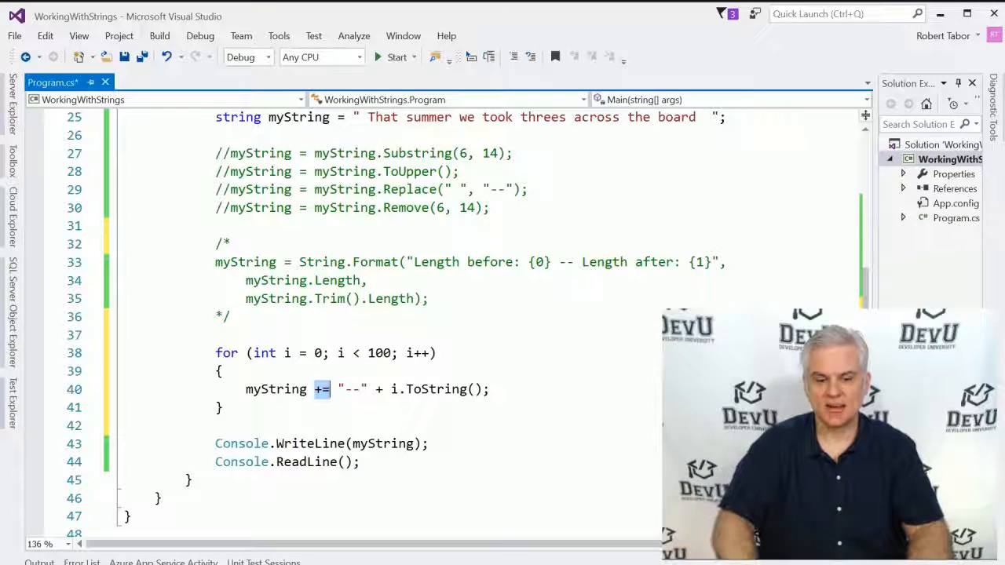
pyautogui.moveTo(336, 389); pyautogui.dragTo(488, 389)
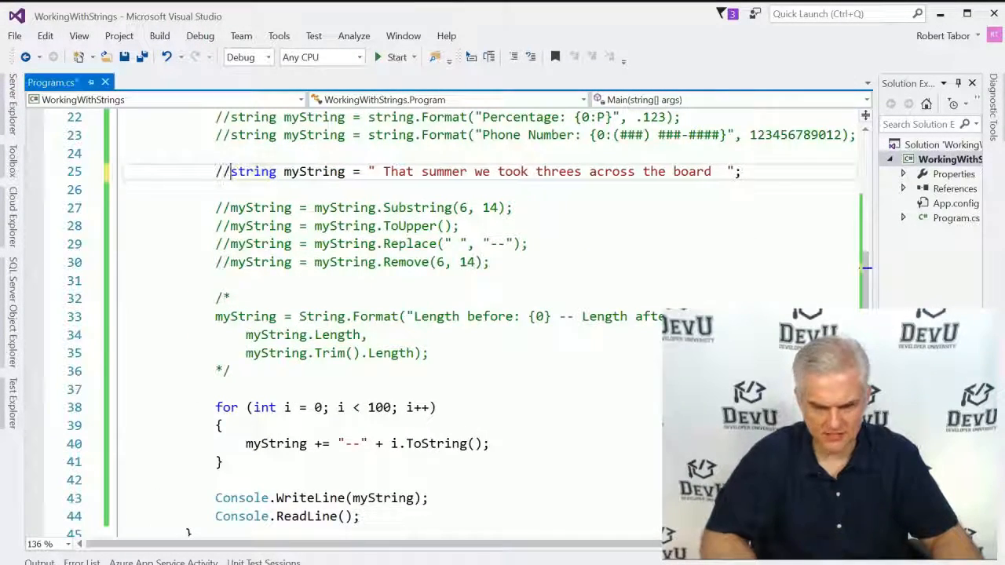
pyautogui.moveTo(229, 171); pyautogui.dragTo(363, 171)
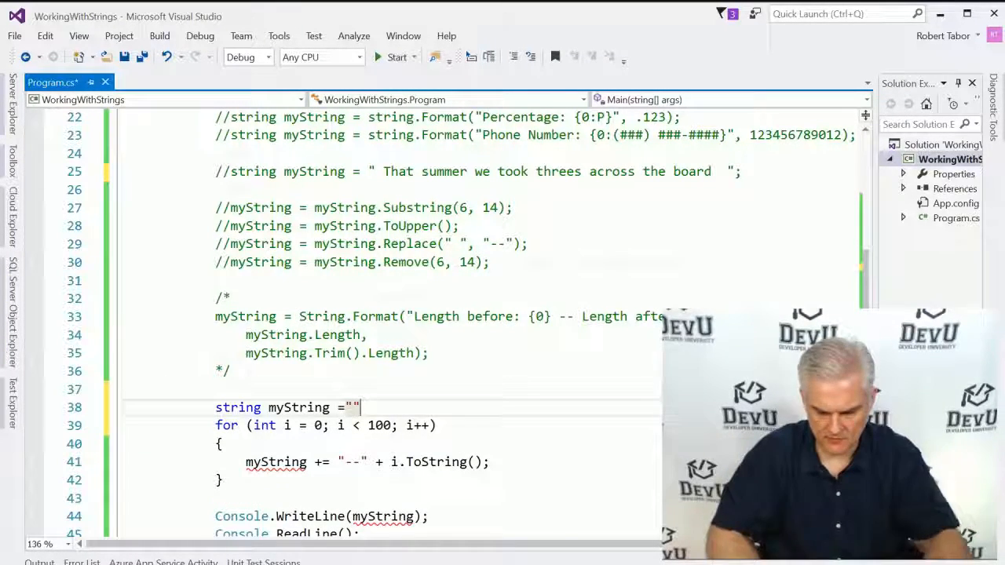
pyautogui.click(396, 57)
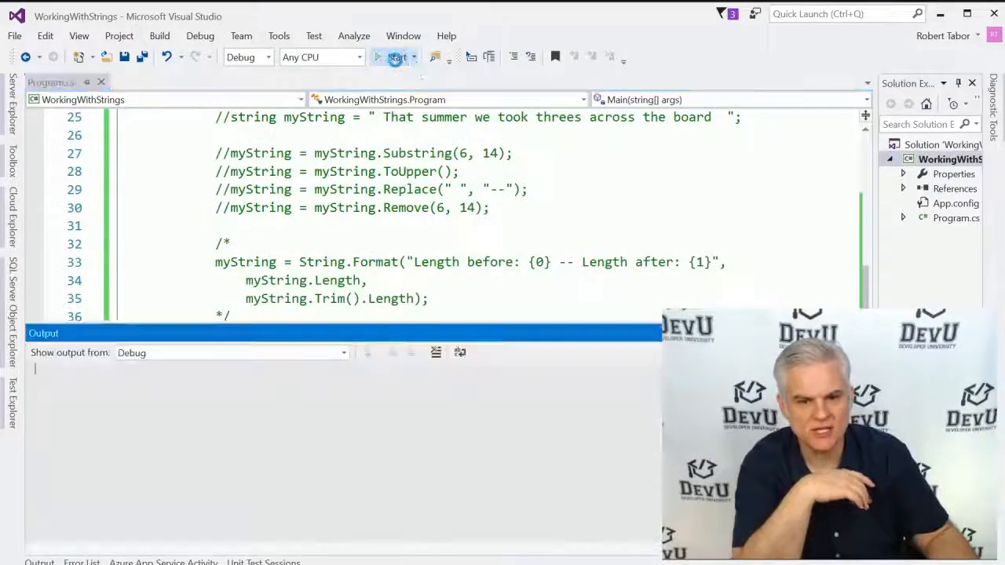
# - Run the program to print --0--1--2 through --99 in the console
pyautogui.click(396, 56)
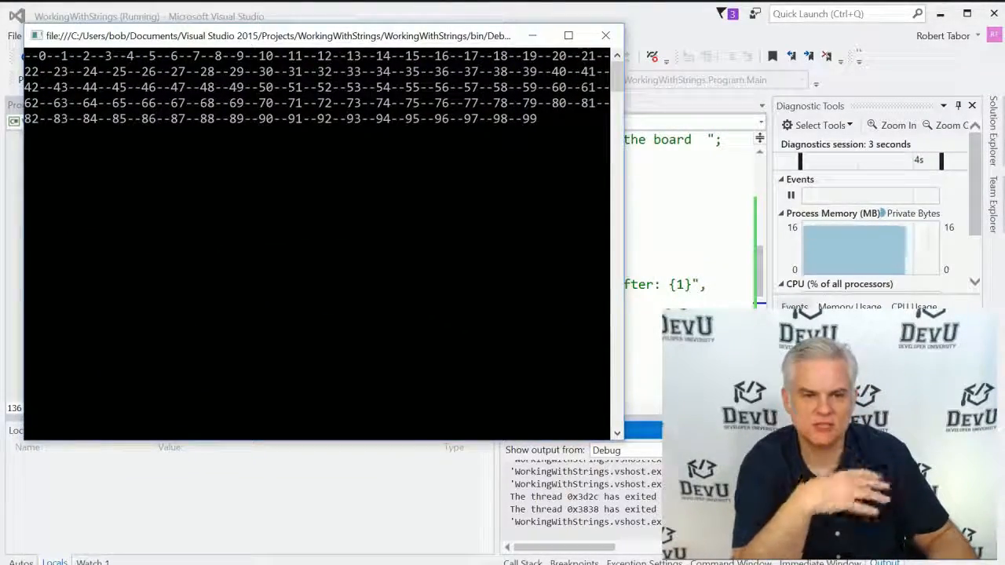
pyautogui.moveTo(207, 167)
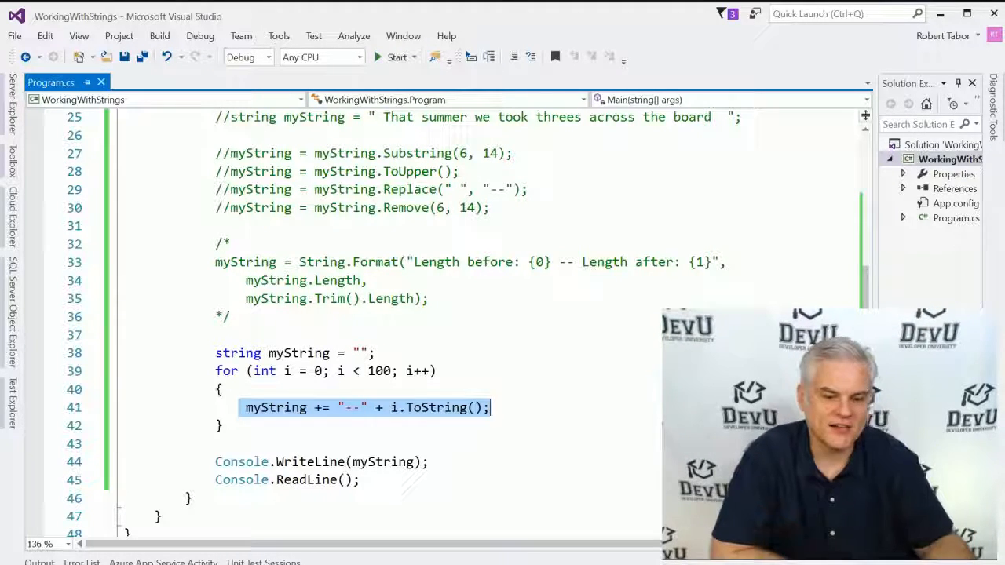
# - Block-comment the empty-string declaration and concatenation loop, leaving blank lines above WriteLine
pyautogui.click(377, 461)
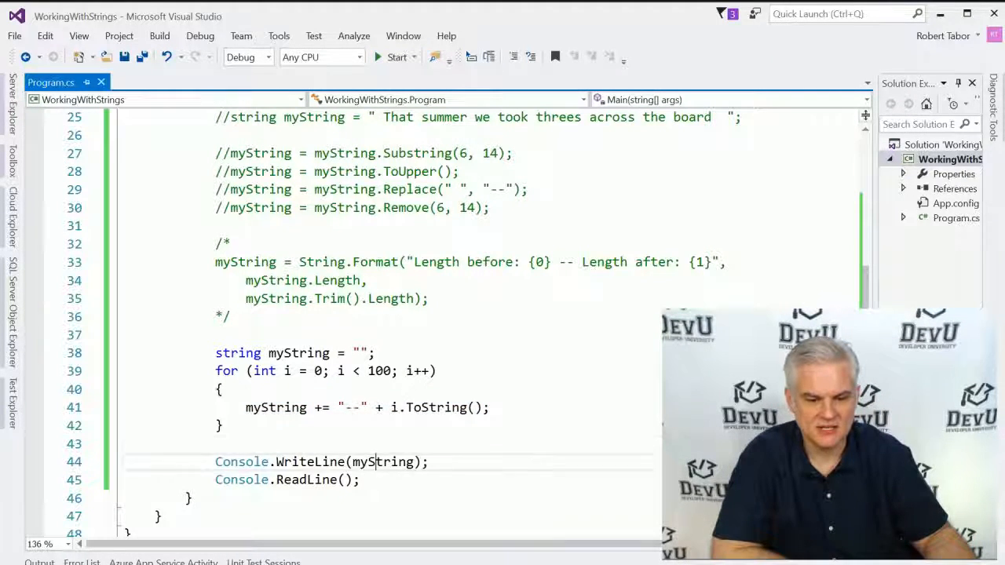
pyautogui.scroll(-3)
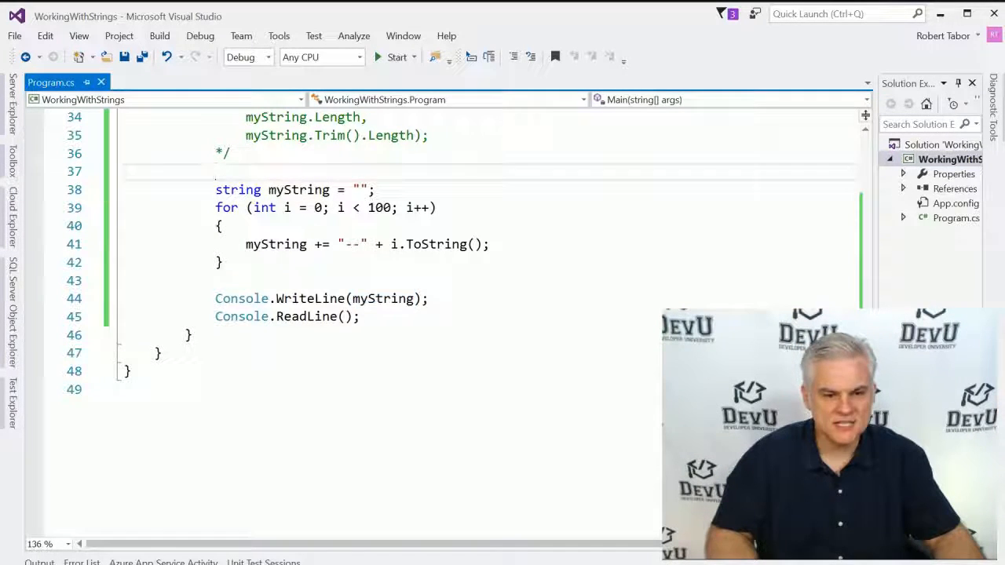
pyautogui.write('/*')
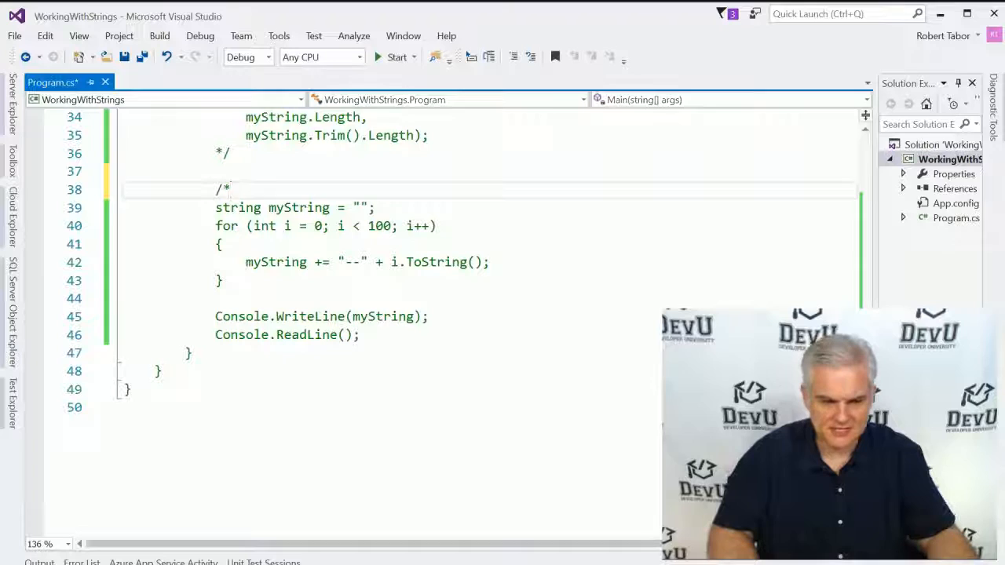
pyautogui.write('*/')
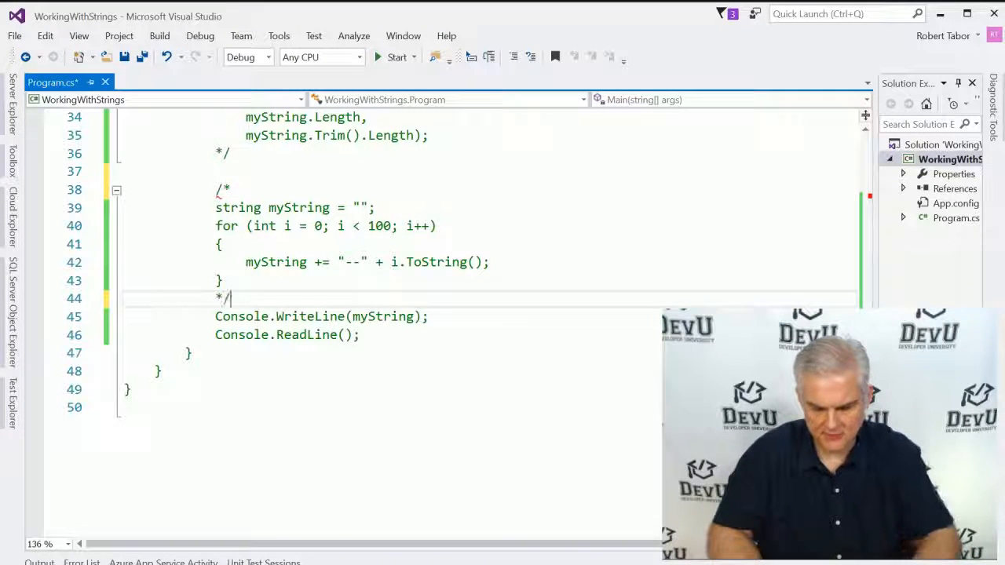
pyautogui.press('enter')
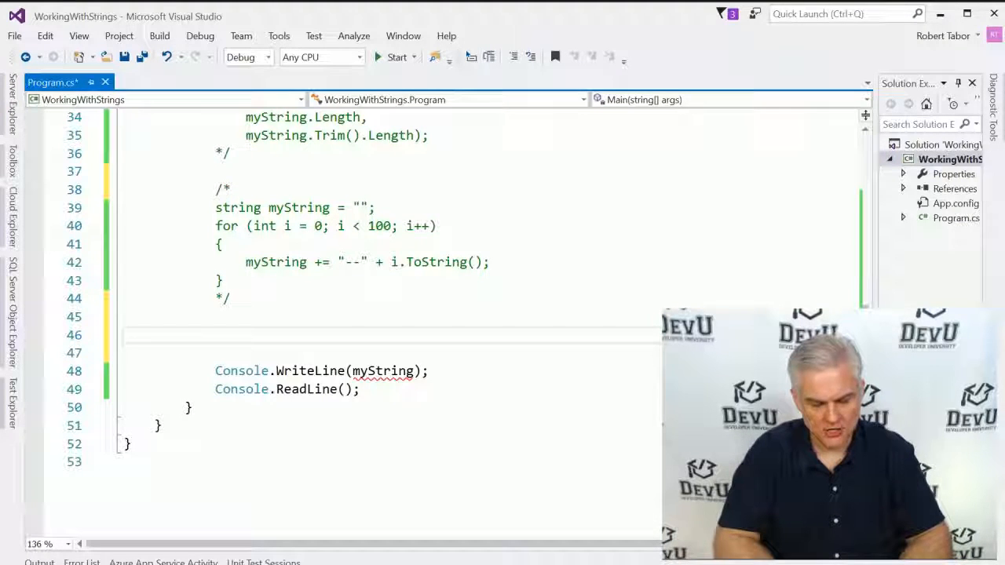
# - Declare StringBuilder myString = new StringBuilder();
pyautogui.write('String')
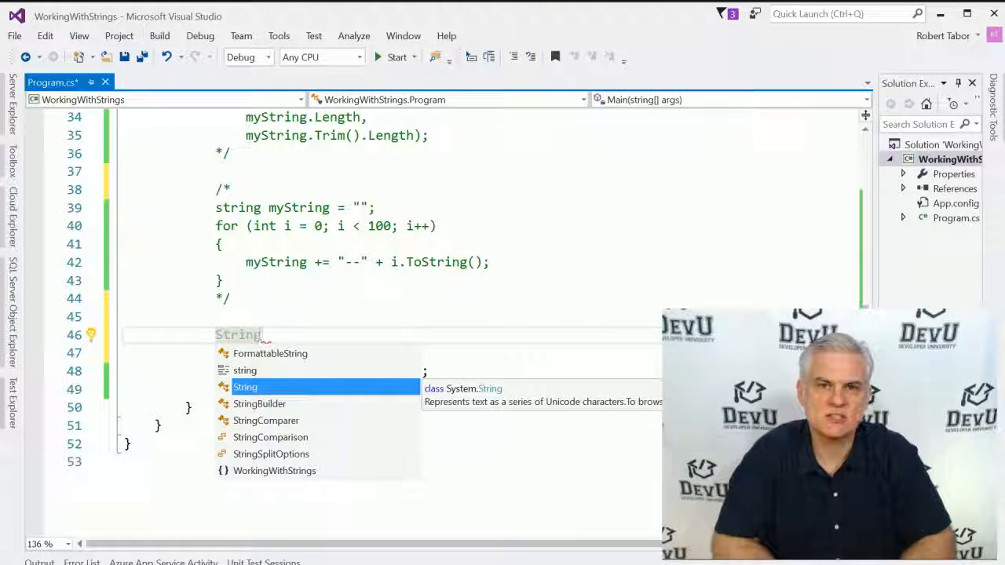
pyautogui.write('Bu')
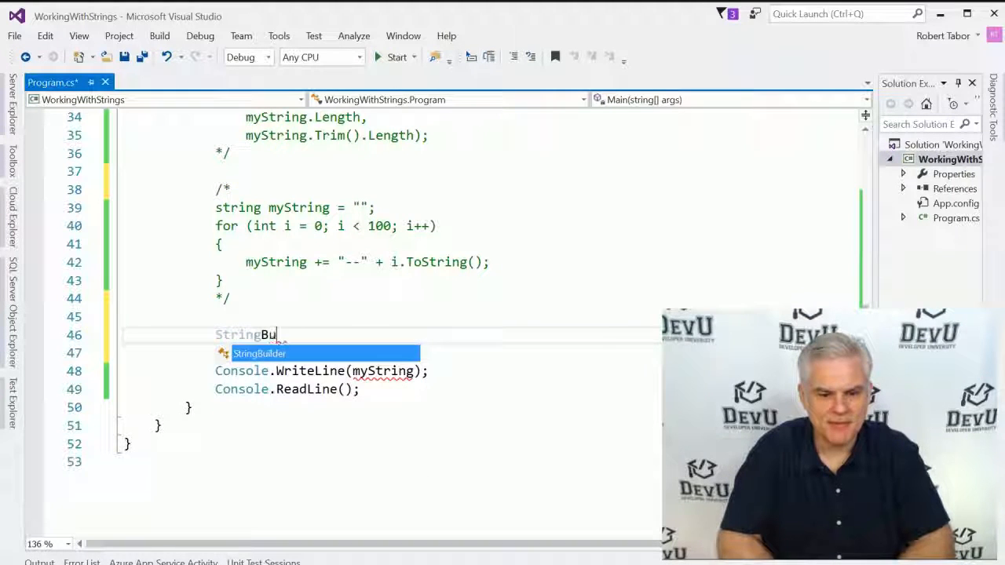
pyautogui.press('Tab')
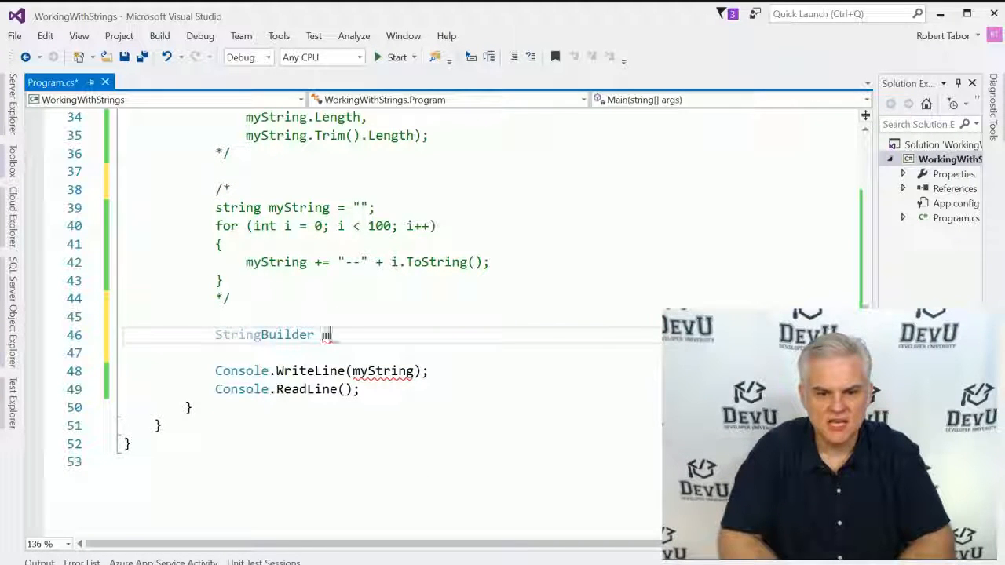
pyautogui.write('myString =')
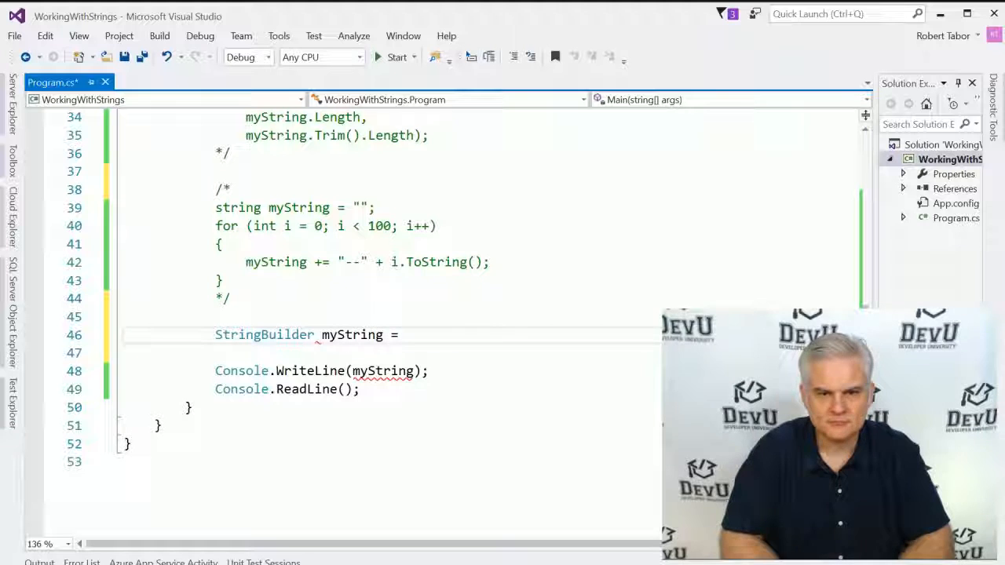
pyautogui.write('new StringBuilder')
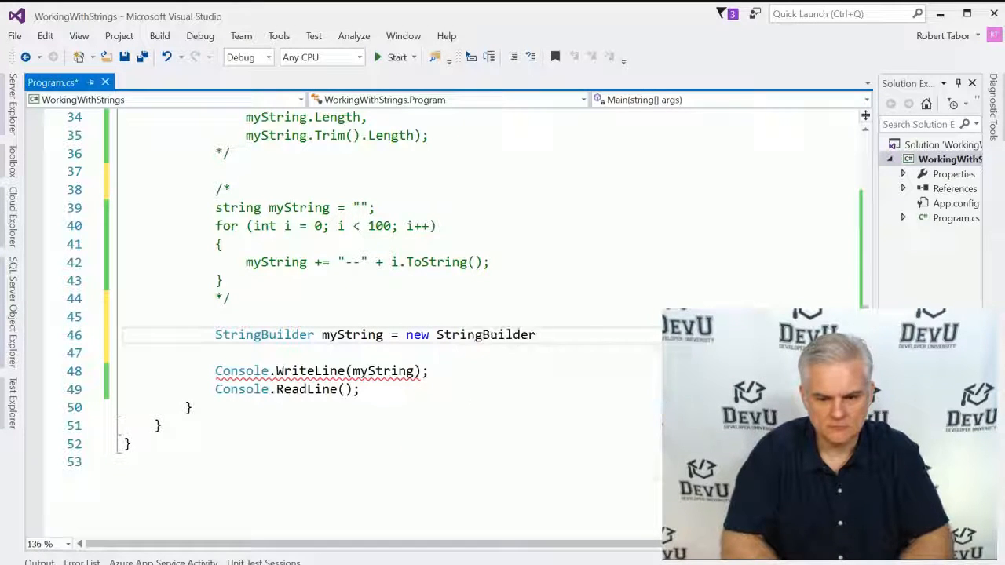
pyautogui.write('();')
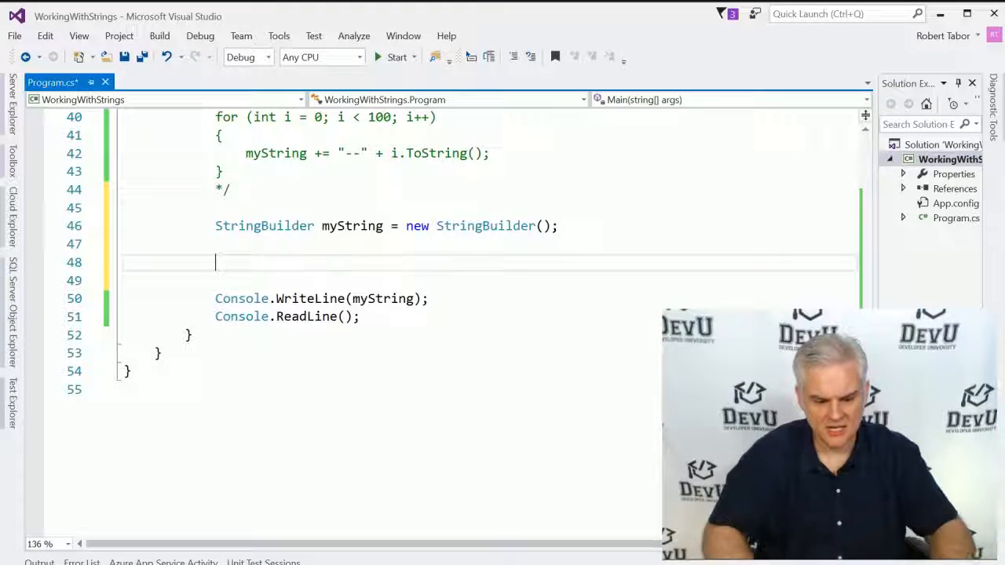
# - Add a for loop to 100 whose body calls myString.Append("--");
pyautogui.write('for (int i = 0; i < length; i++')
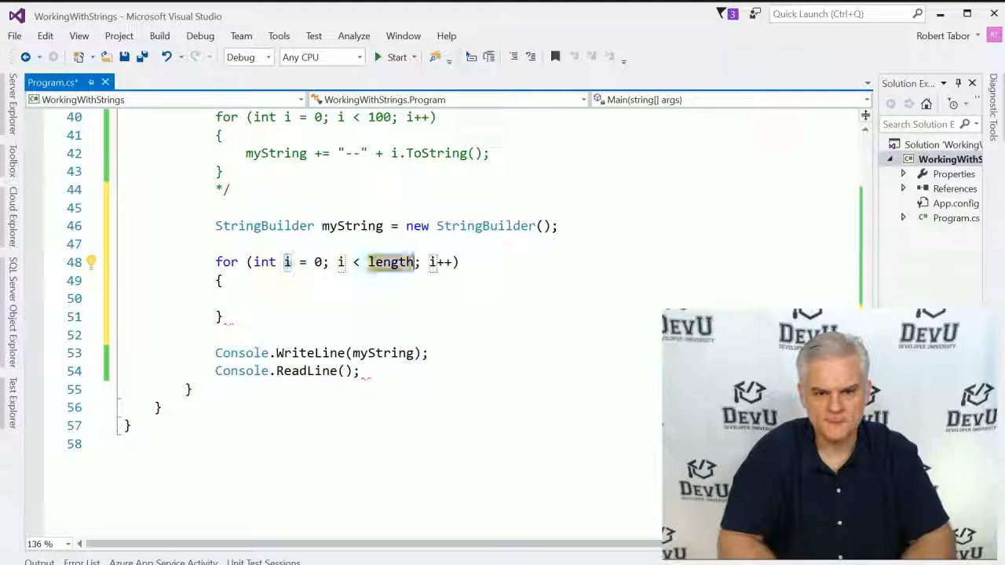
pyautogui.write('100')
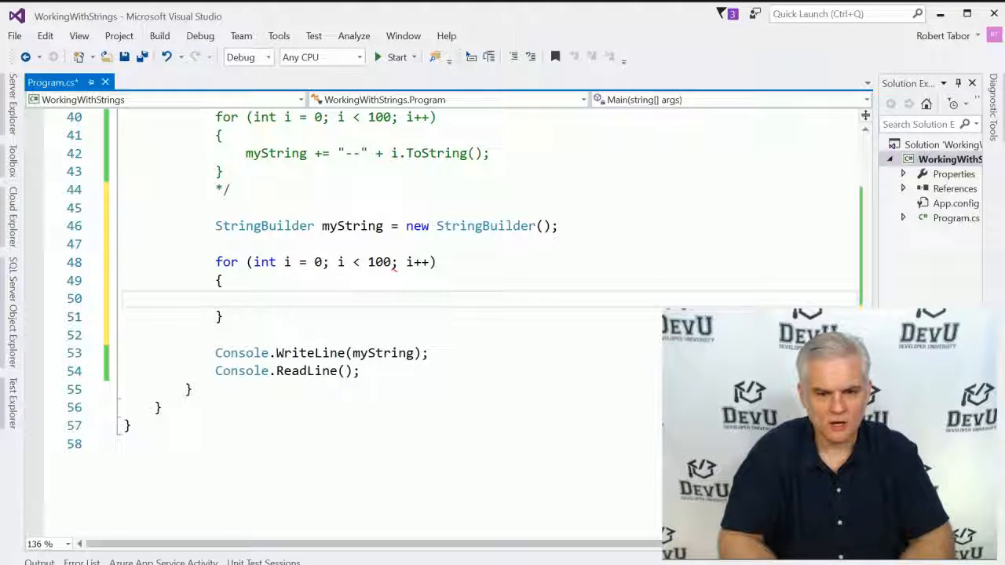
pyautogui.write('my')
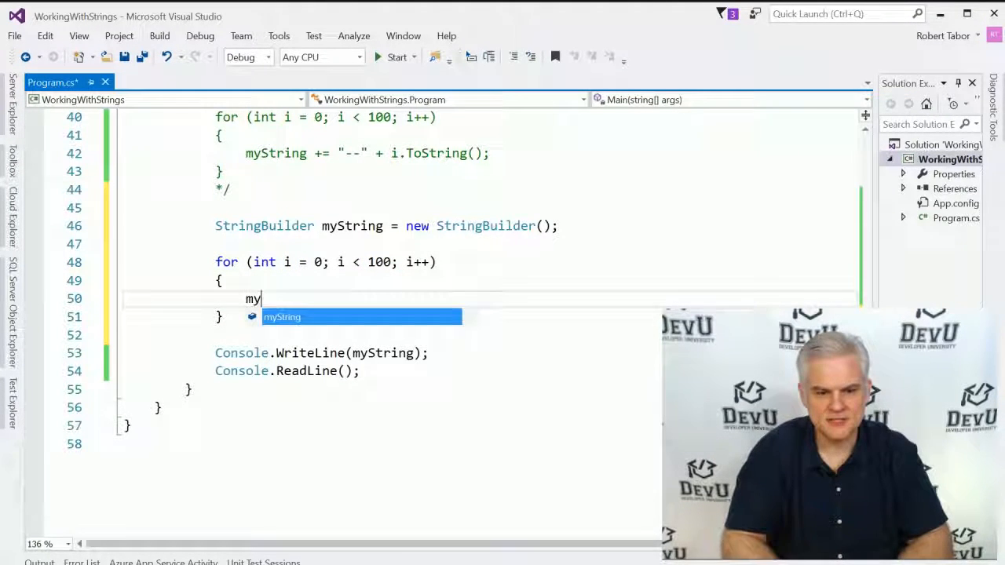
pyautogui.write('String.')
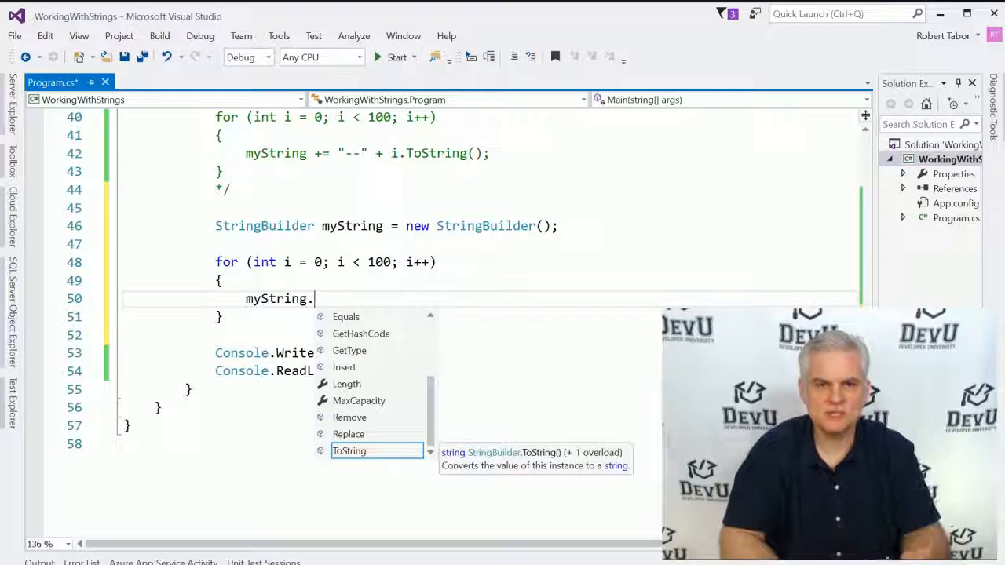
pyautogui.write('Append(')
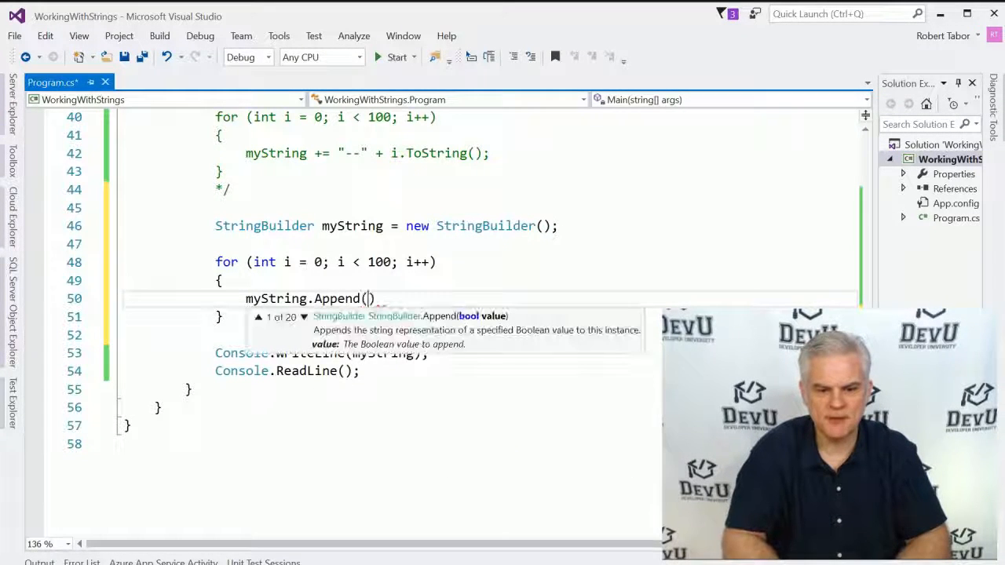
pyautogui.write('"')
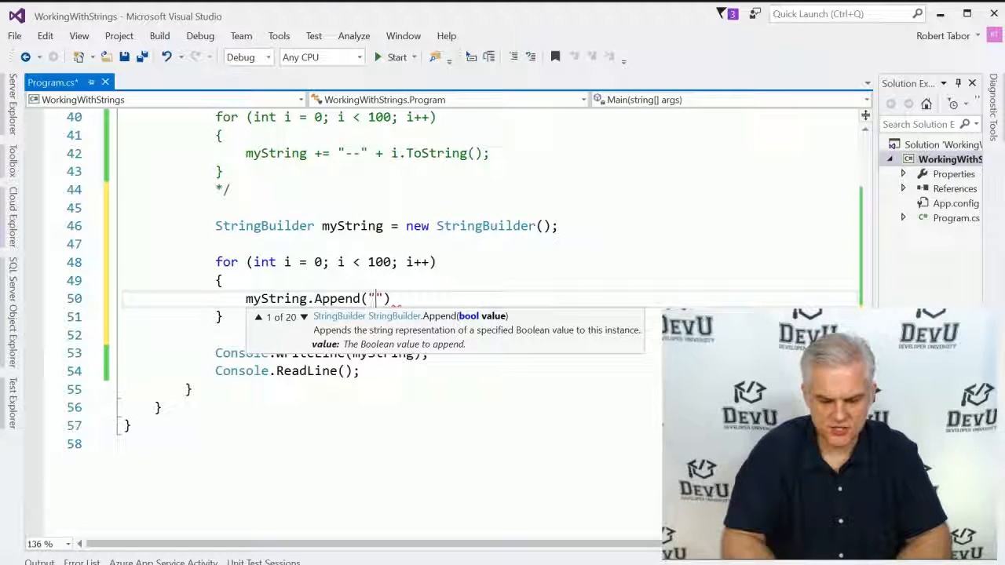
pyautogui.write('--");')
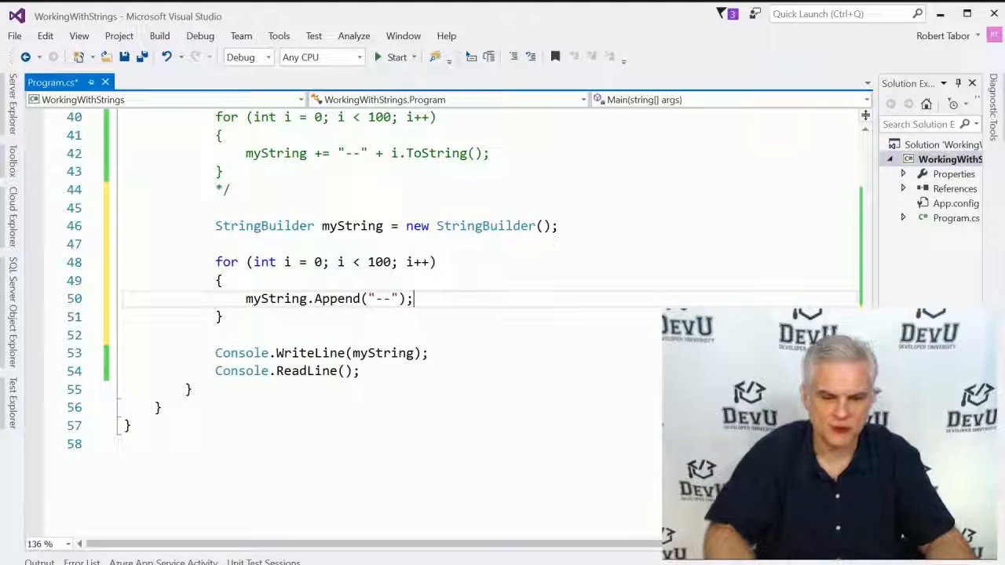
# - Add a second loop statement myString.Append(i); on its own line
pyautogui.press('enter')
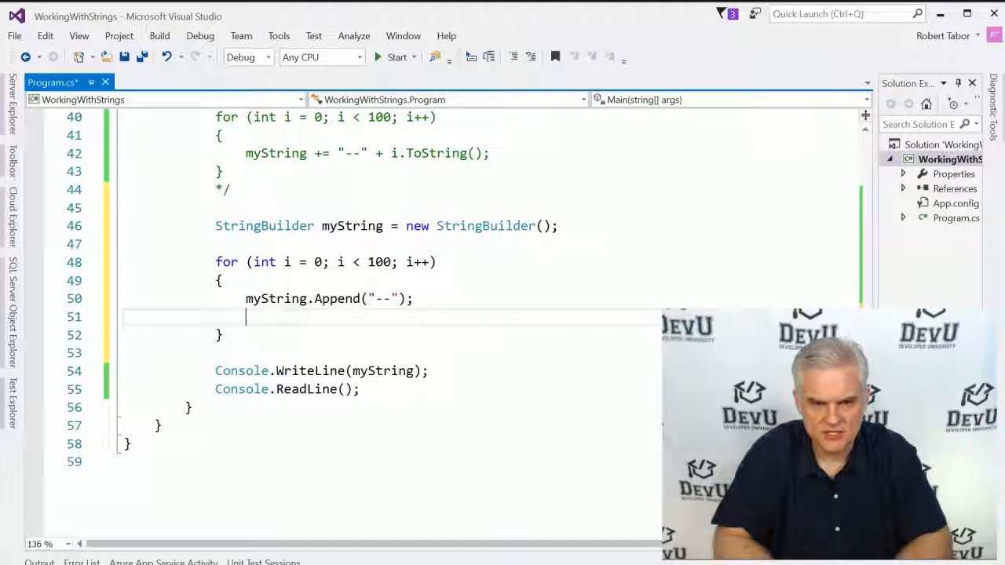
pyautogui.write('myString')
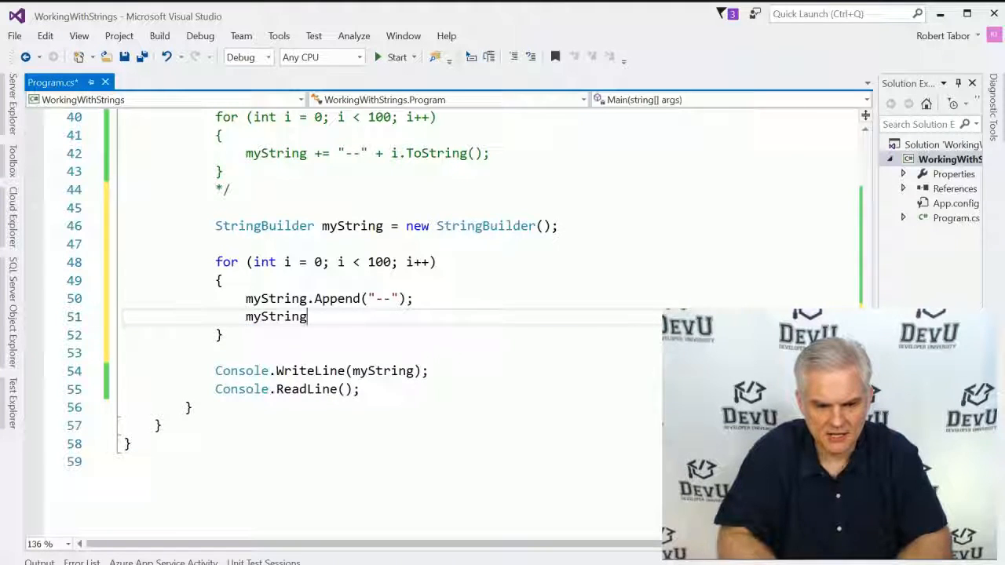
pyautogui.write('.Append(i)')
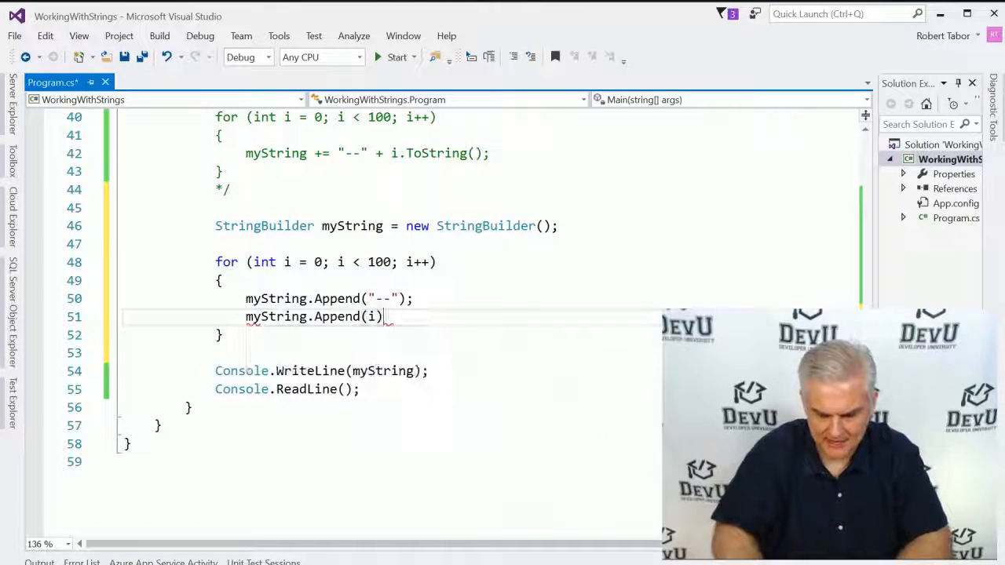
pyautogui.write(';')
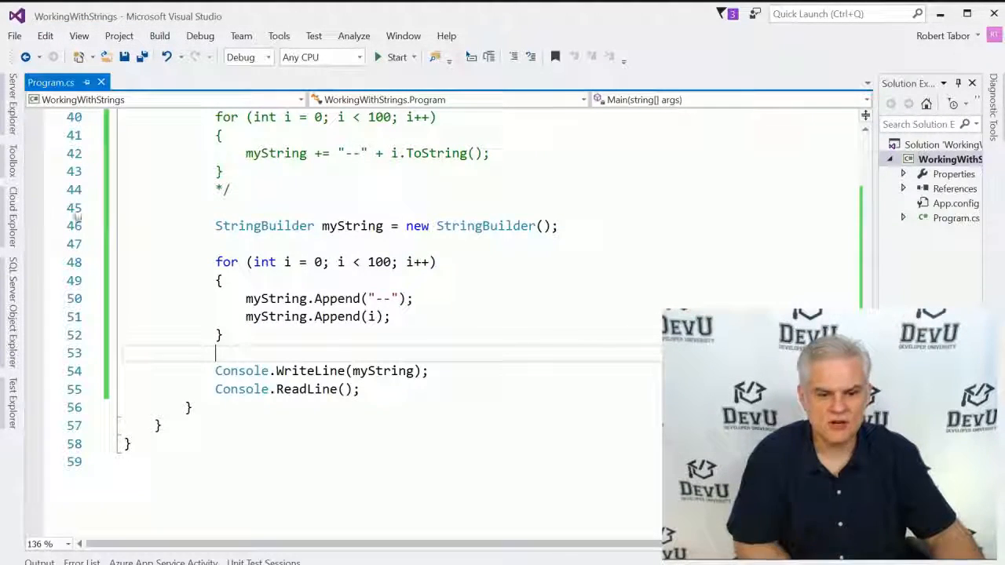
pyautogui.doubleClick(338, 299)
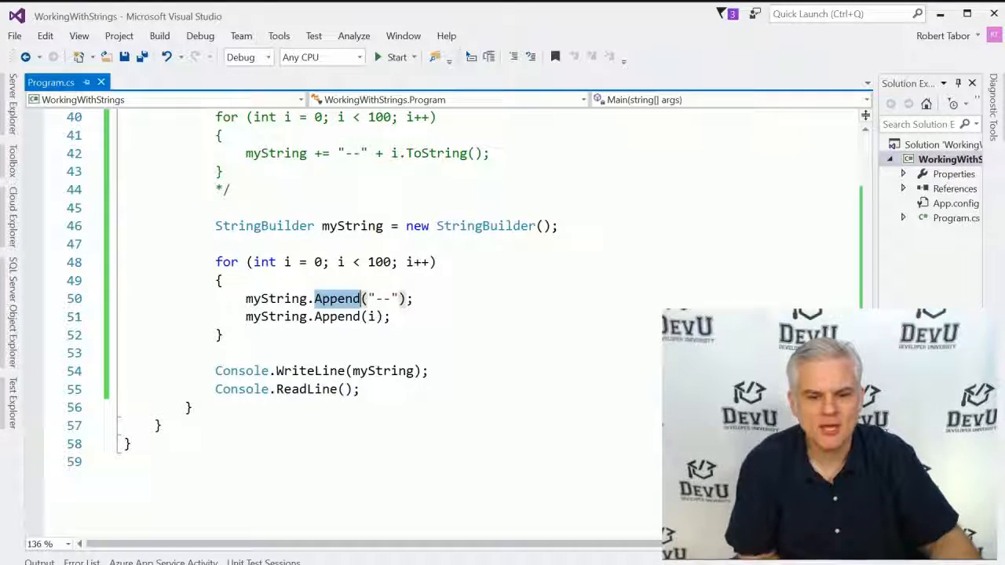
pyautogui.scroll(3)
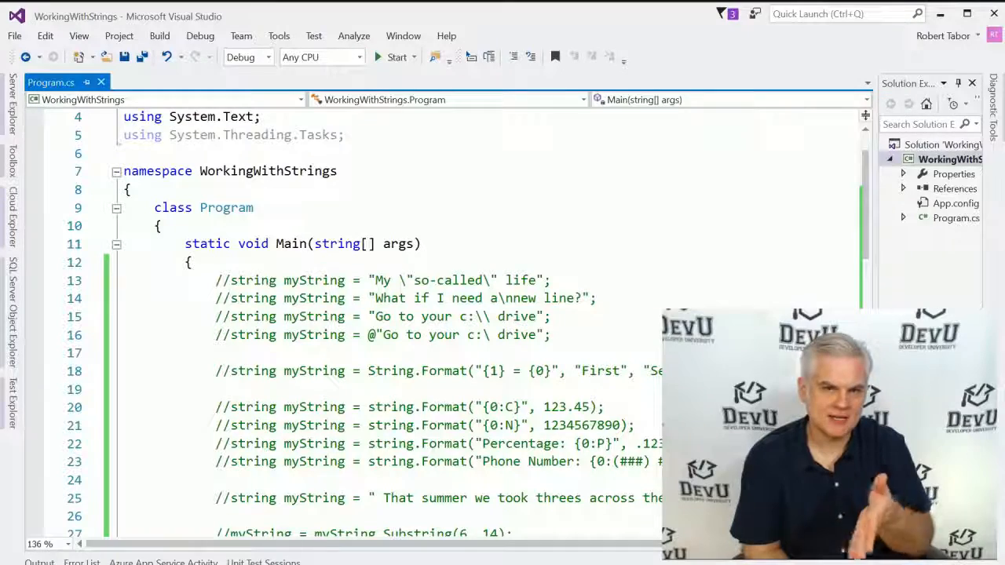
pyautogui.scroll(-3)
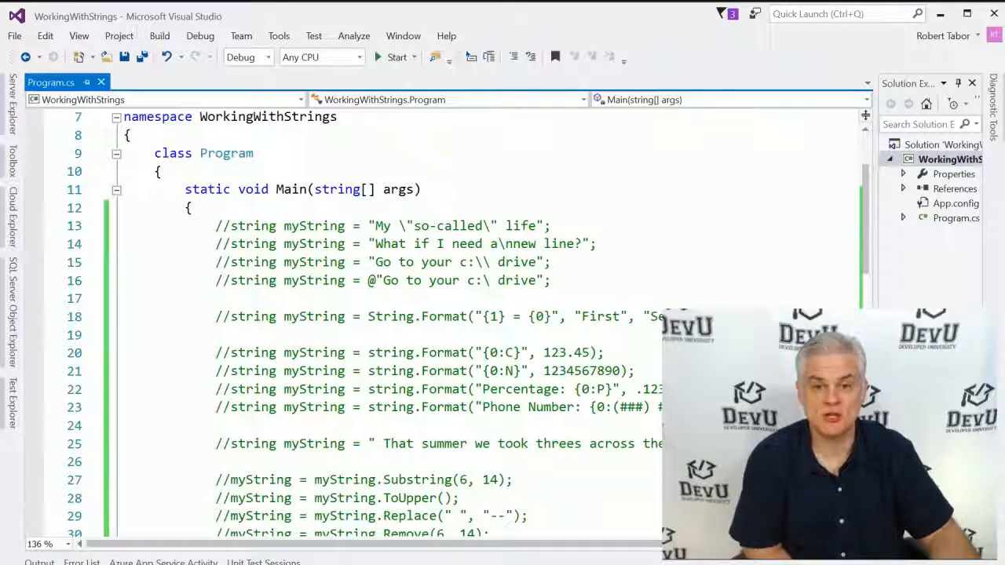
pyautogui.scroll(-3)
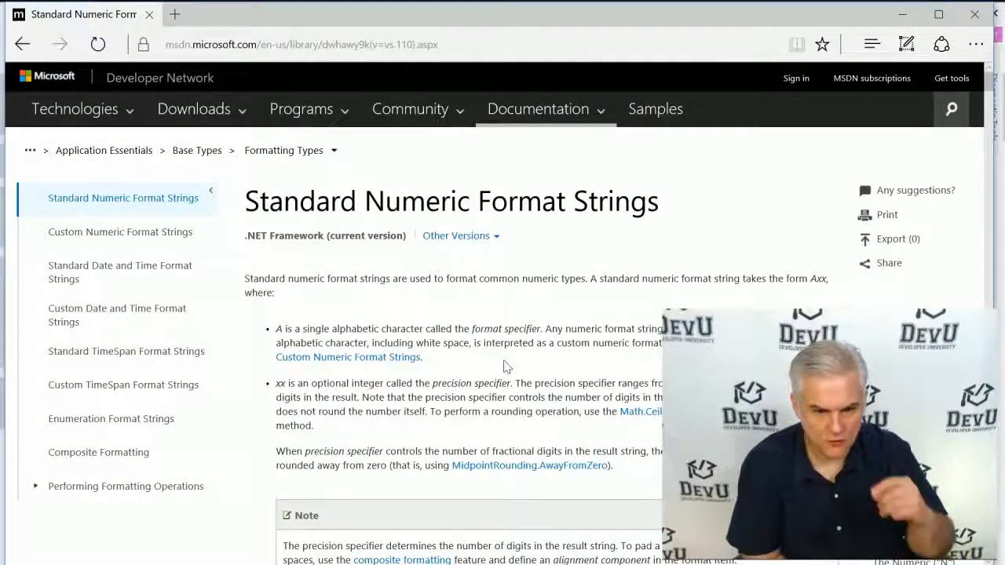
# - Scroll the Standard Numeric Format Strings page to the currency "C" specifier, then return to the String.Format line
pyautogui.scroll(-3)
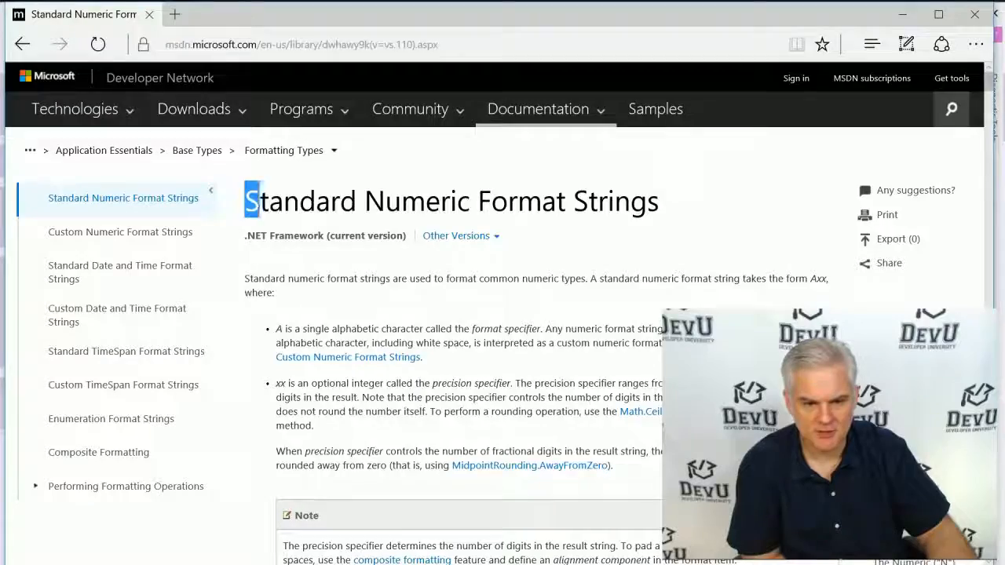
pyautogui.scroll(-3)
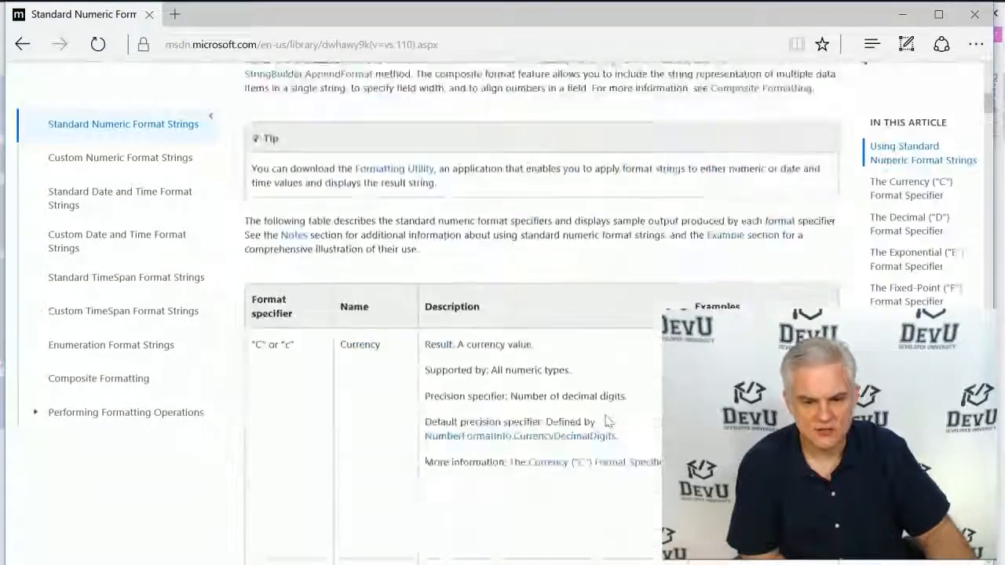
pyautogui.scroll(-3)
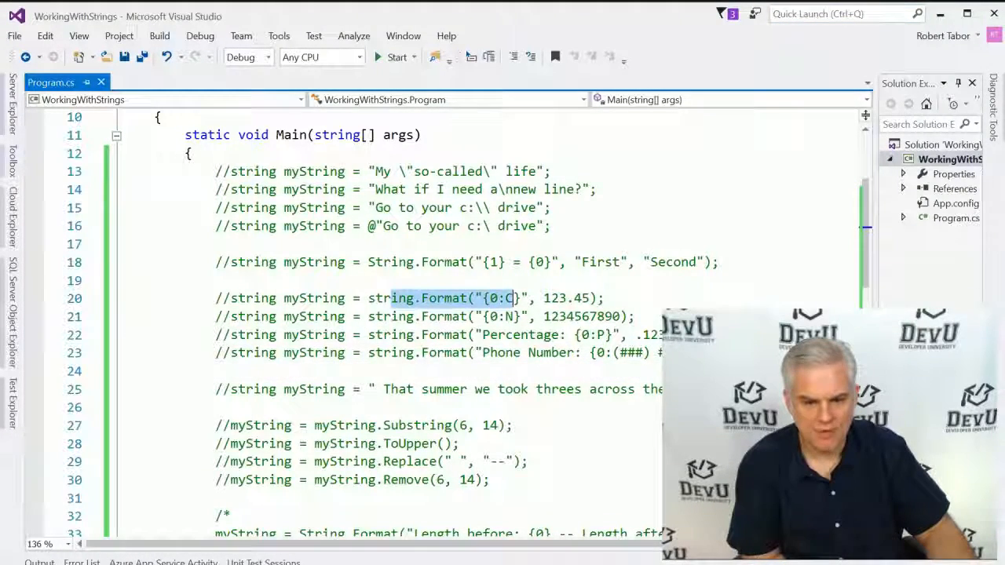
pyautogui.click(507, 299)
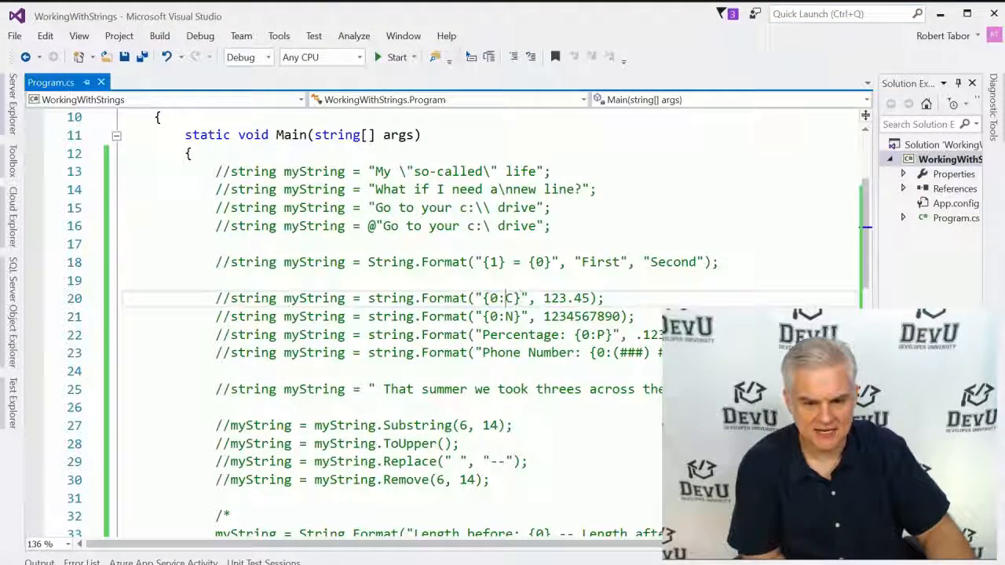